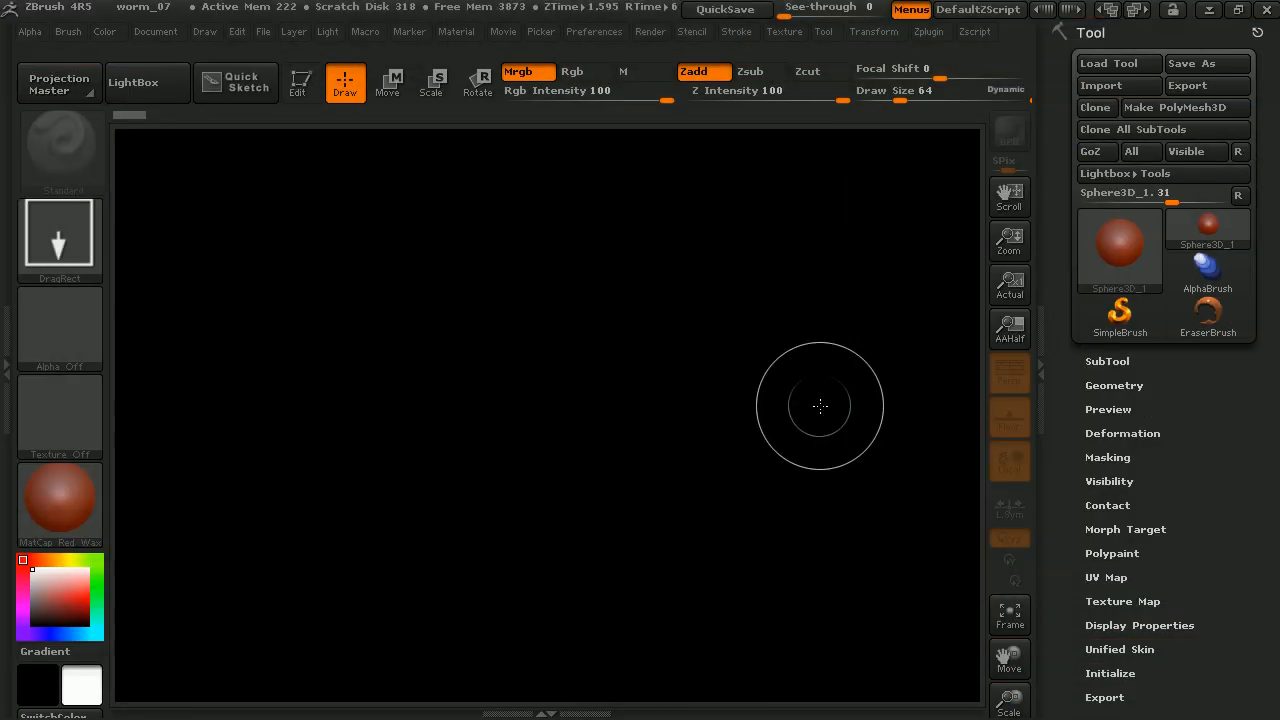
mouse_move(642, 340)
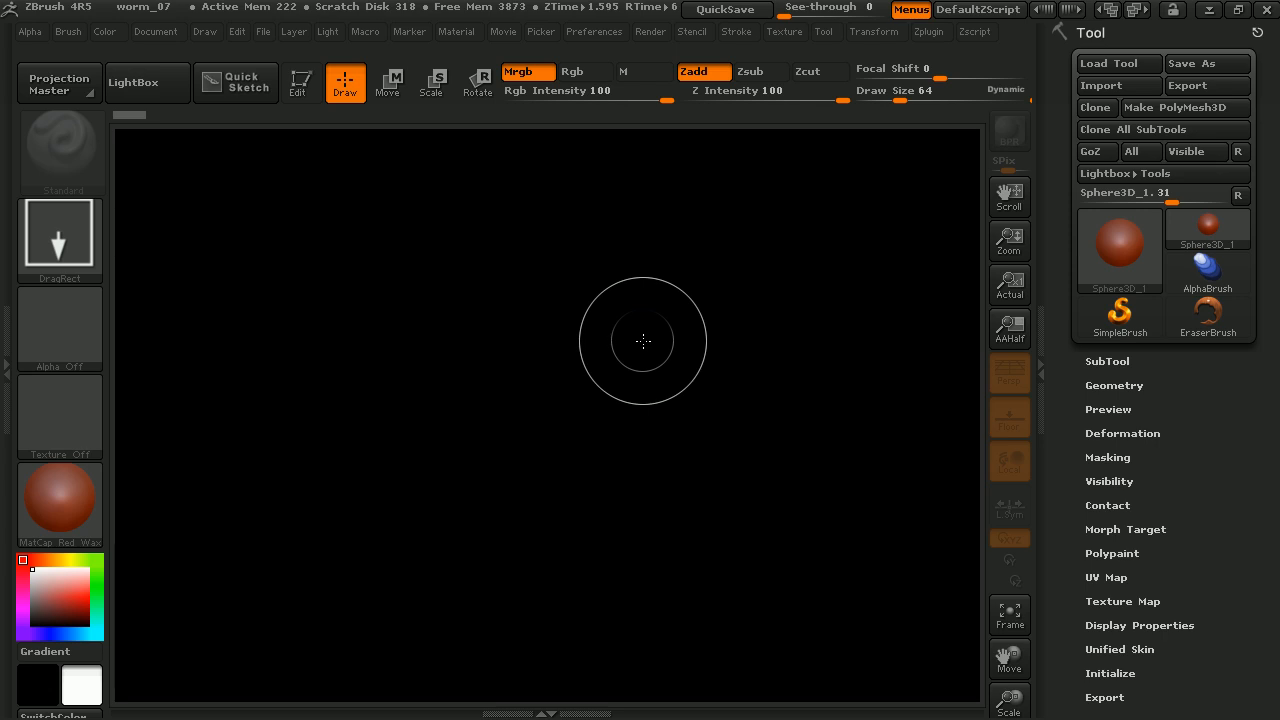
mouse_move(536, 388)
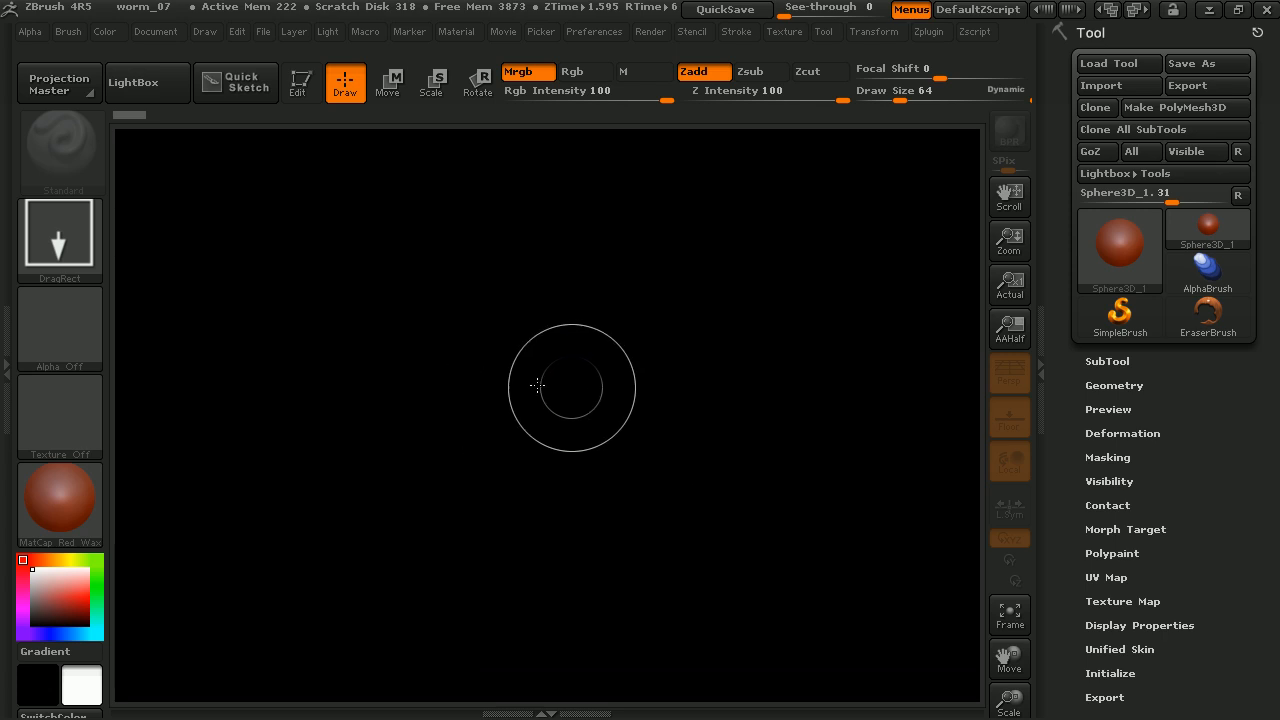
mouse_move(632, 452)
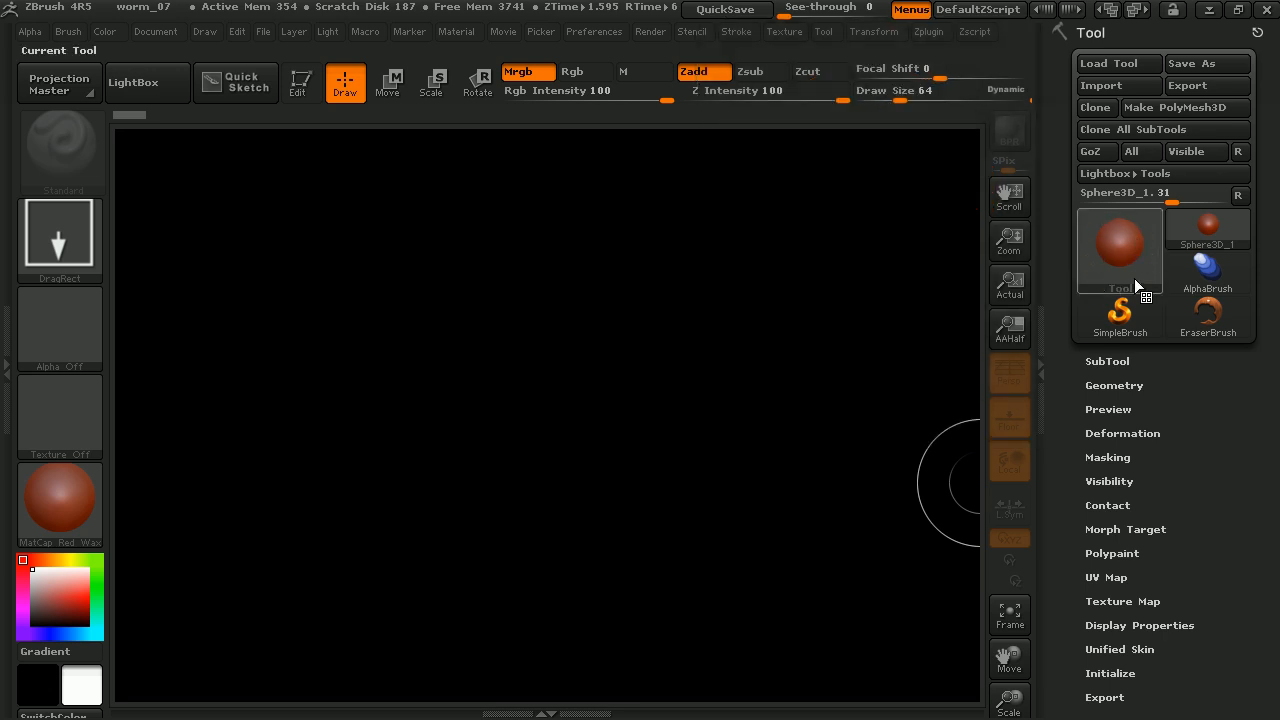
- Select Sphere3D_1 as the current tool from the tool gallery
click(1120, 244)
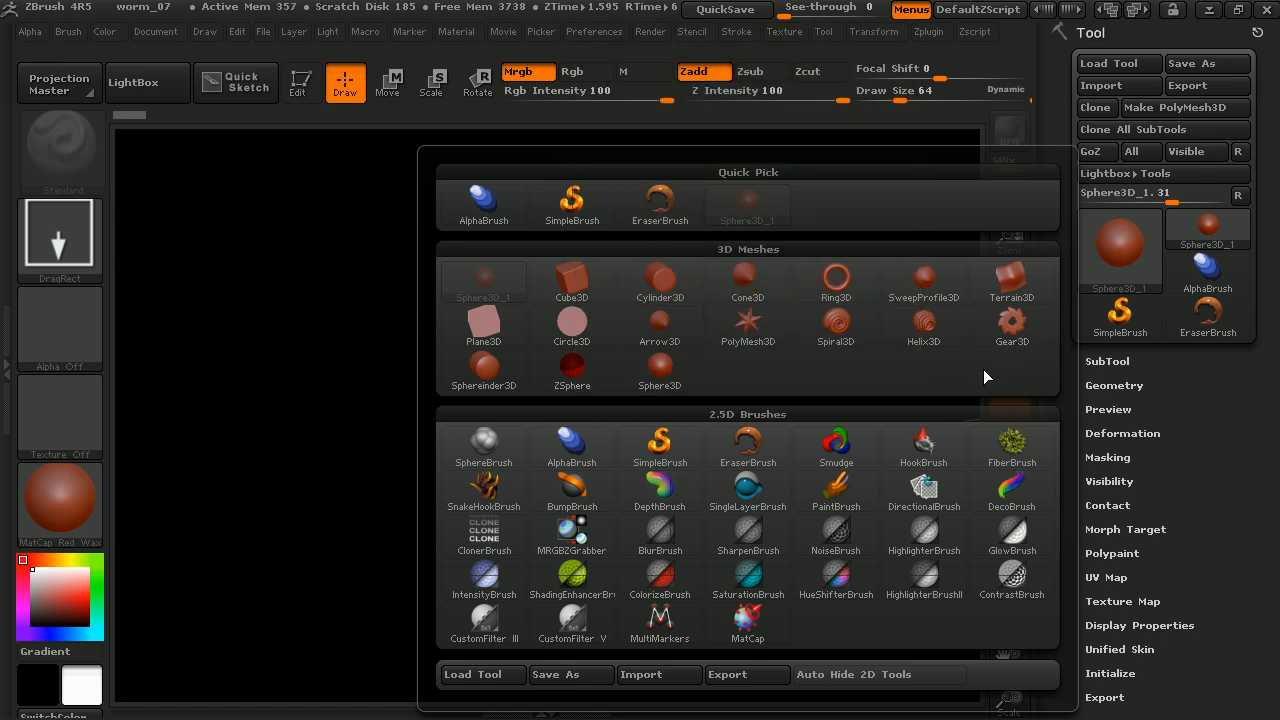
mouse_move(976, 380)
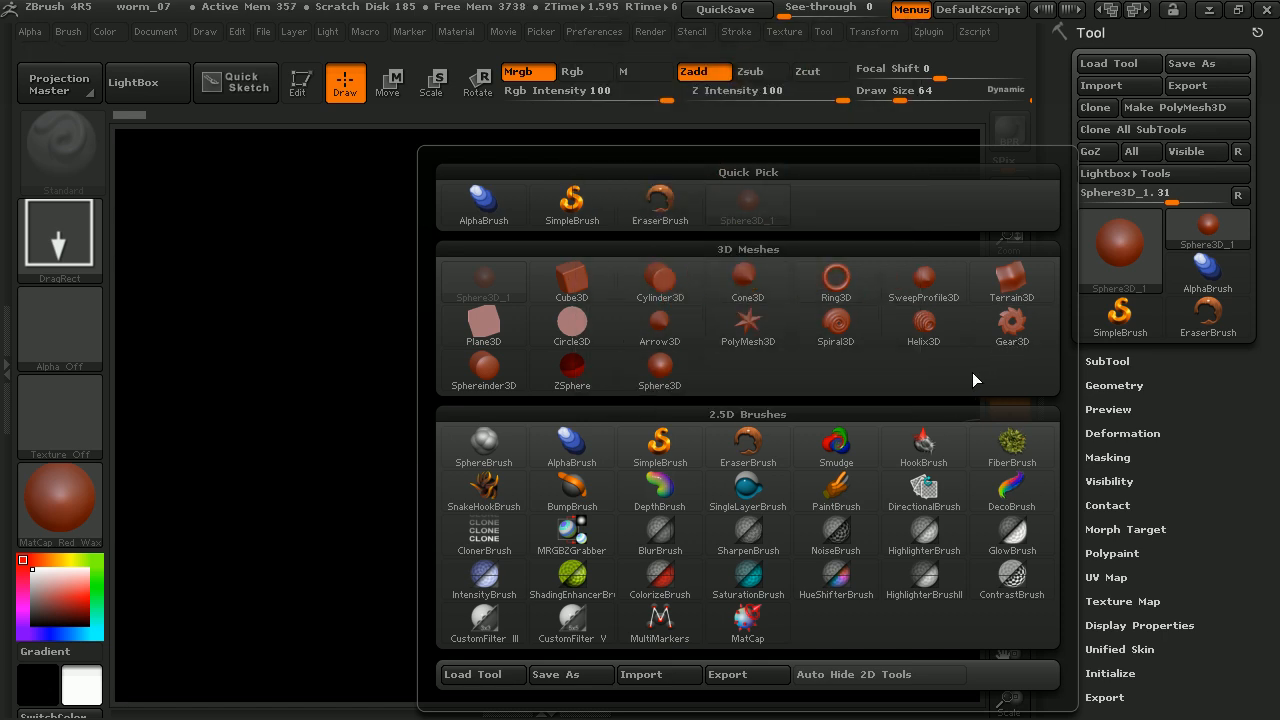
mouse_move(784, 376)
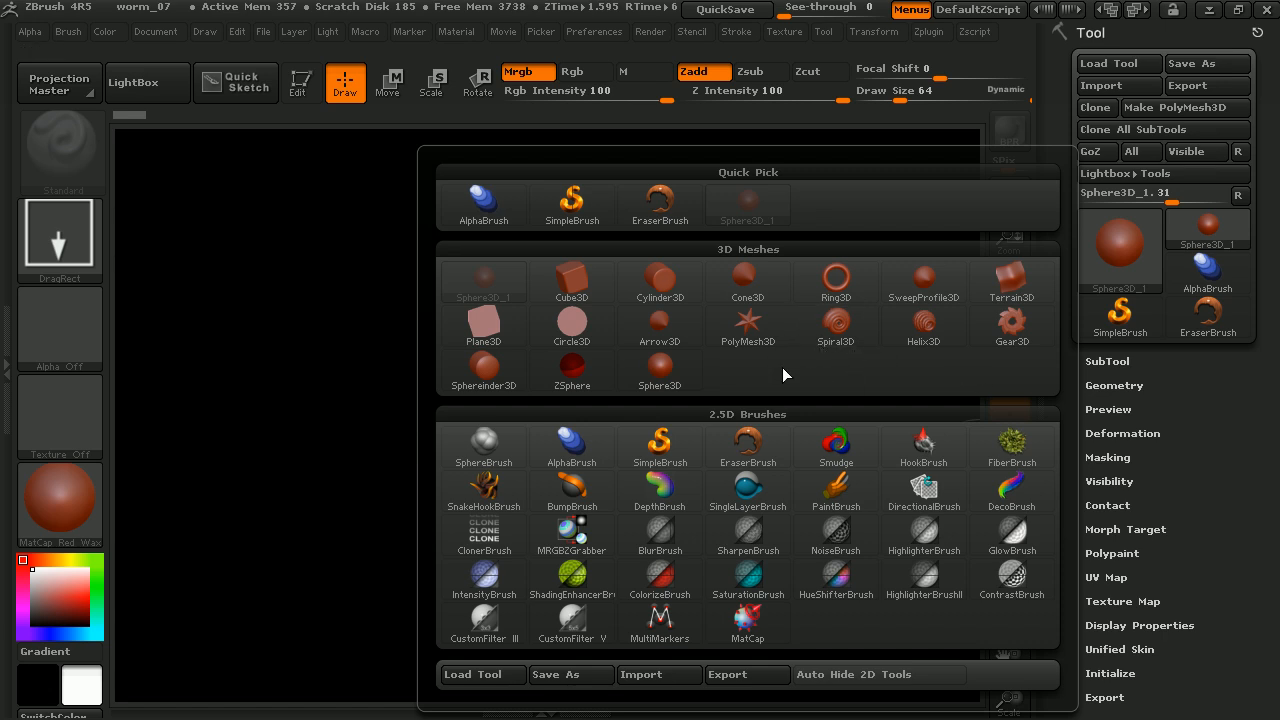
mouse_move(866, 388)
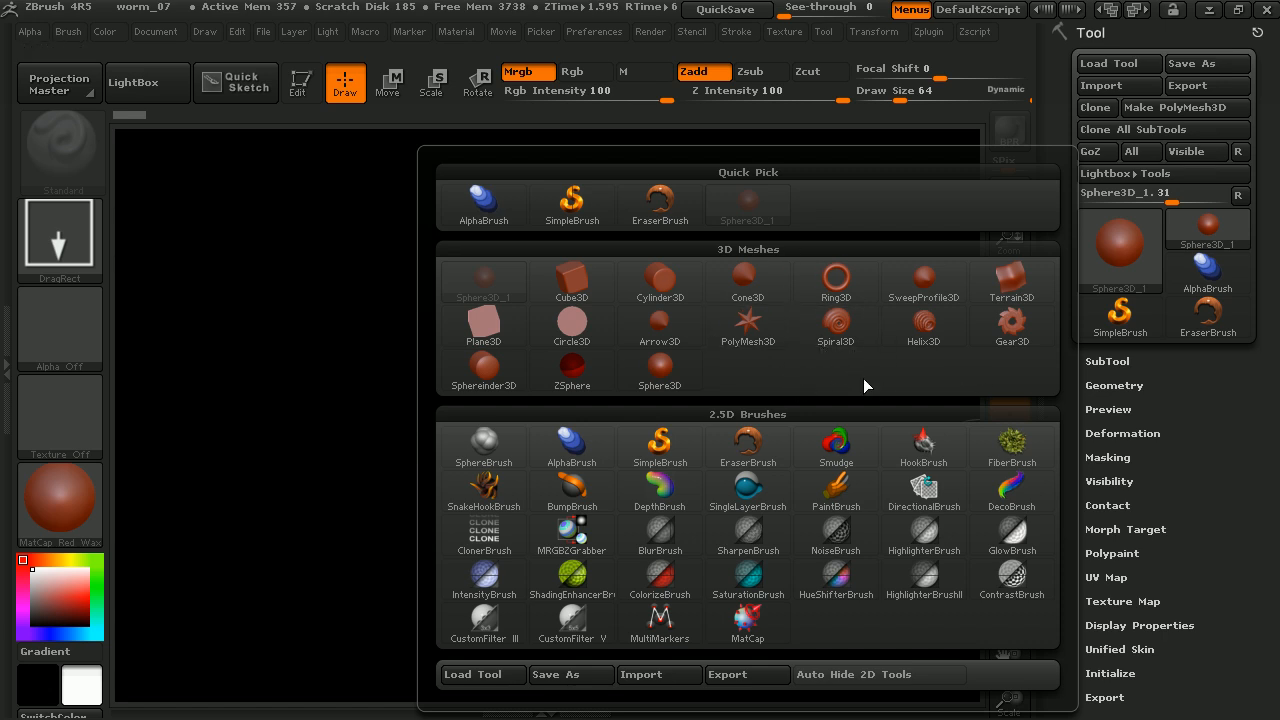
mouse_move(924, 368)
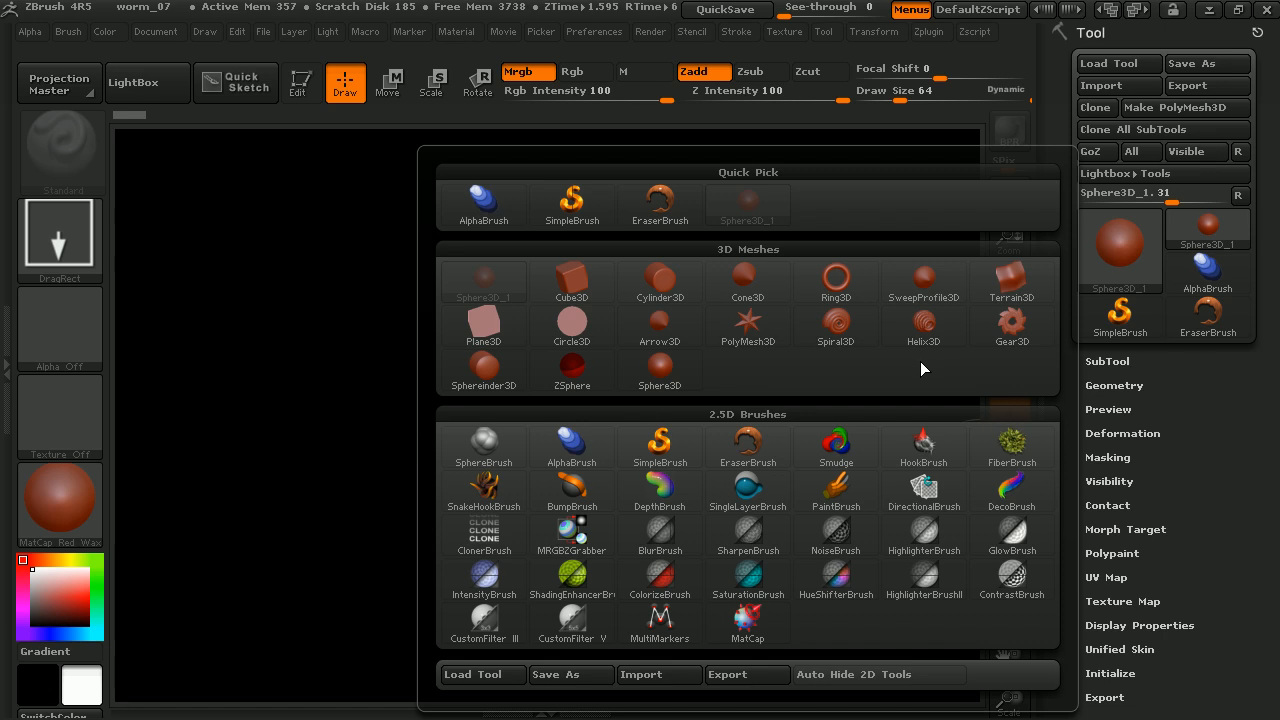
mouse_move(924, 378)
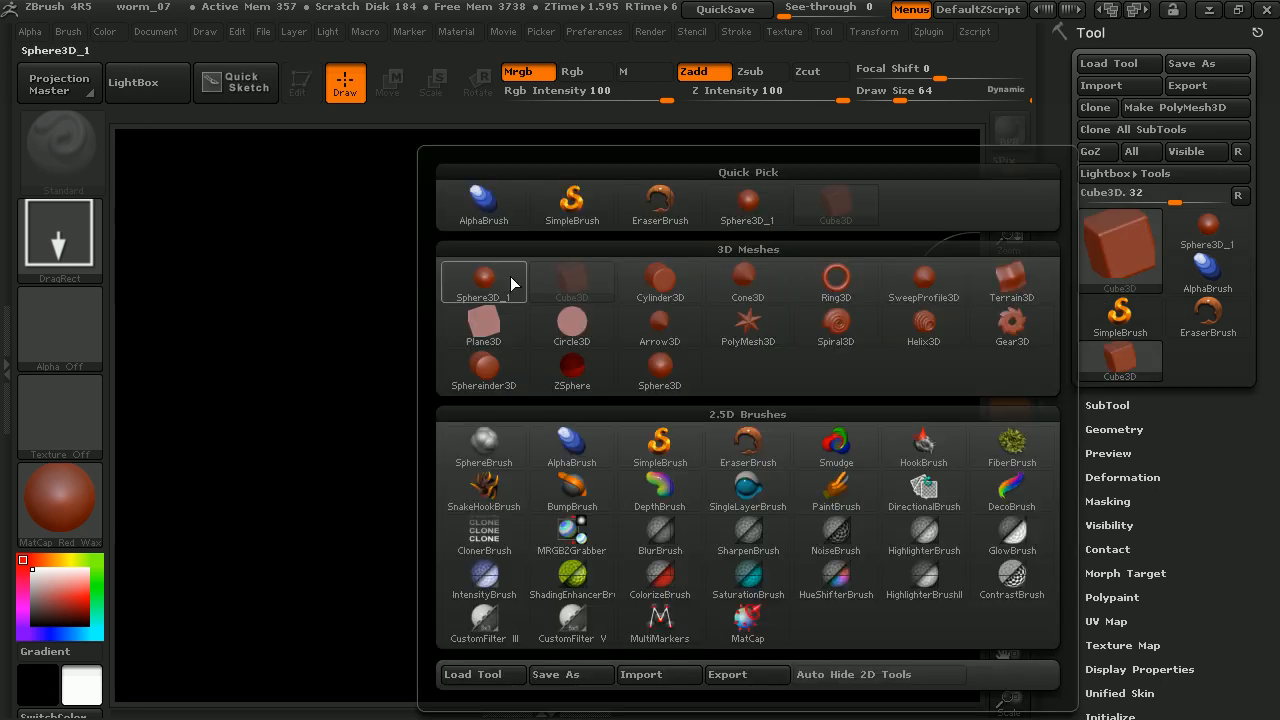
click(484, 282)
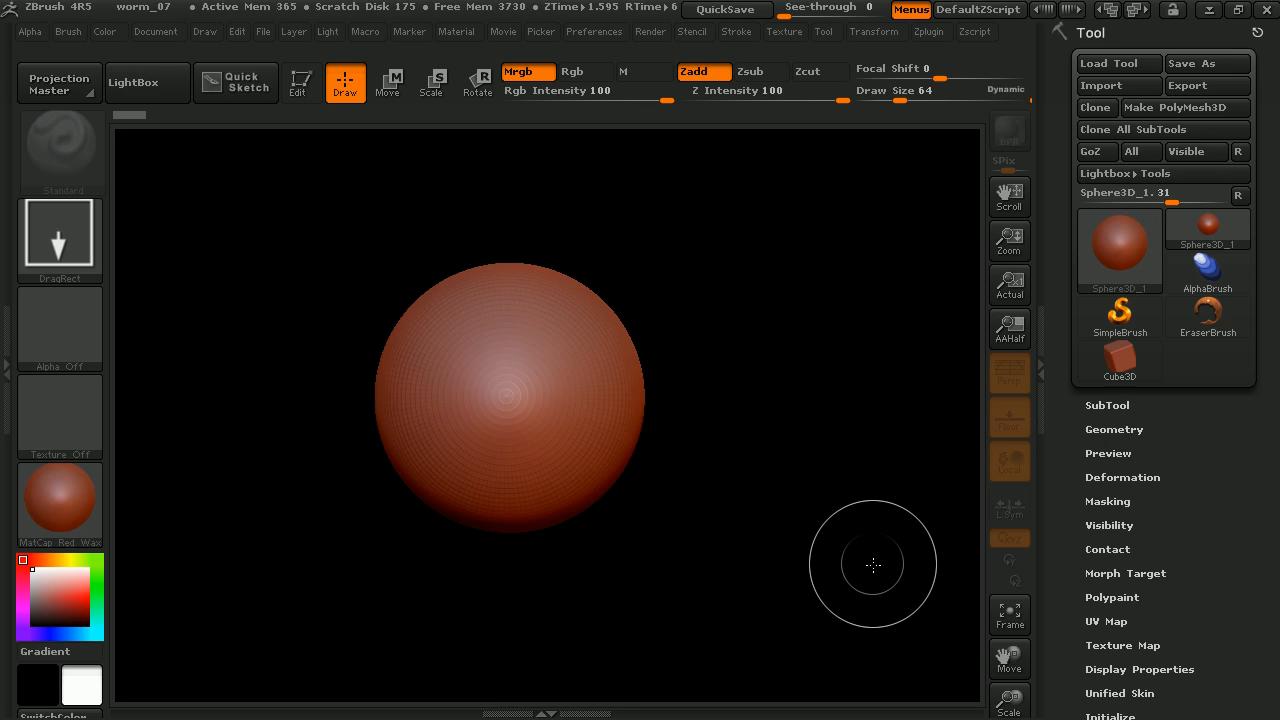
mouse_move(130, 170)
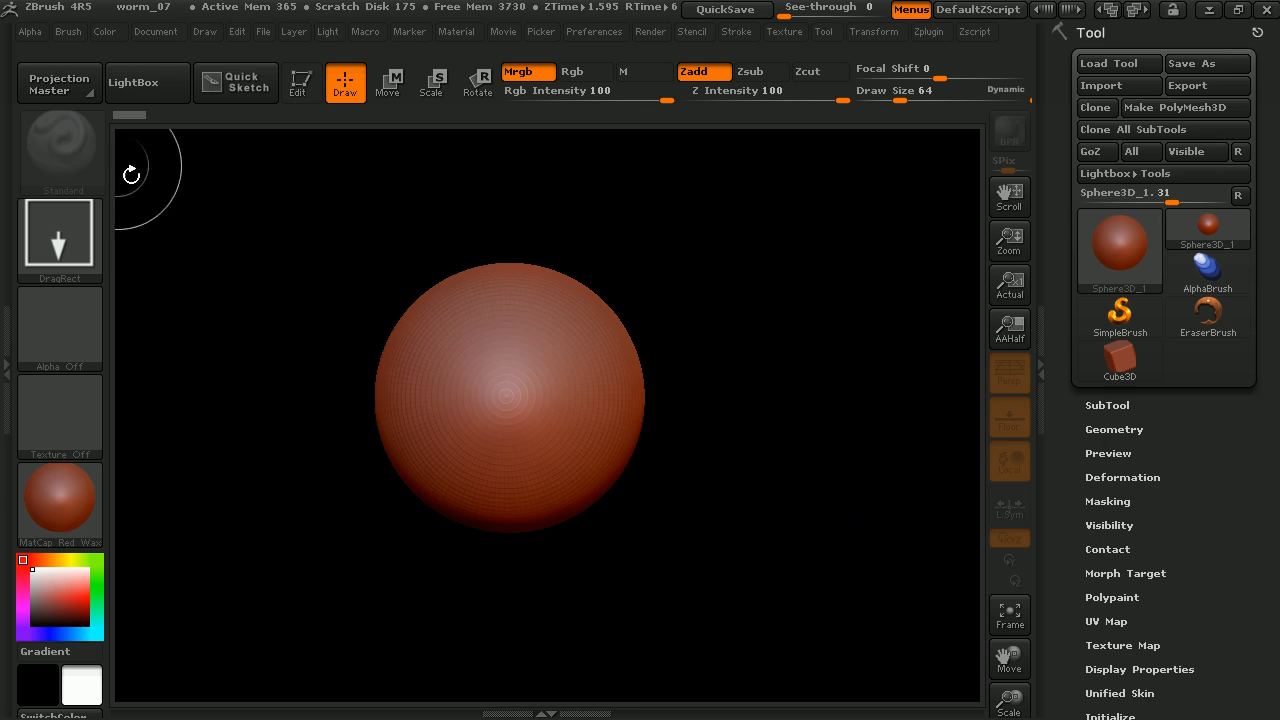
mouse_move(60, 150)
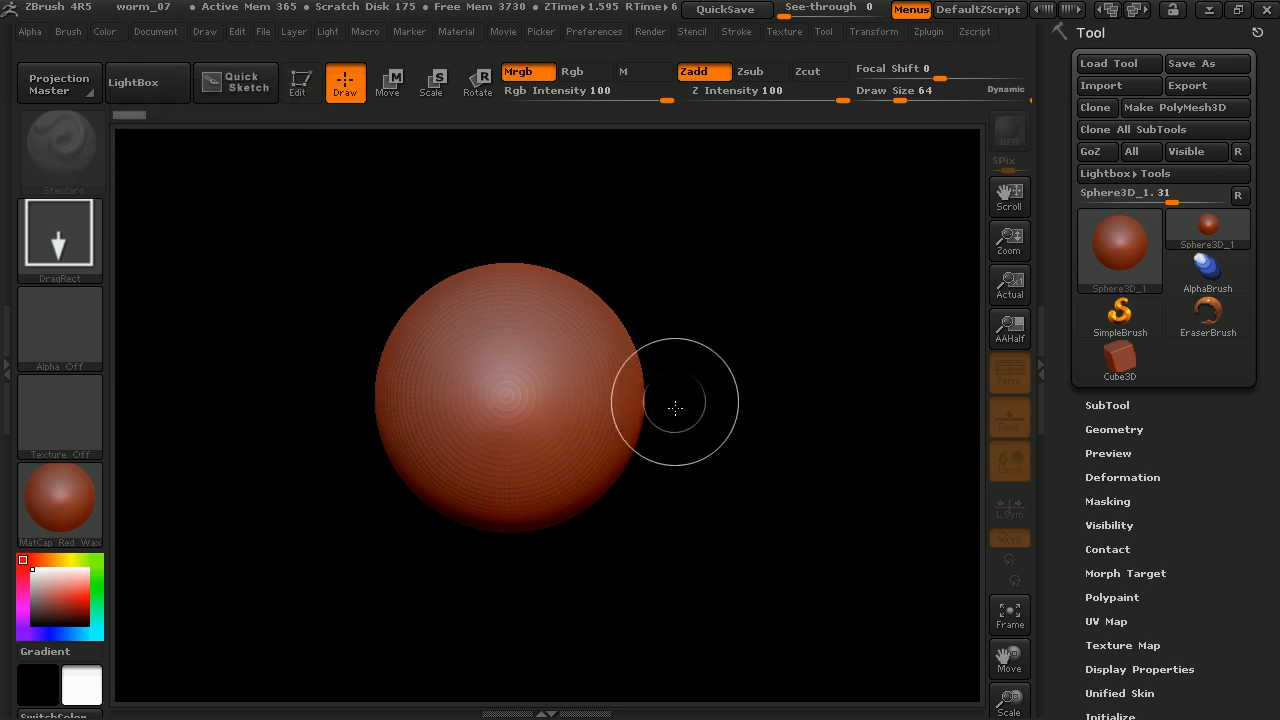
drag(676, 404, 756, 460)
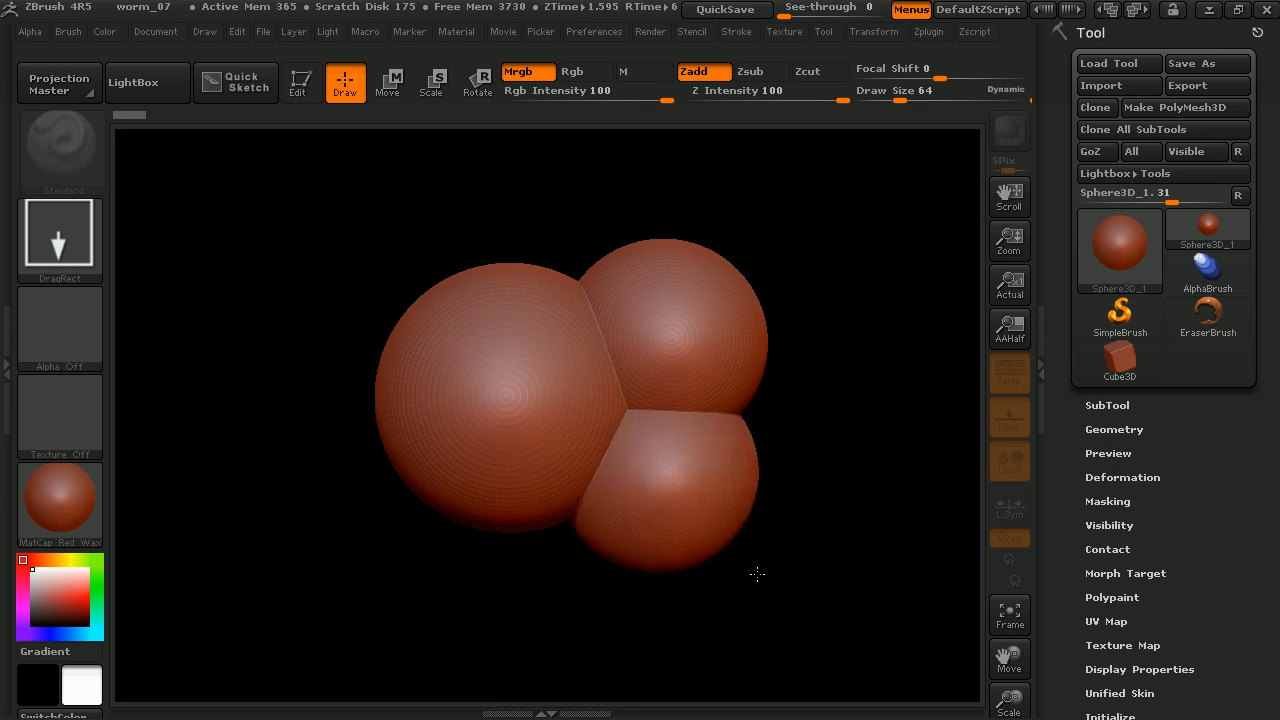
mouse_move(756, 562)
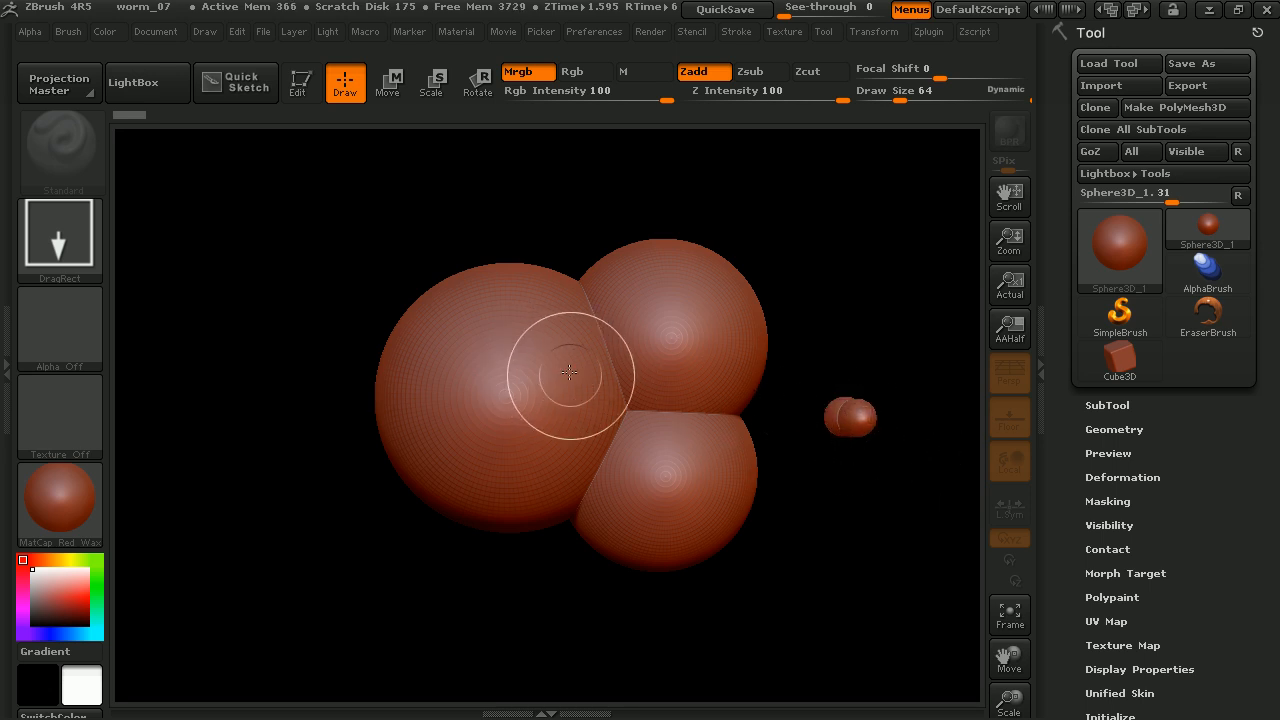
drag(570, 376, 380, 340)
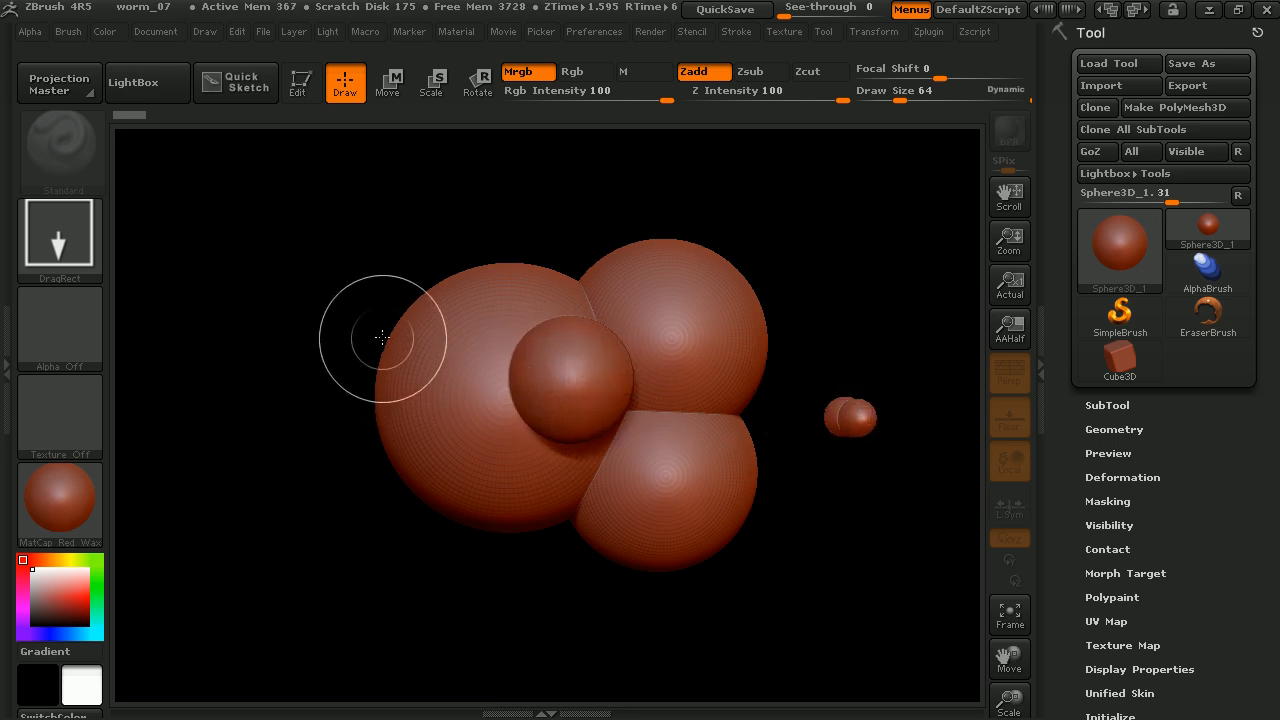
mouse_move(462, 334)
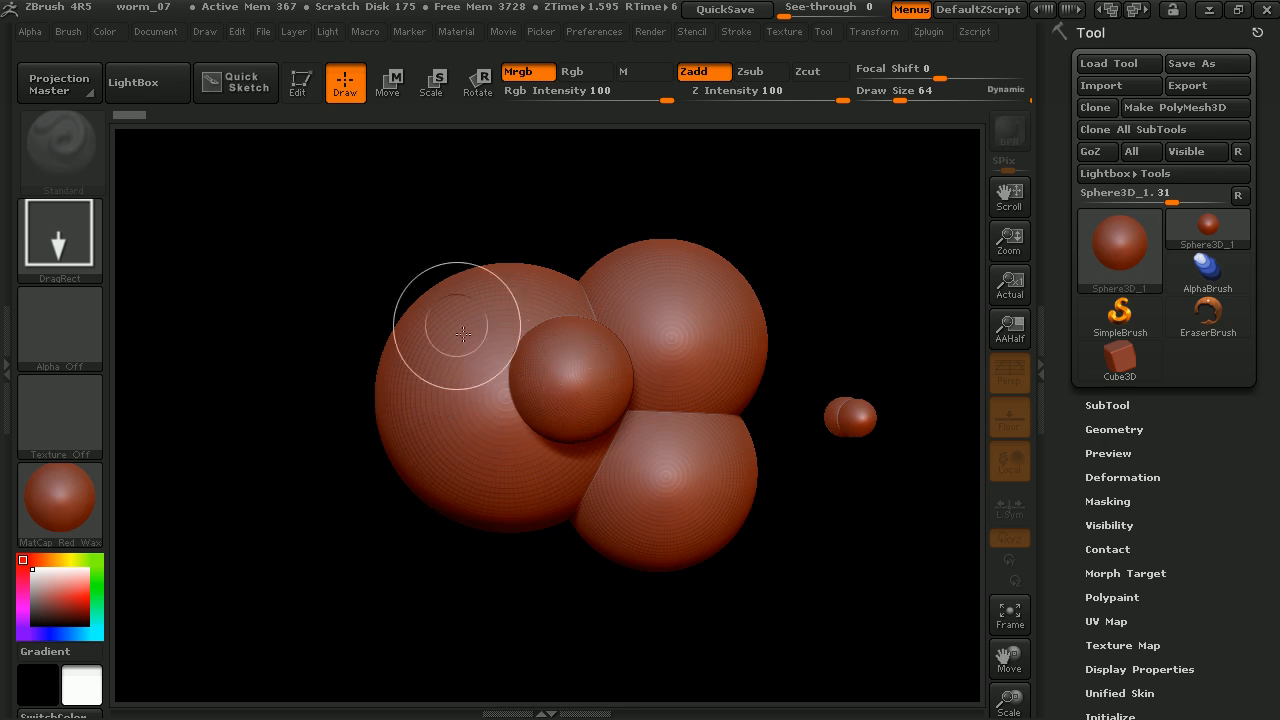
mouse_move(560, 316)
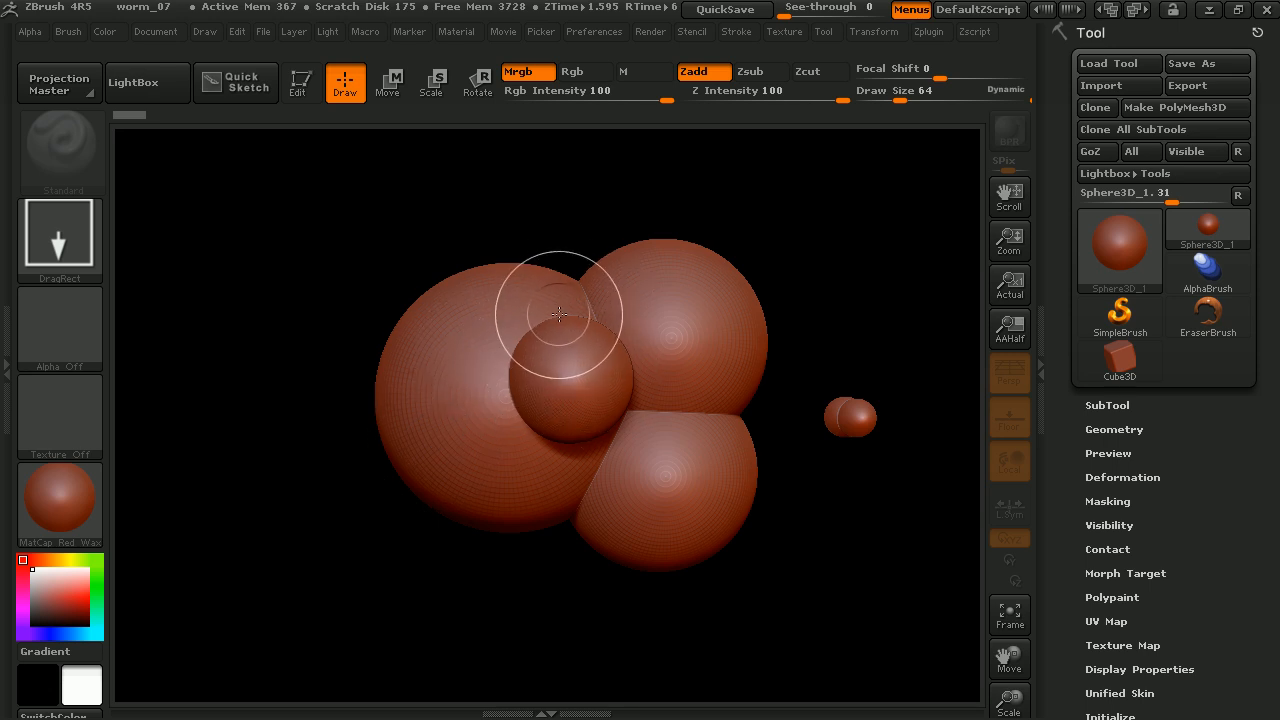
mouse_move(568, 338)
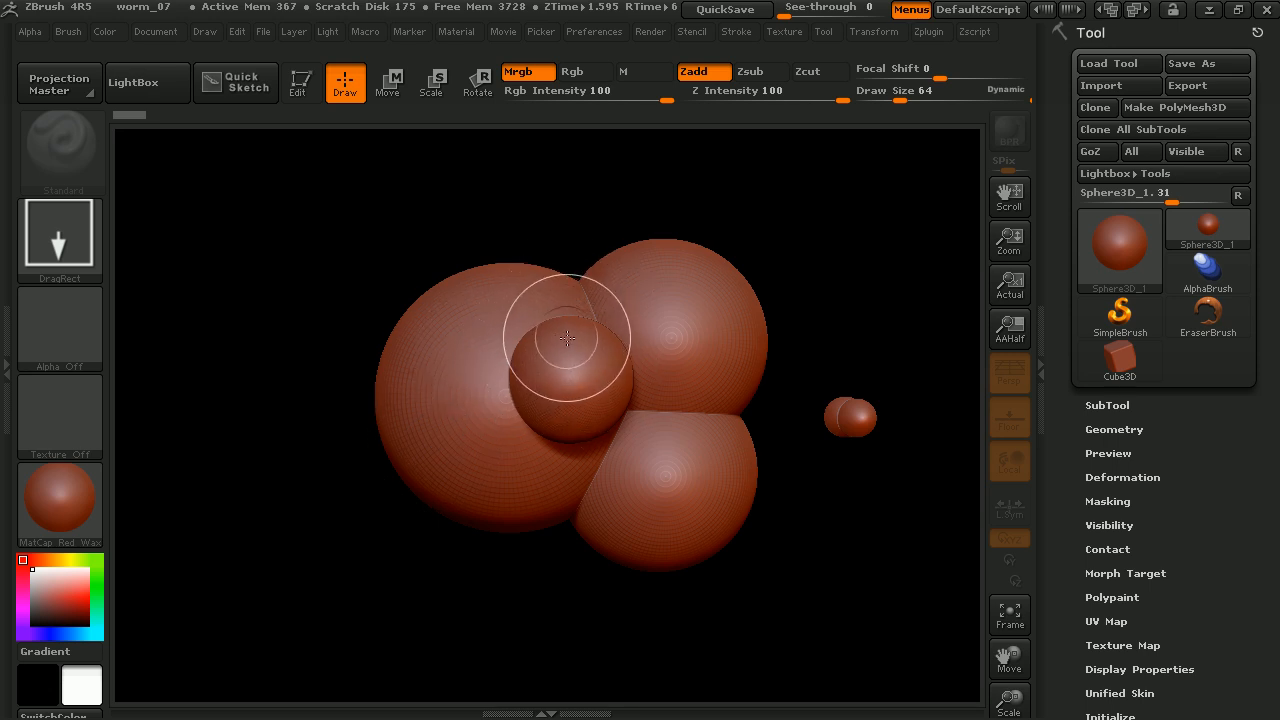
mouse_move(576, 292)
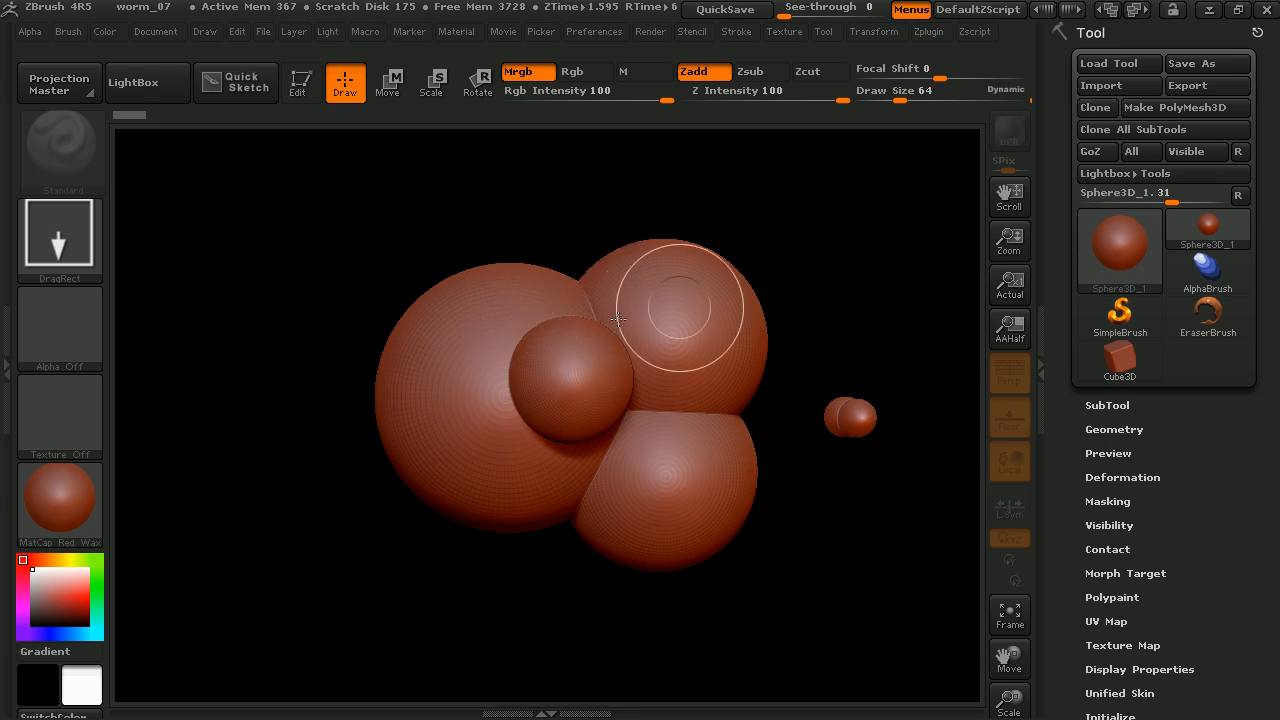
mouse_move(862, 352)
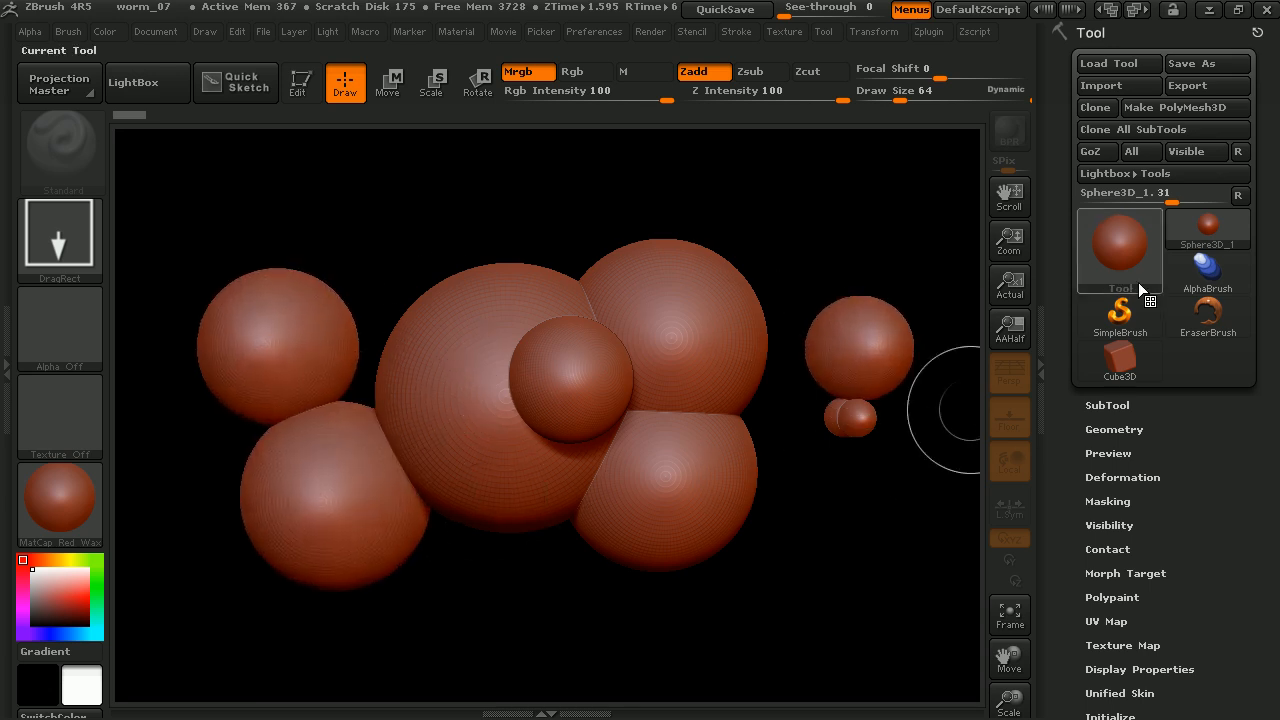
mouse_move(1008, 460)
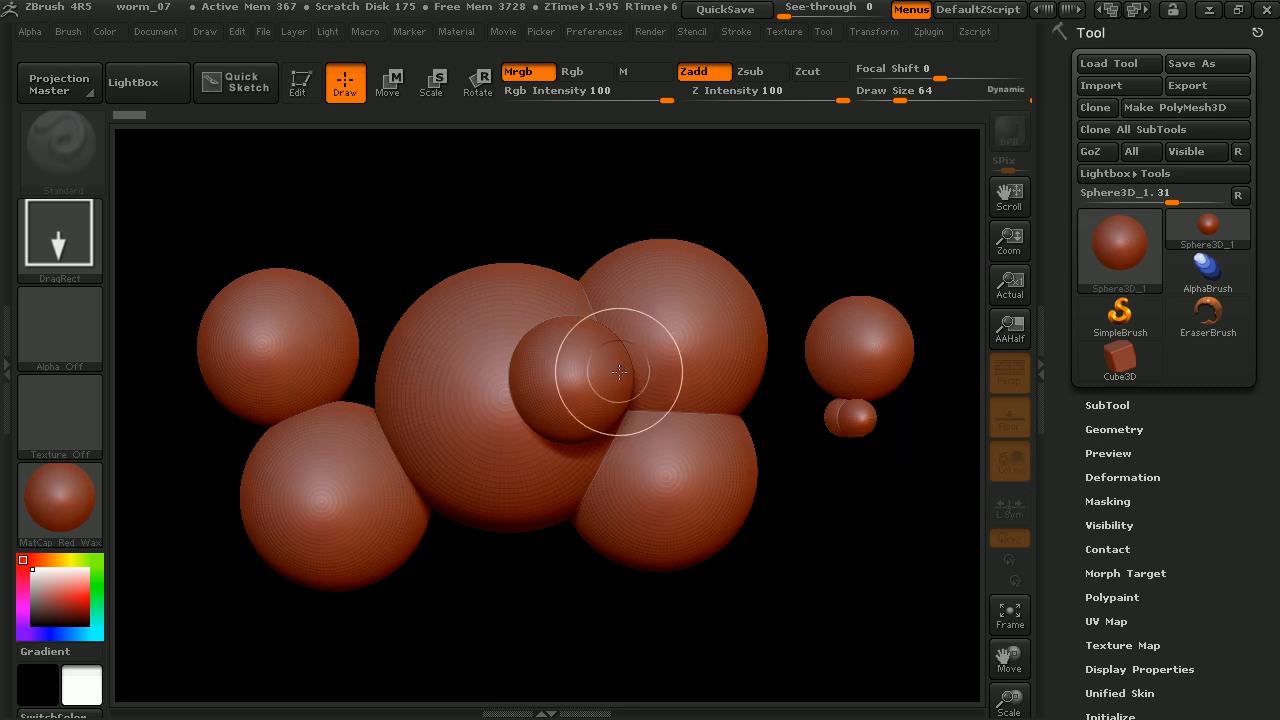
mouse_move(656, 452)
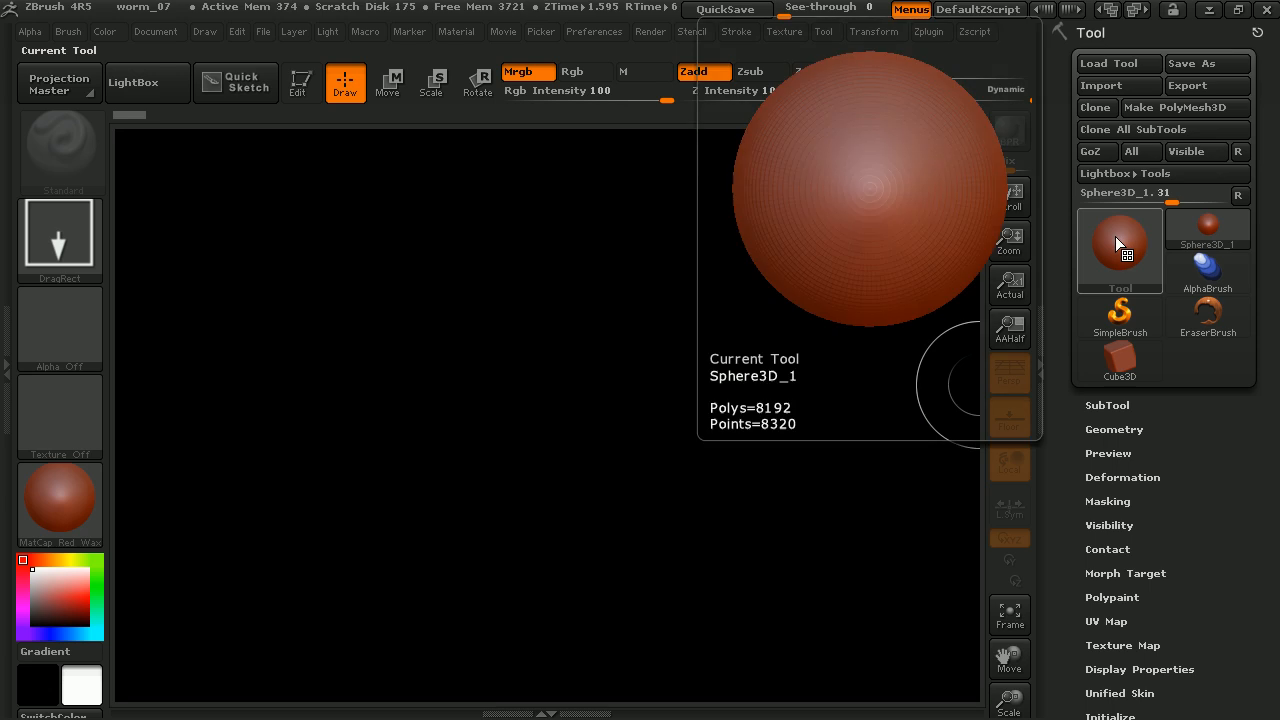
- Draw a large sphere on the empty canvas and orbit it above a level floor grid
click(518, 396)
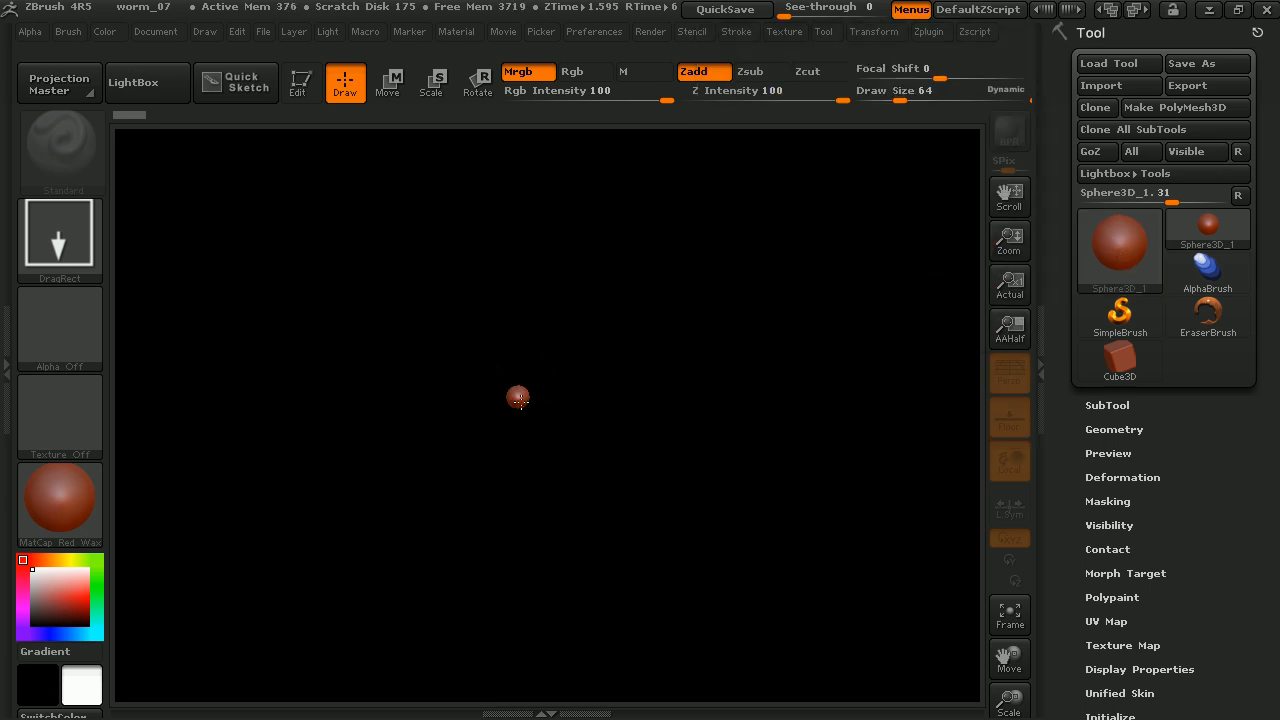
drag(518, 398, 764, 420)
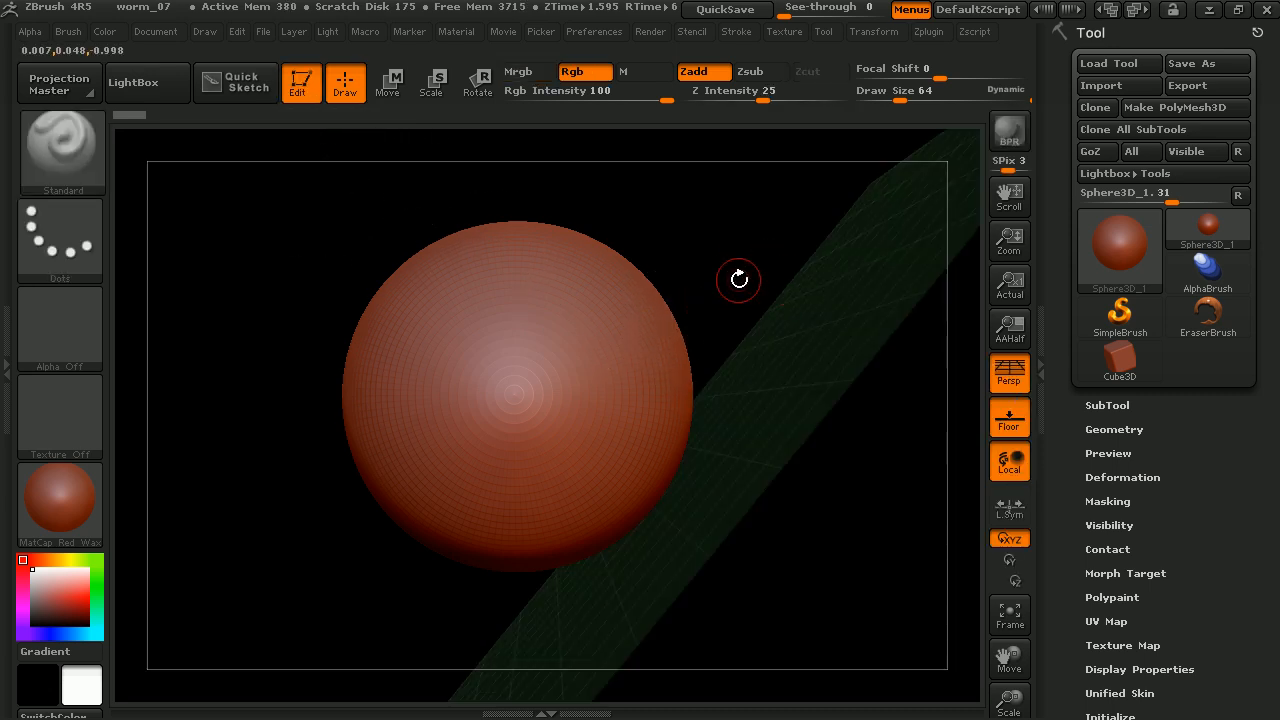
drag(738, 280, 856, 224)
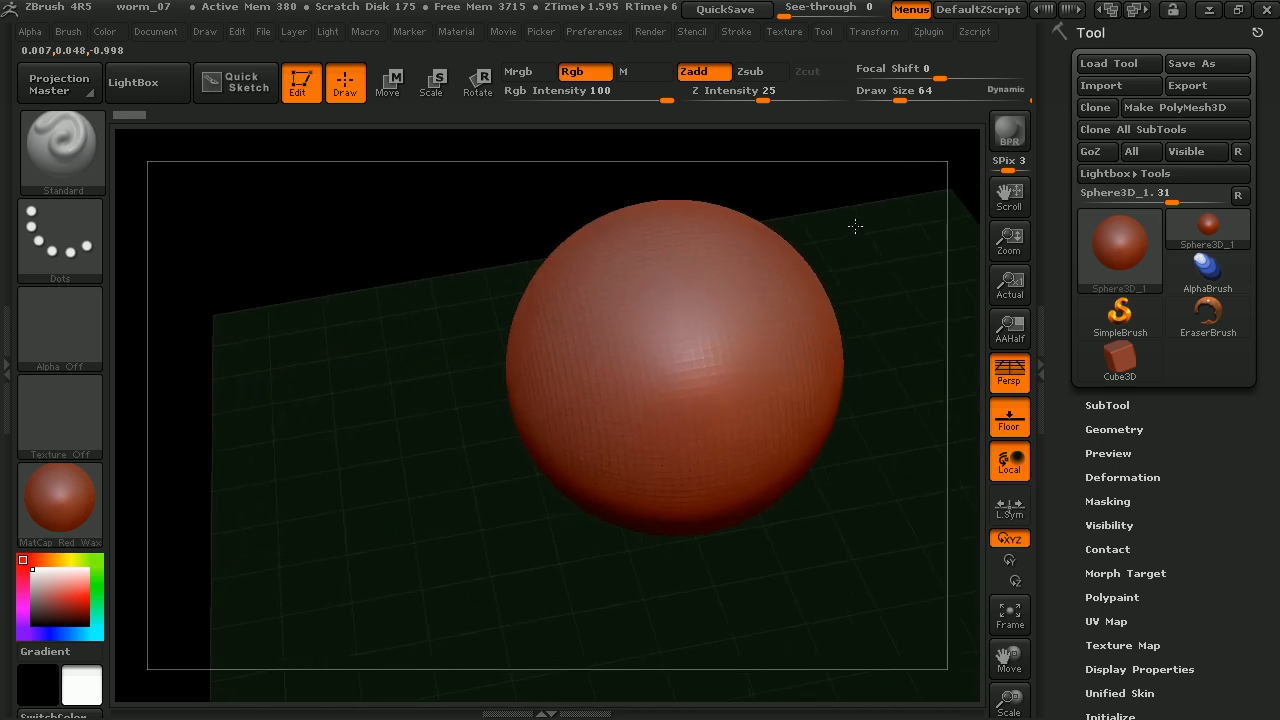
drag(856, 224, 868, 276)
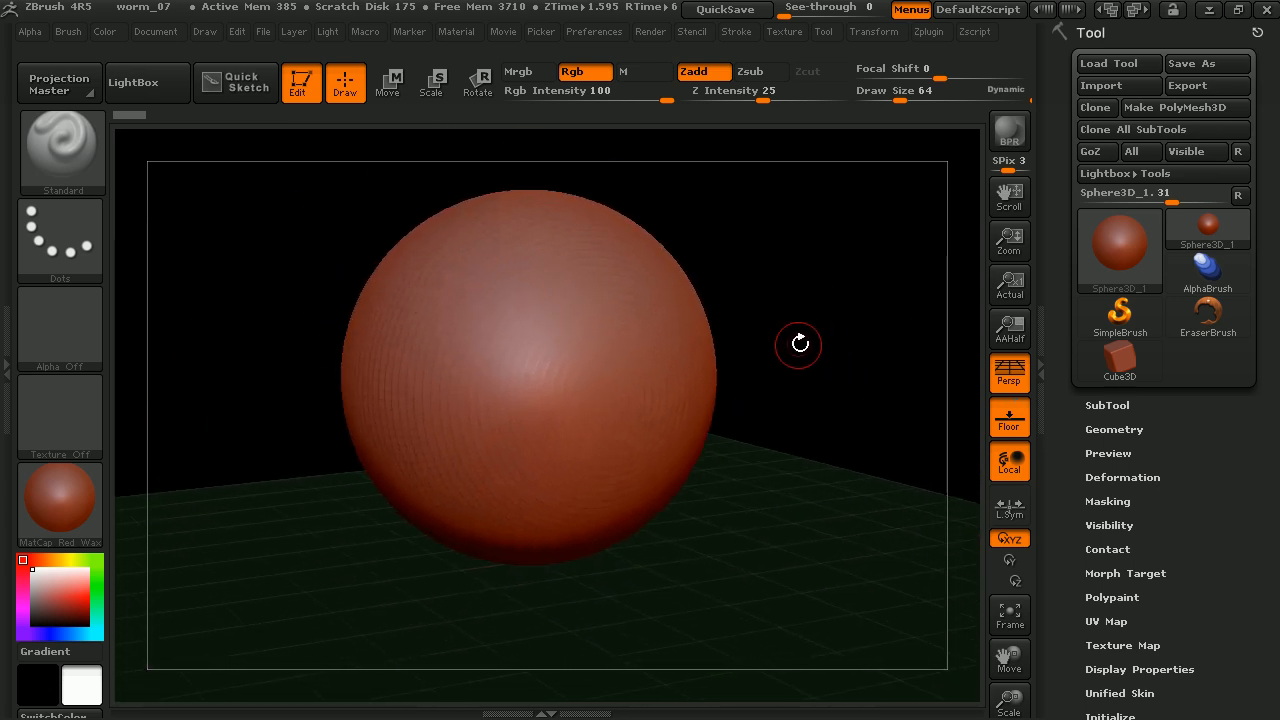
drag(798, 344, 804, 352)
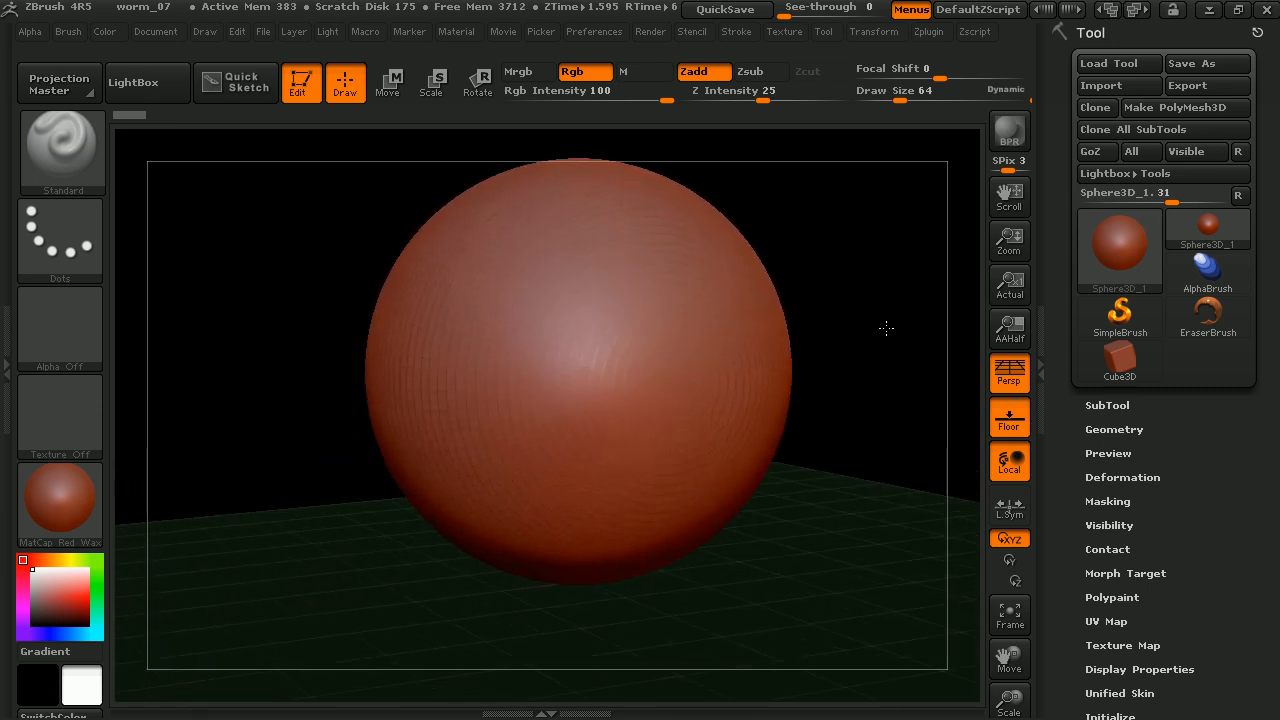
drag(884, 328, 816, 604)
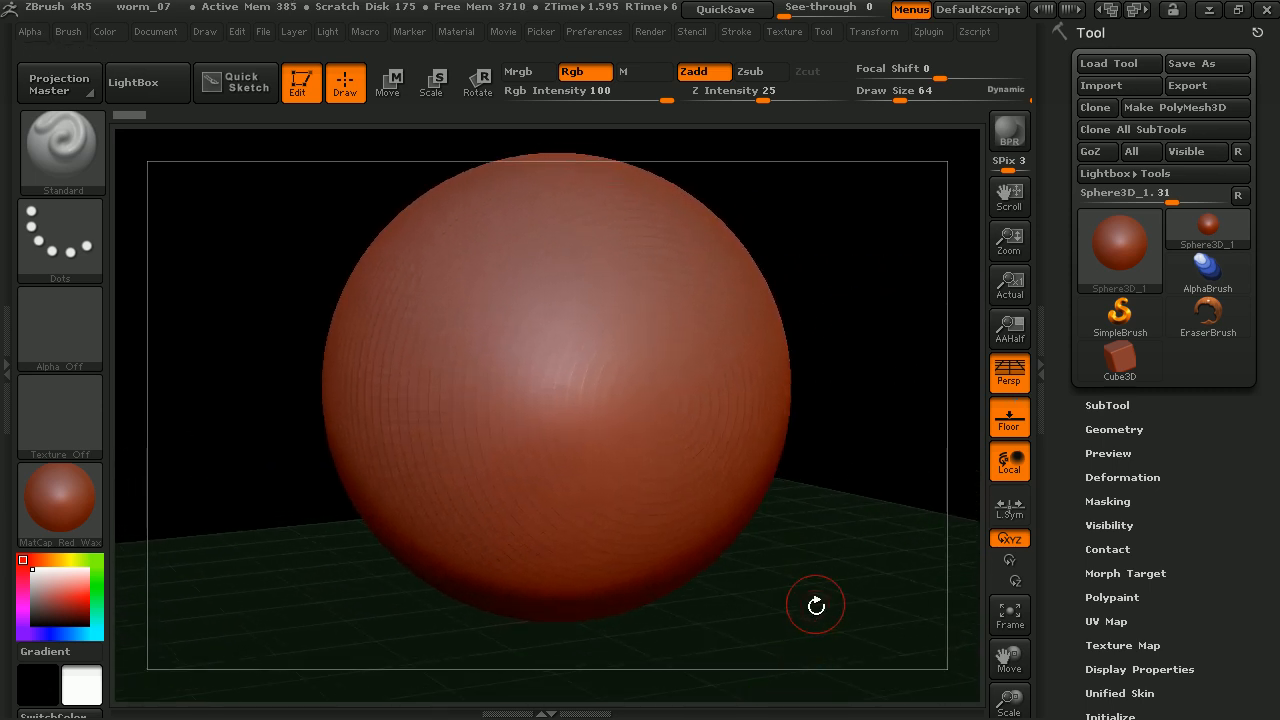
- Enable perspective display of the sphere from the right shelf
click(1008, 418)
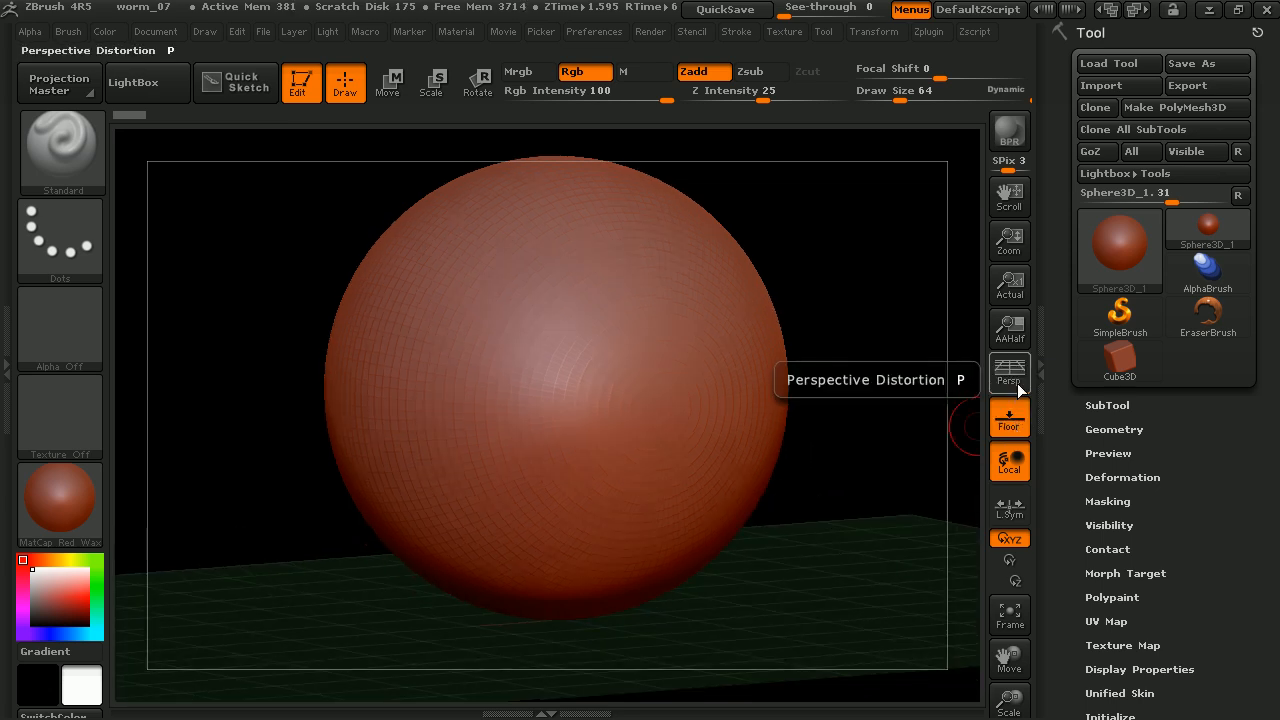
click(1008, 370)
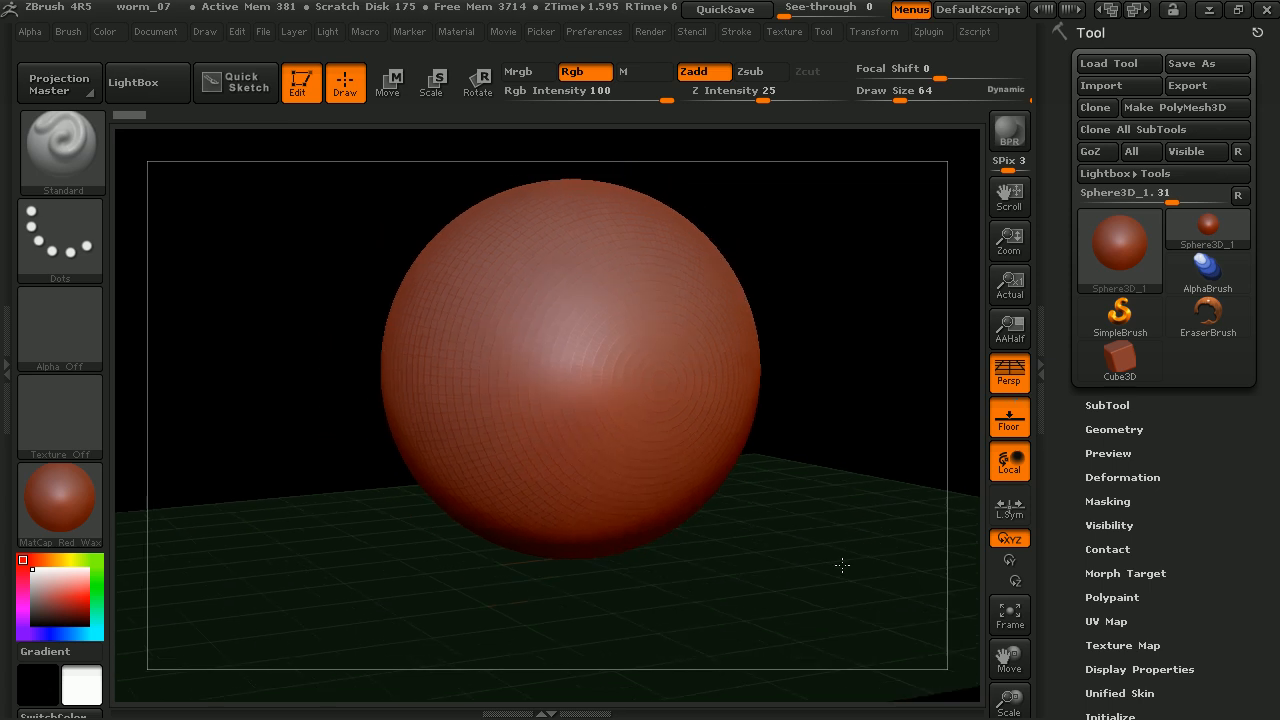
drag(844, 564, 808, 512)
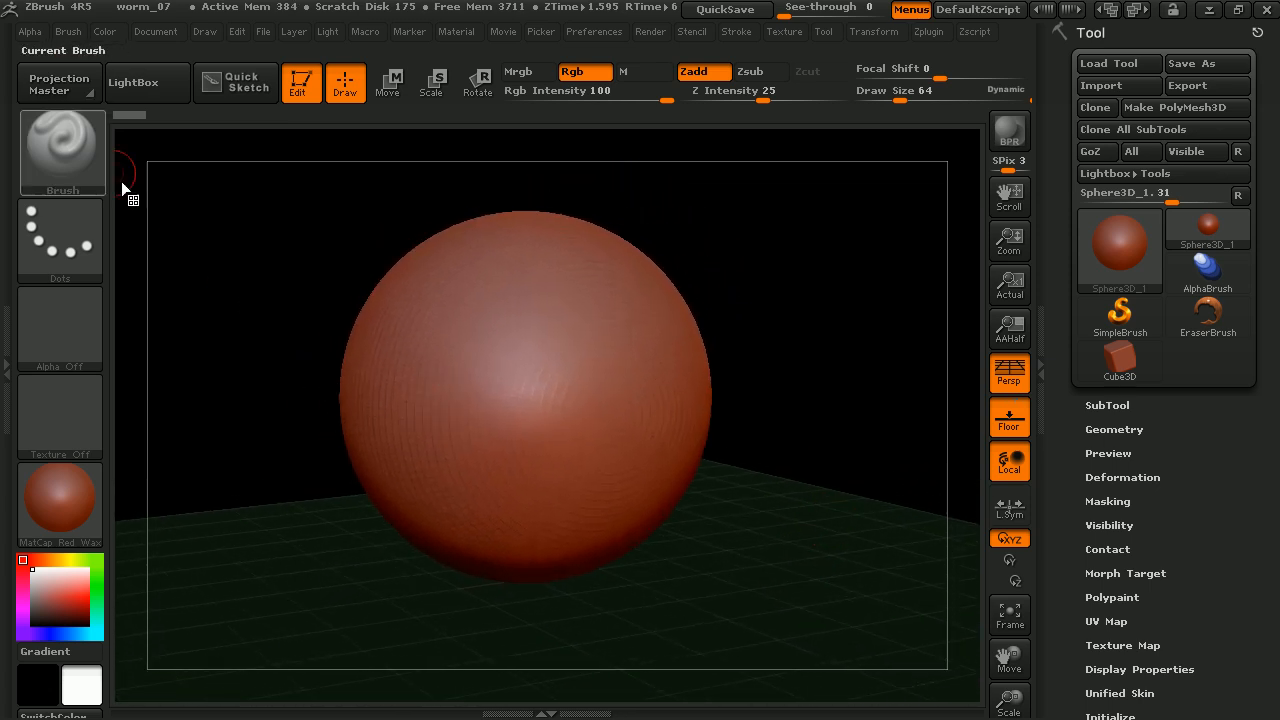
click(60, 150)
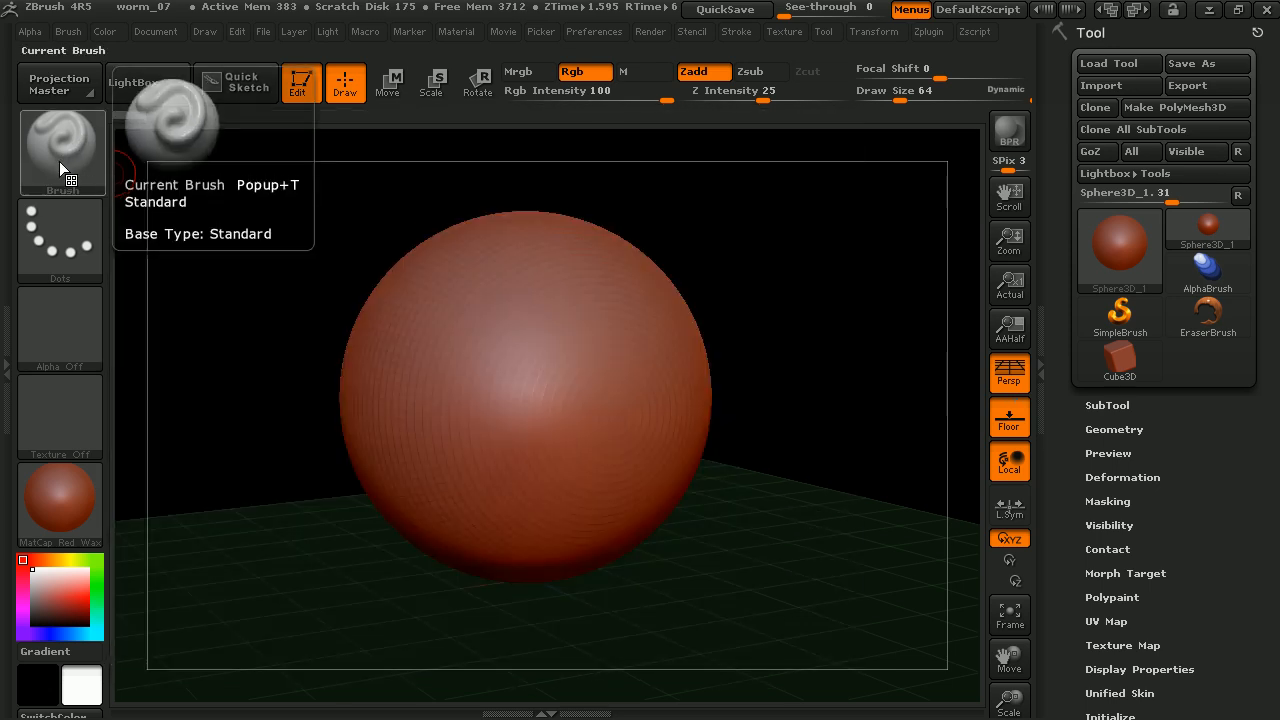
click(672, 504)
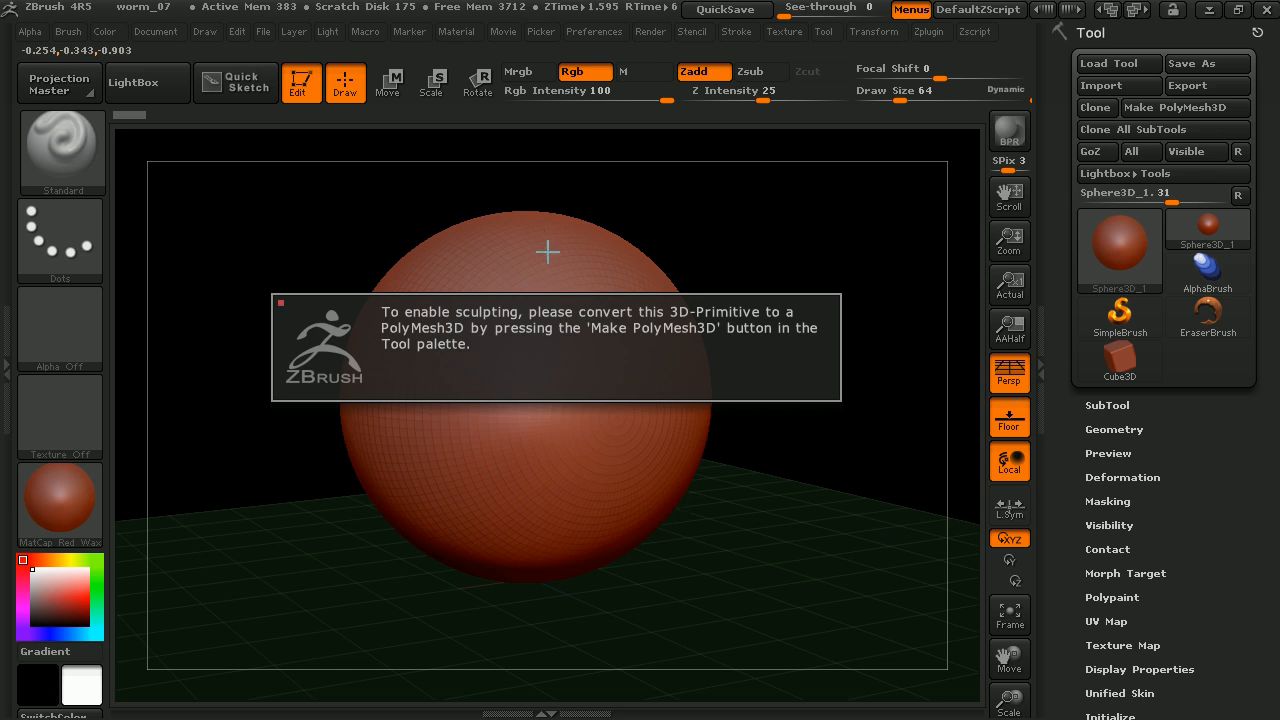
mouse_move(664, 334)
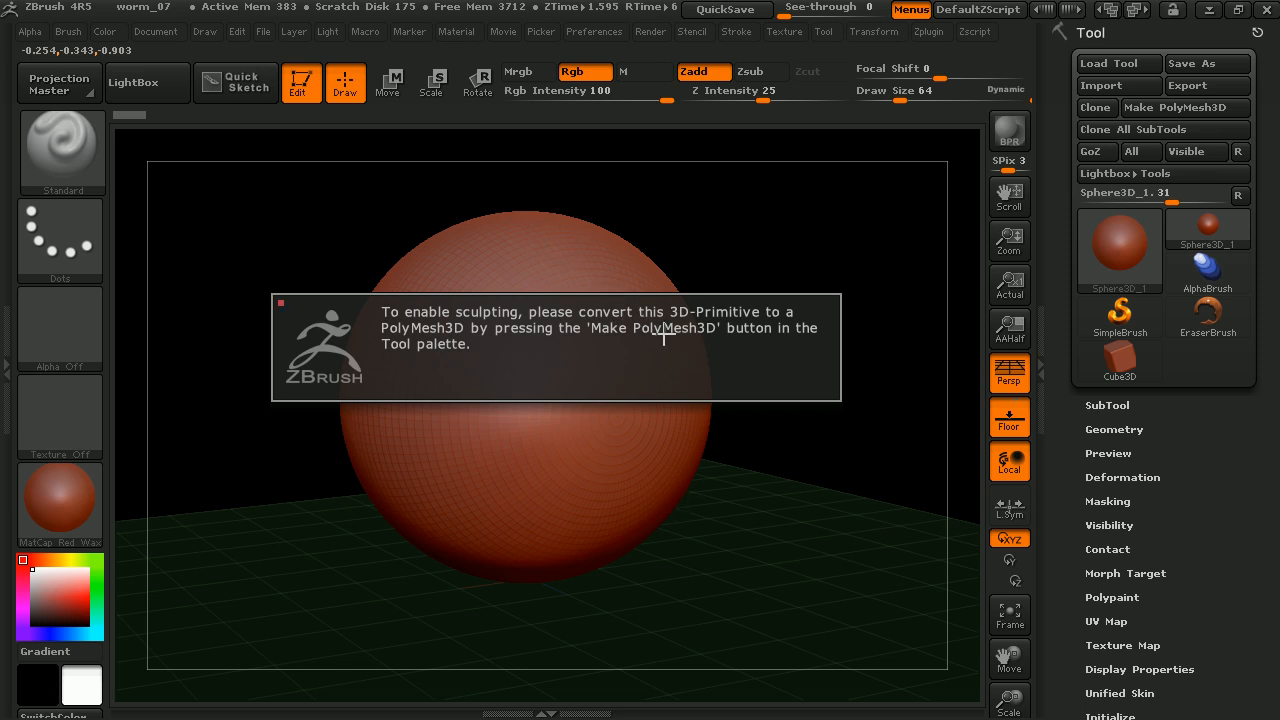
mouse_move(726, 482)
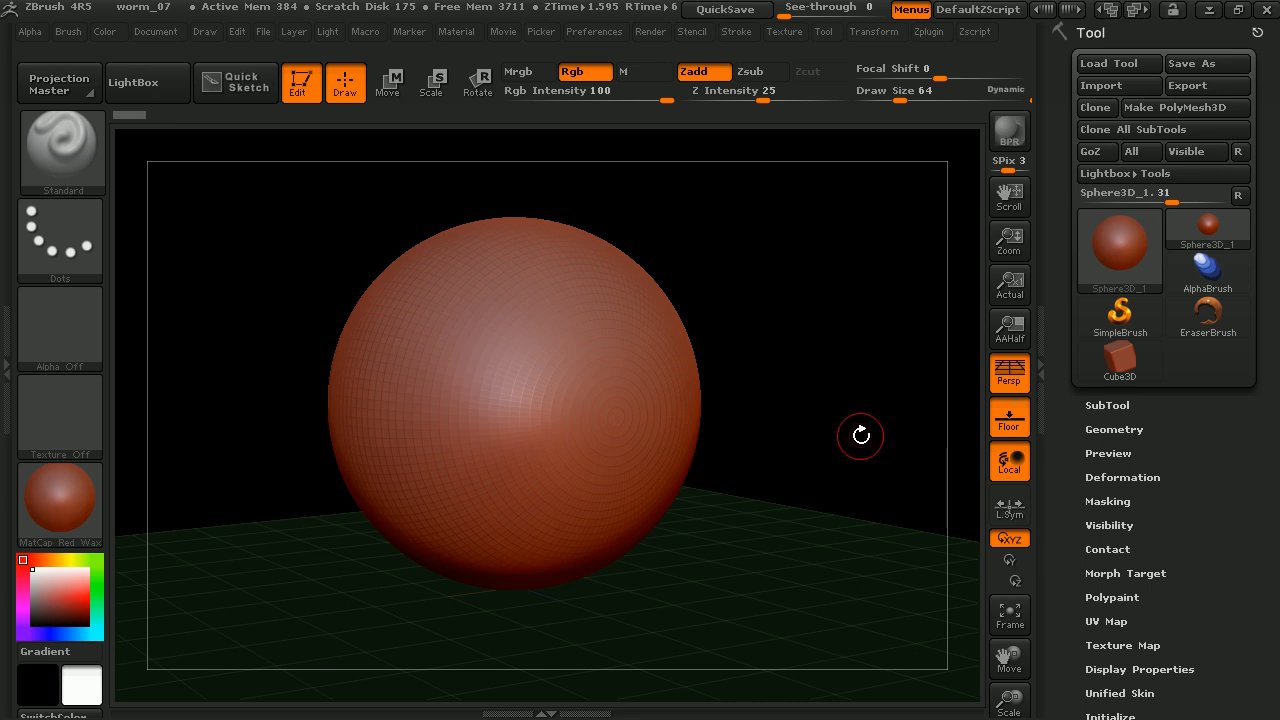
drag(860, 436, 856, 404)
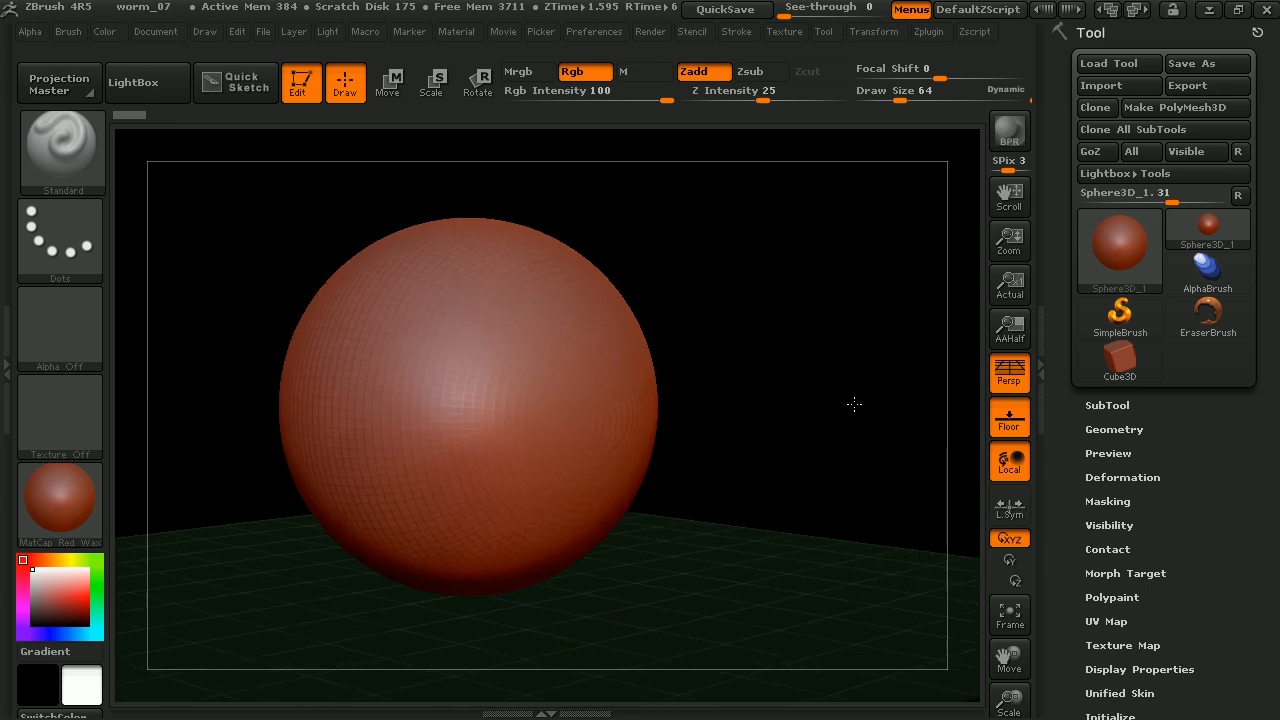
drag(856, 404, 792, 428)
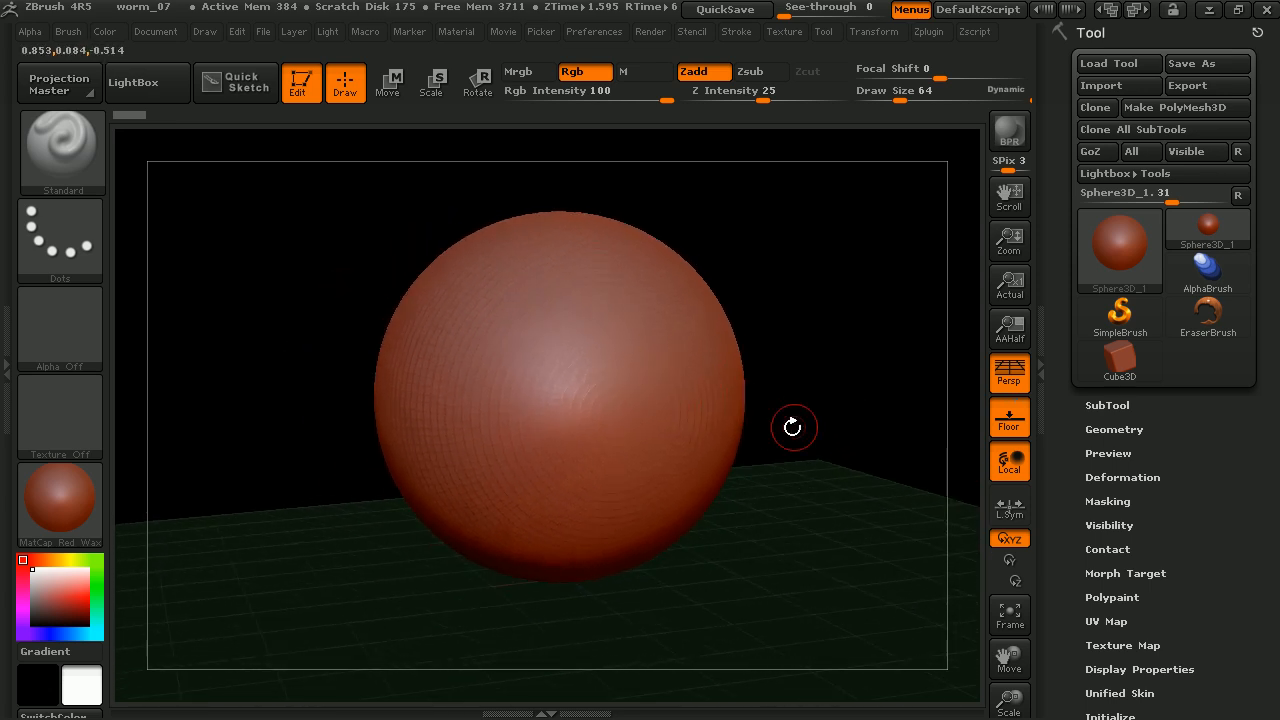
drag(792, 428, 912, 316)
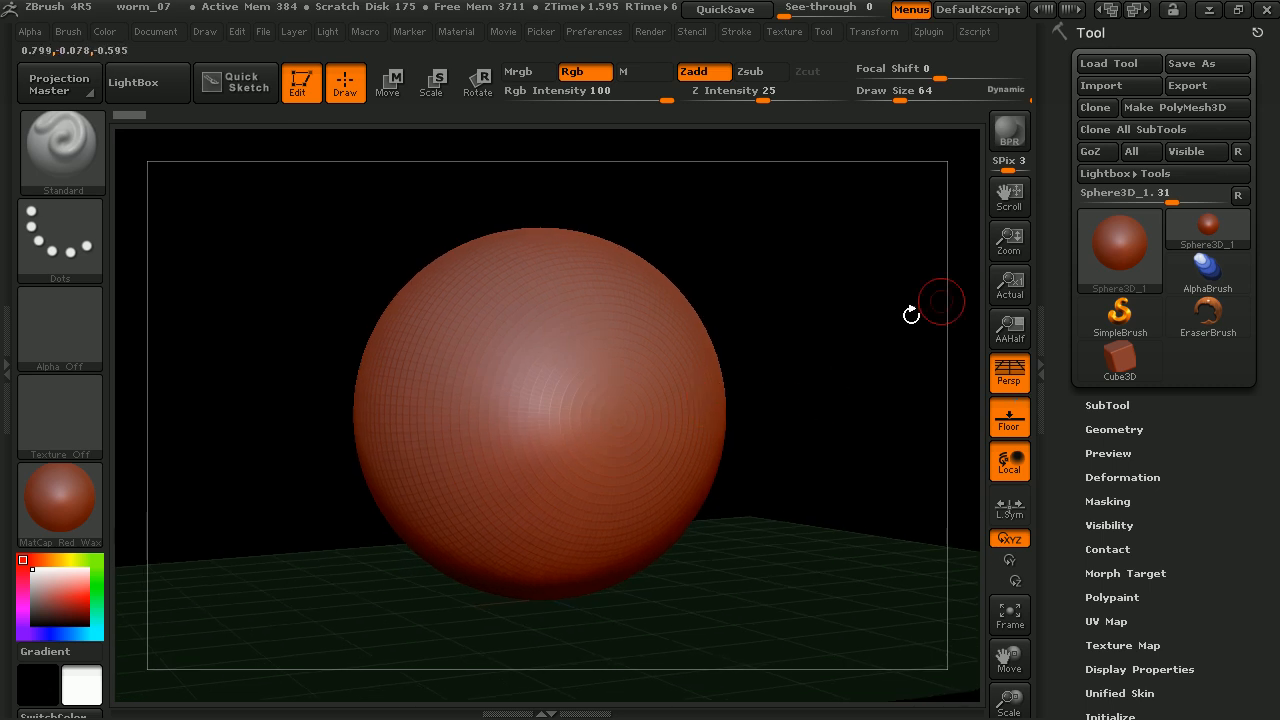
mouse_move(1184, 108)
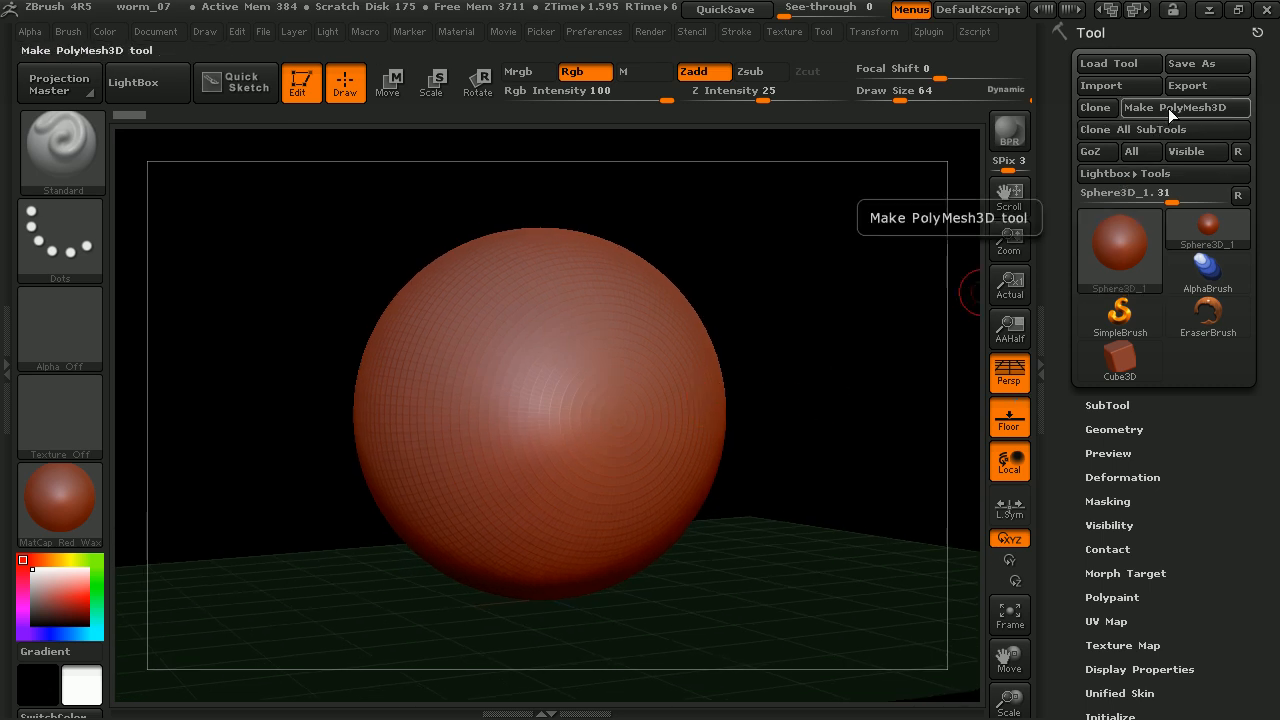
- Convert the sphere to a PolyMesh3D and expand the Geometry subpalette
click(1184, 108)
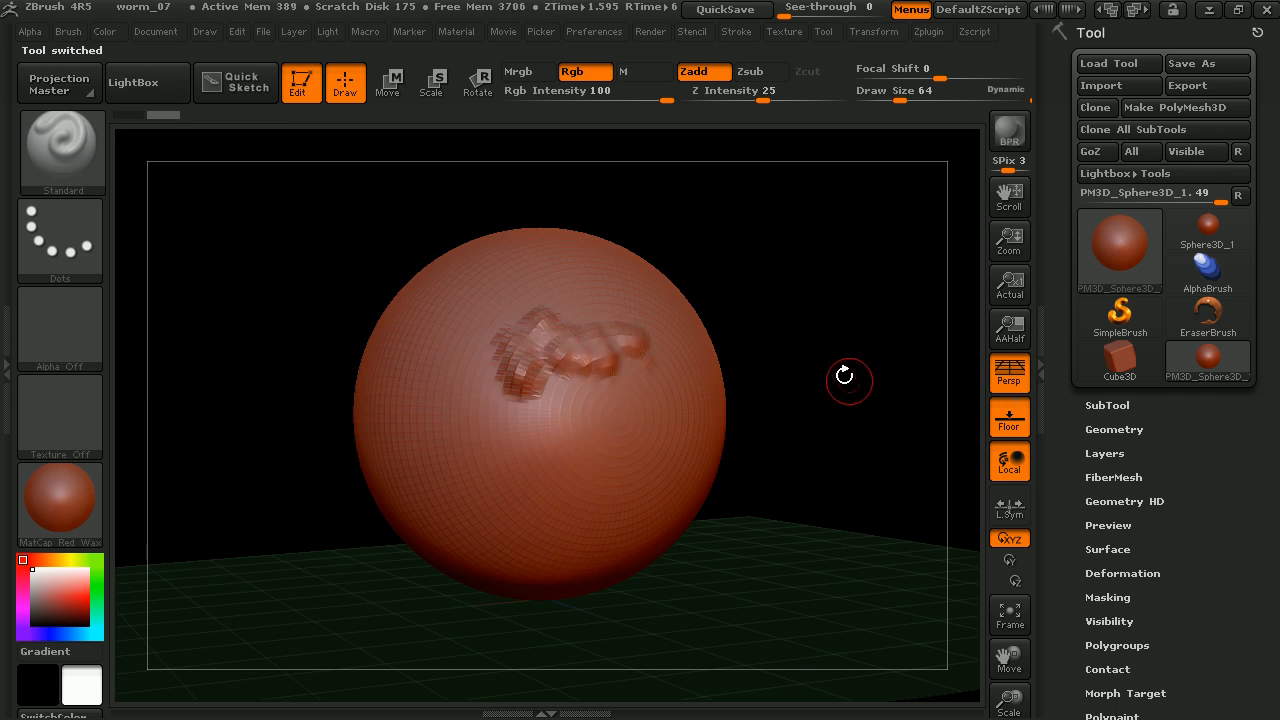
click(1112, 428)
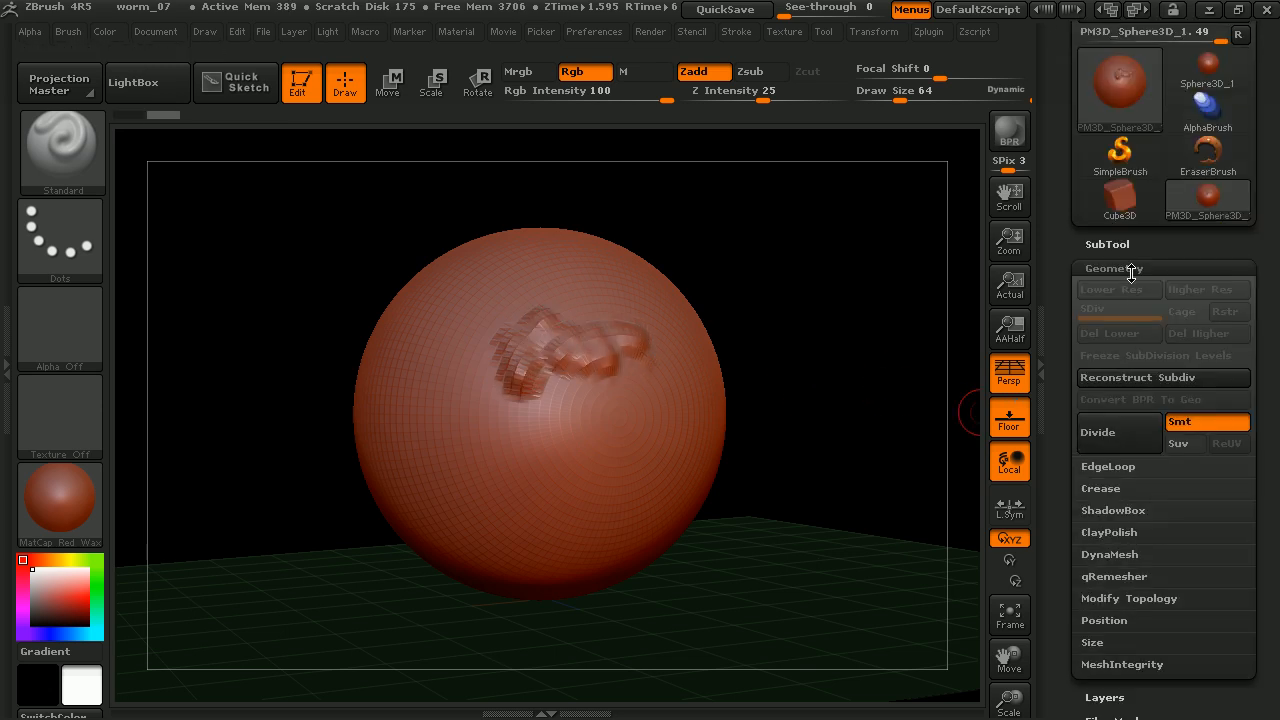
mouse_move(1096, 432)
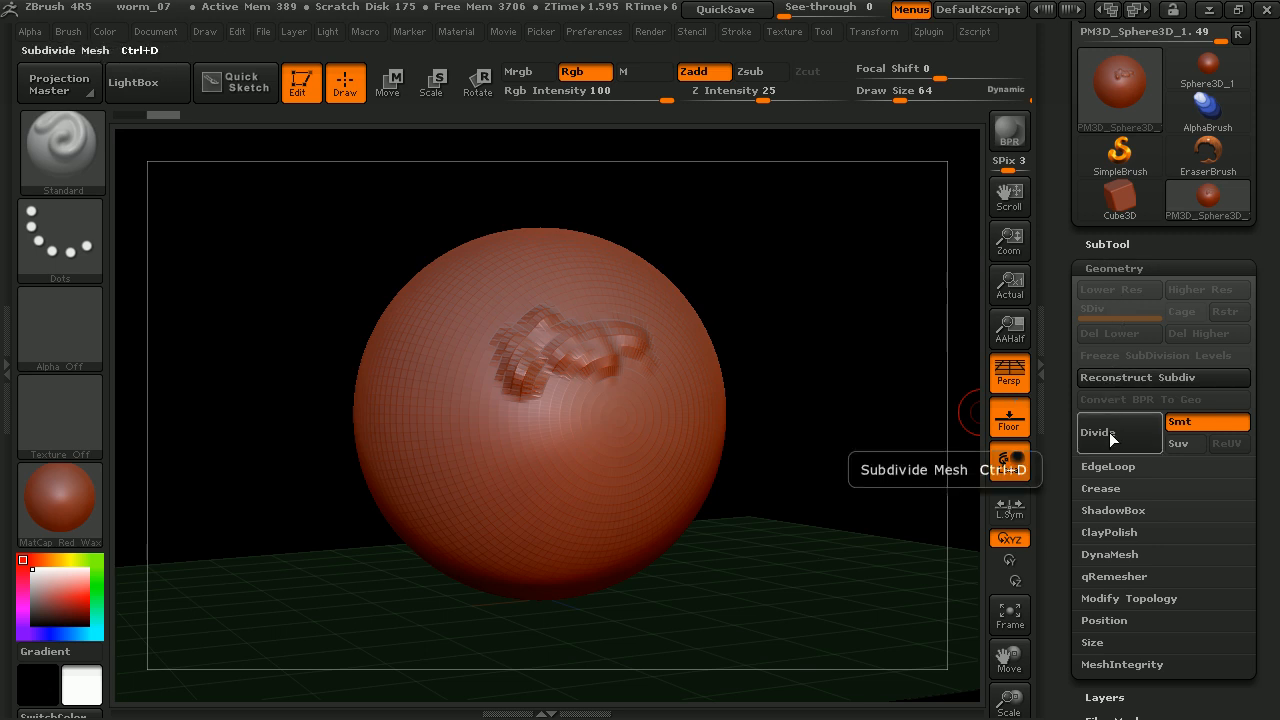
mouse_move(1122, 432)
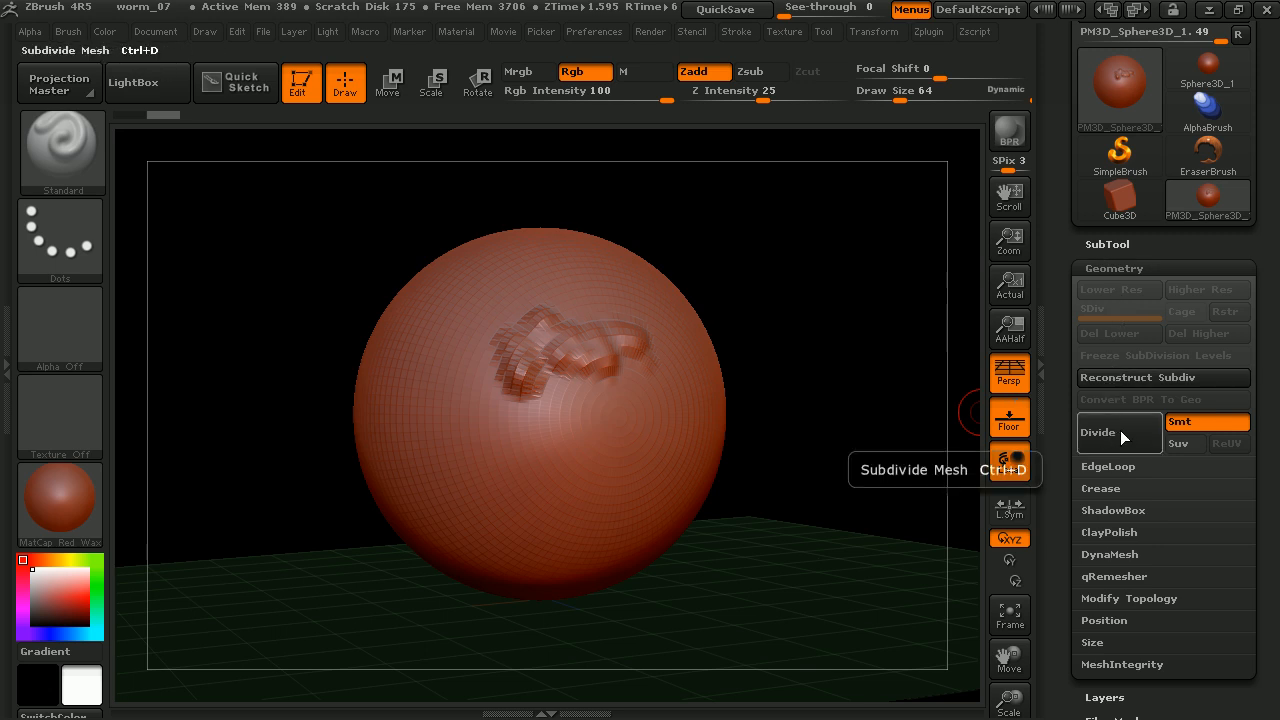
- Subdivide the mesh and sculpt several winding worm-like ridges on the sphere's front
click(1096, 432)
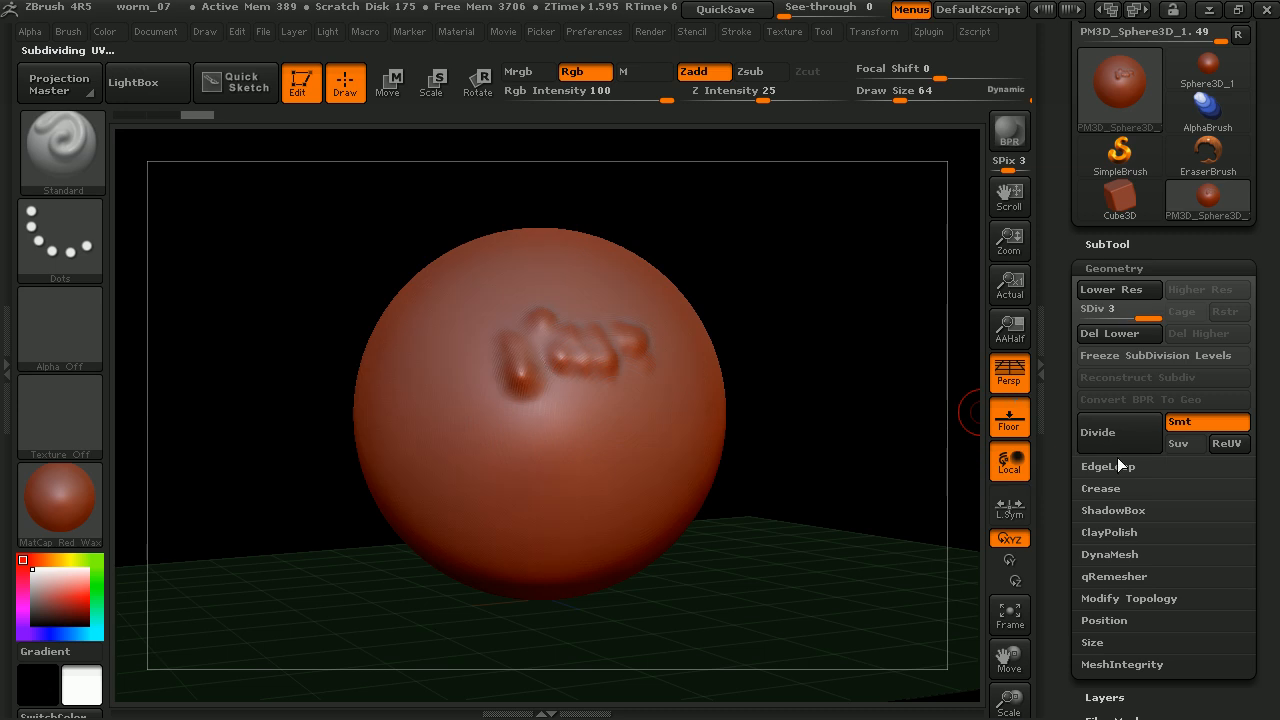
drag(520, 380, 510, 444)
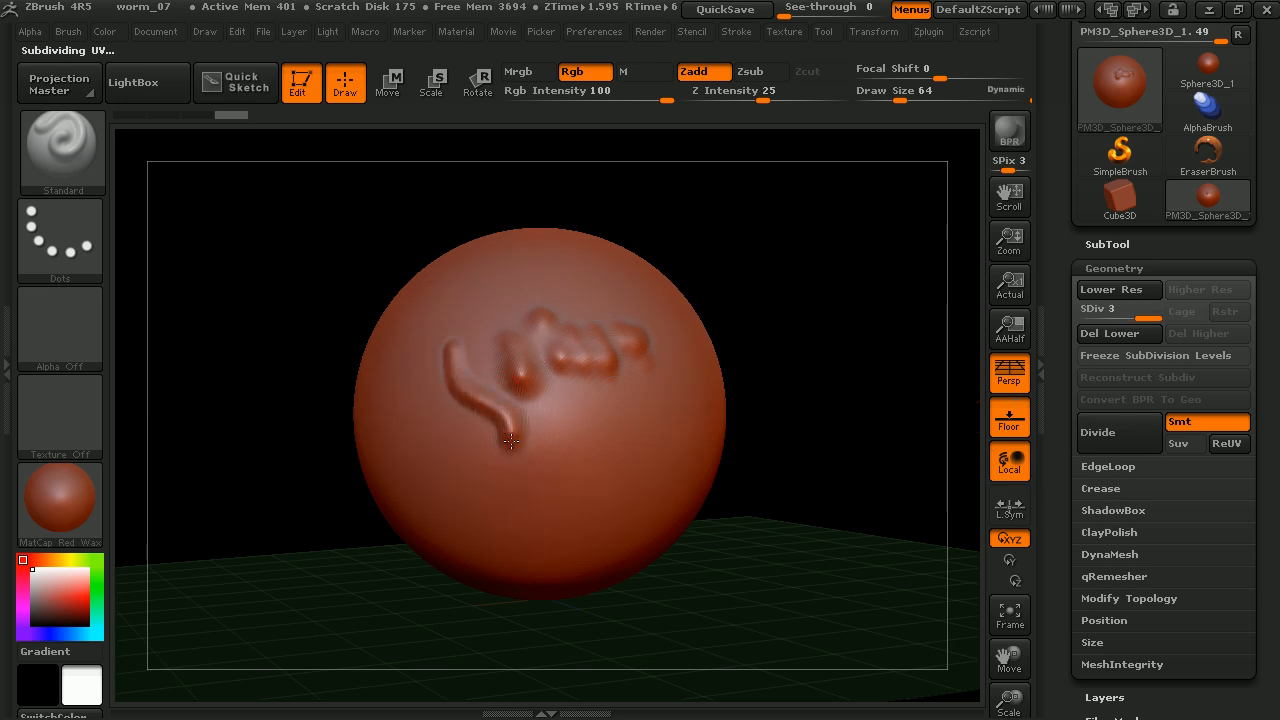
drag(510, 444, 596, 310)
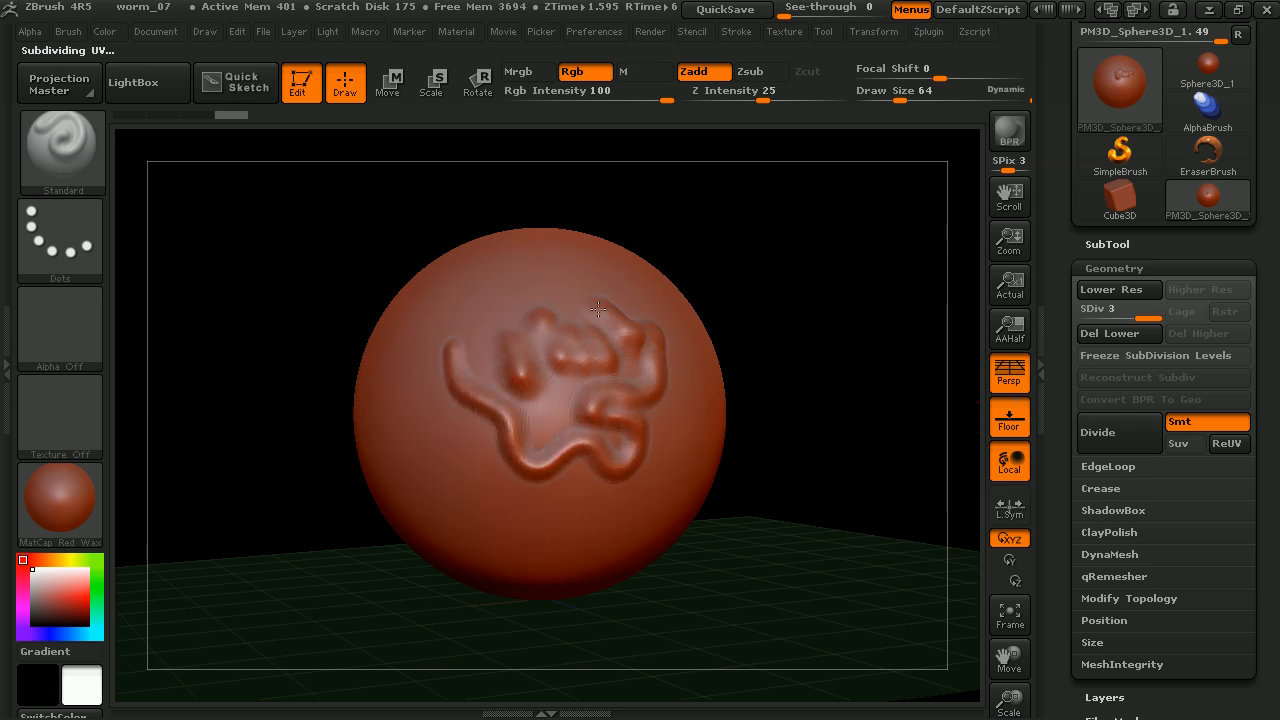
drag(596, 310, 484, 500)
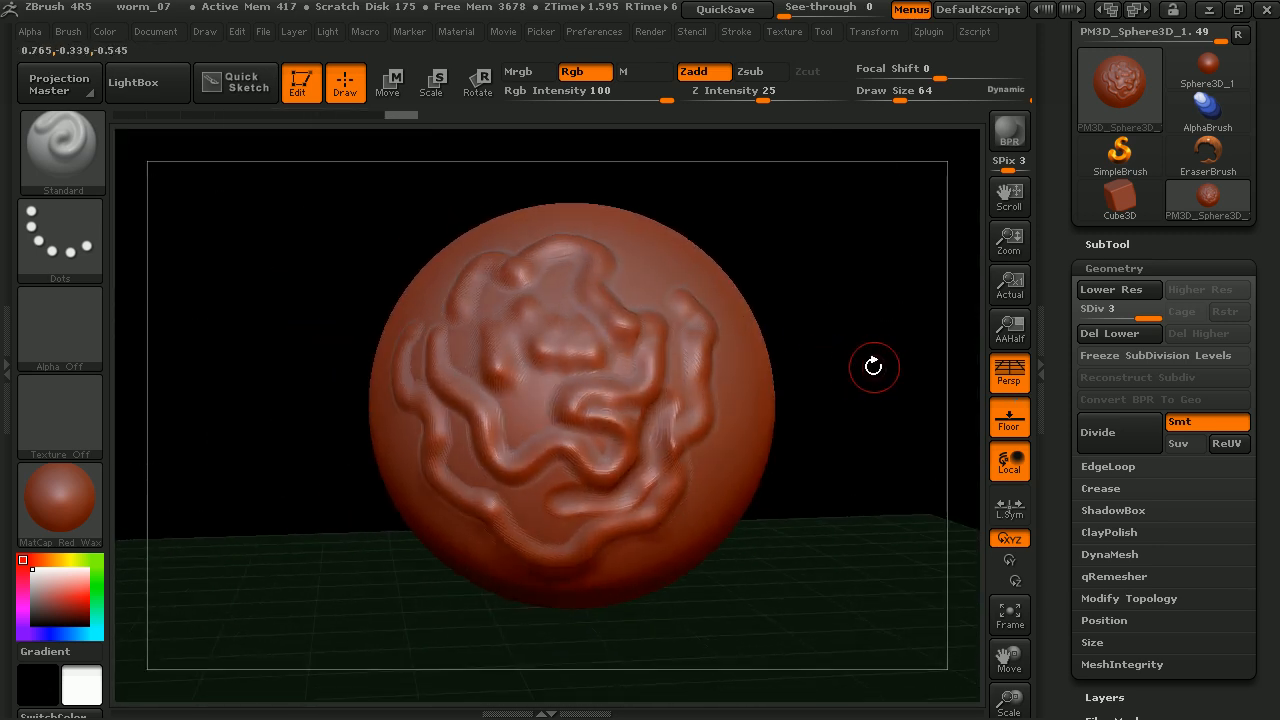
drag(876, 366, 392, 136)
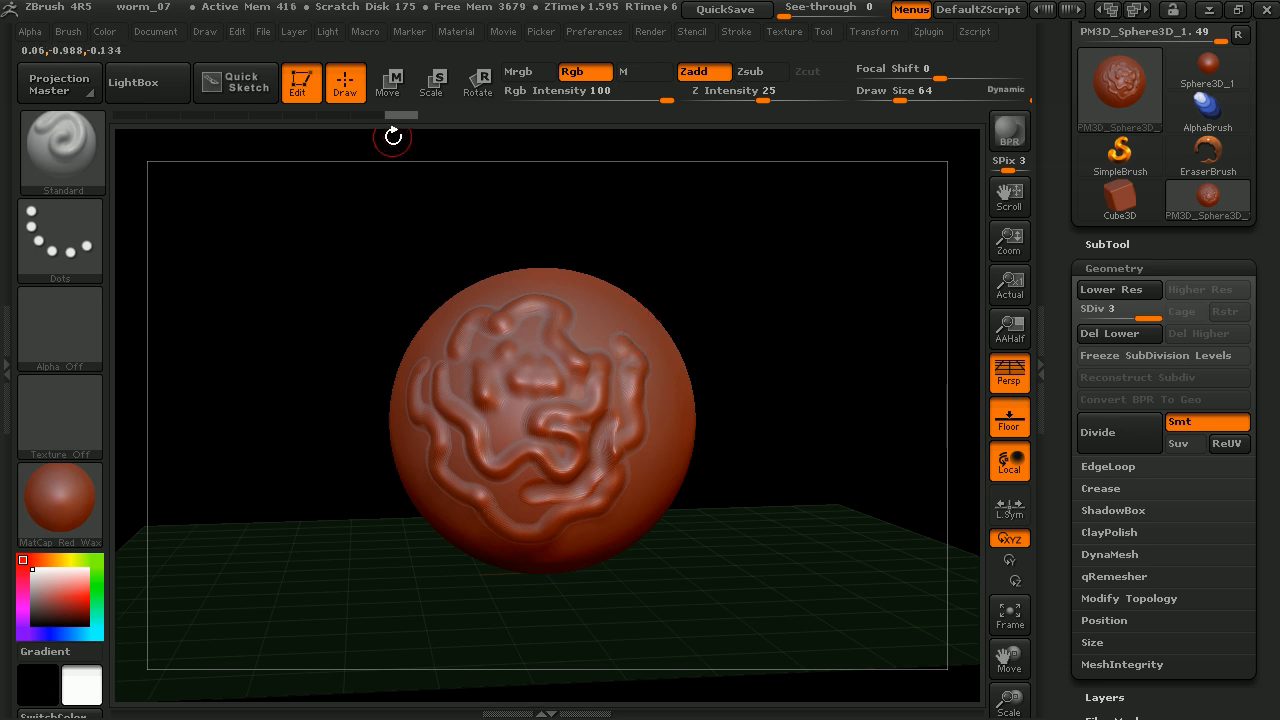
click(388, 82)
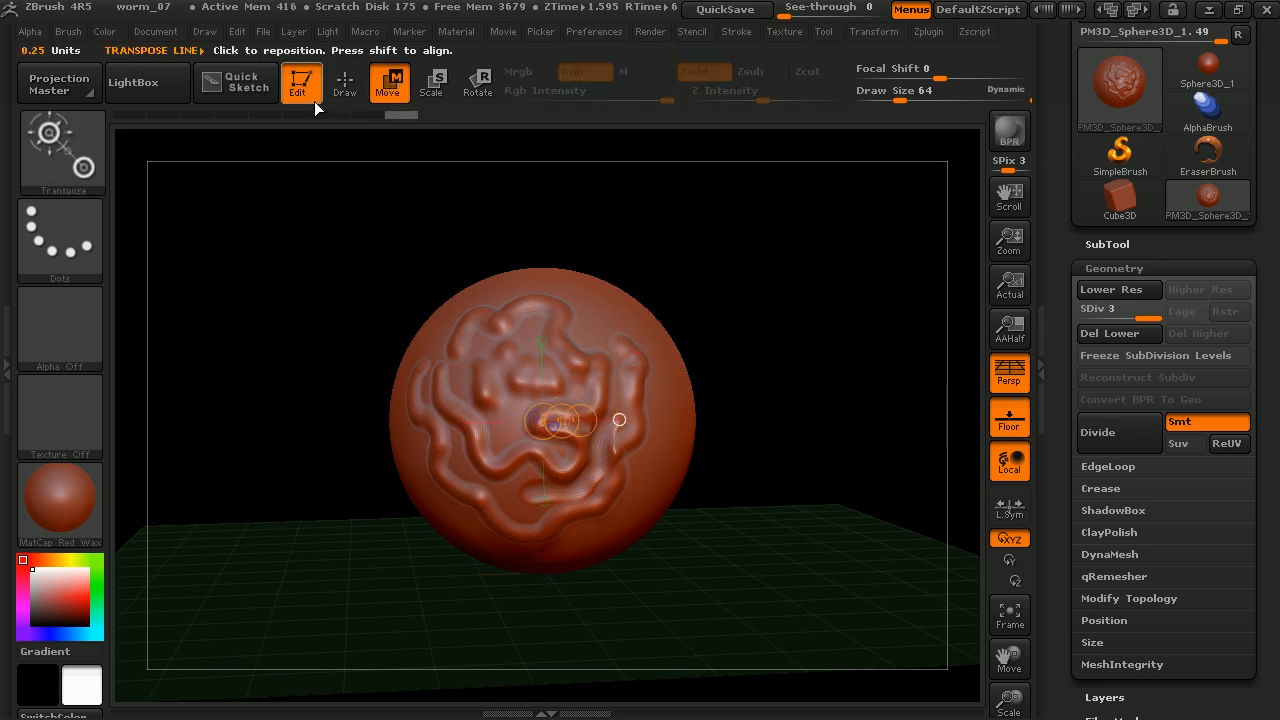
click(432, 84)
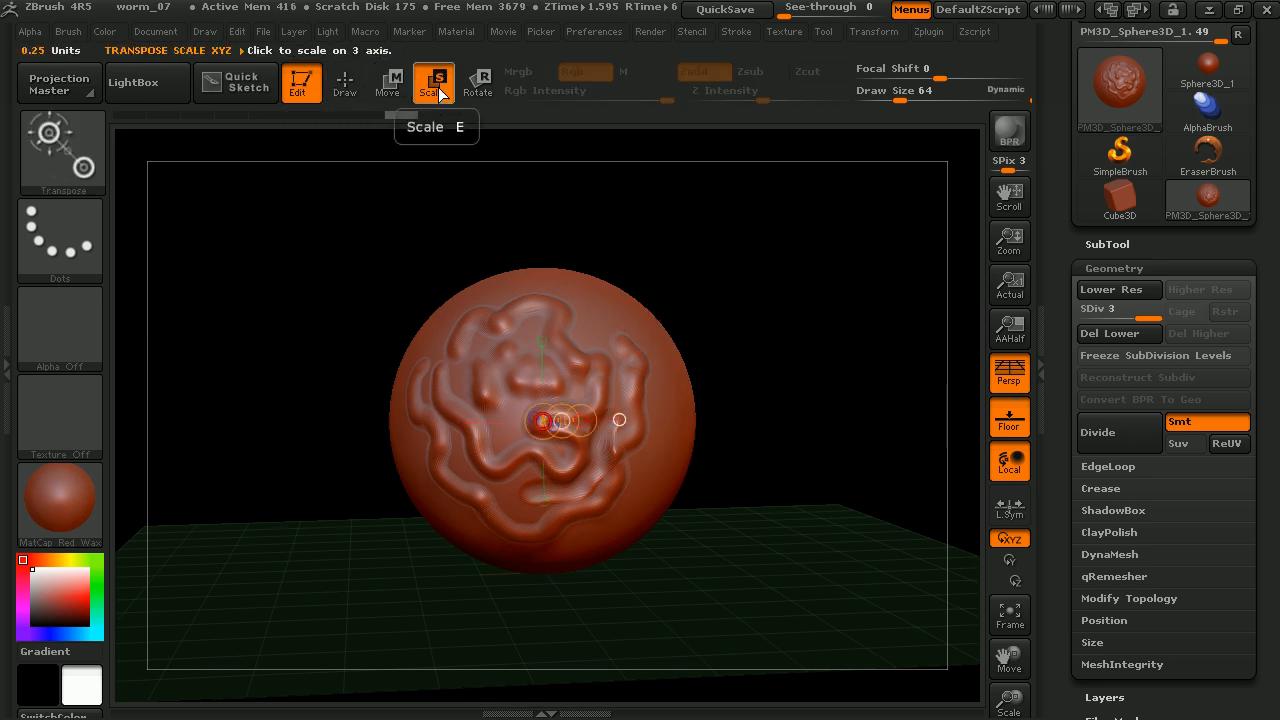
click(388, 82)
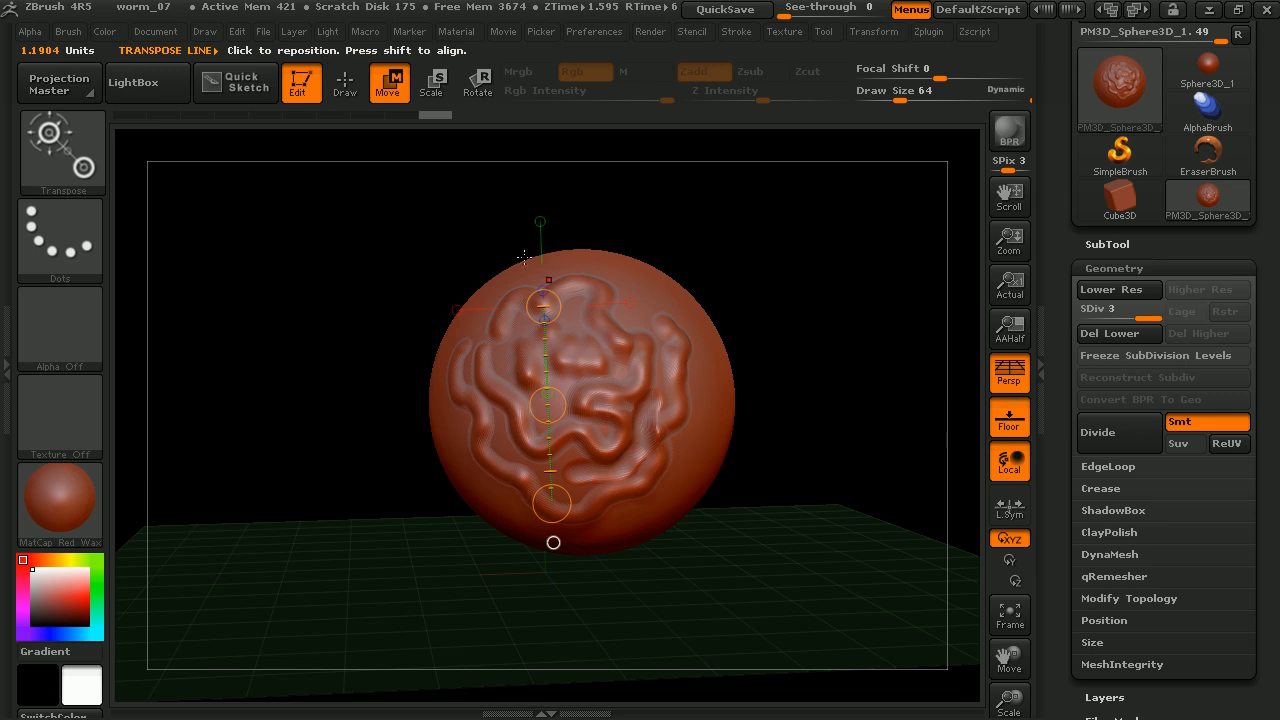
click(344, 82)
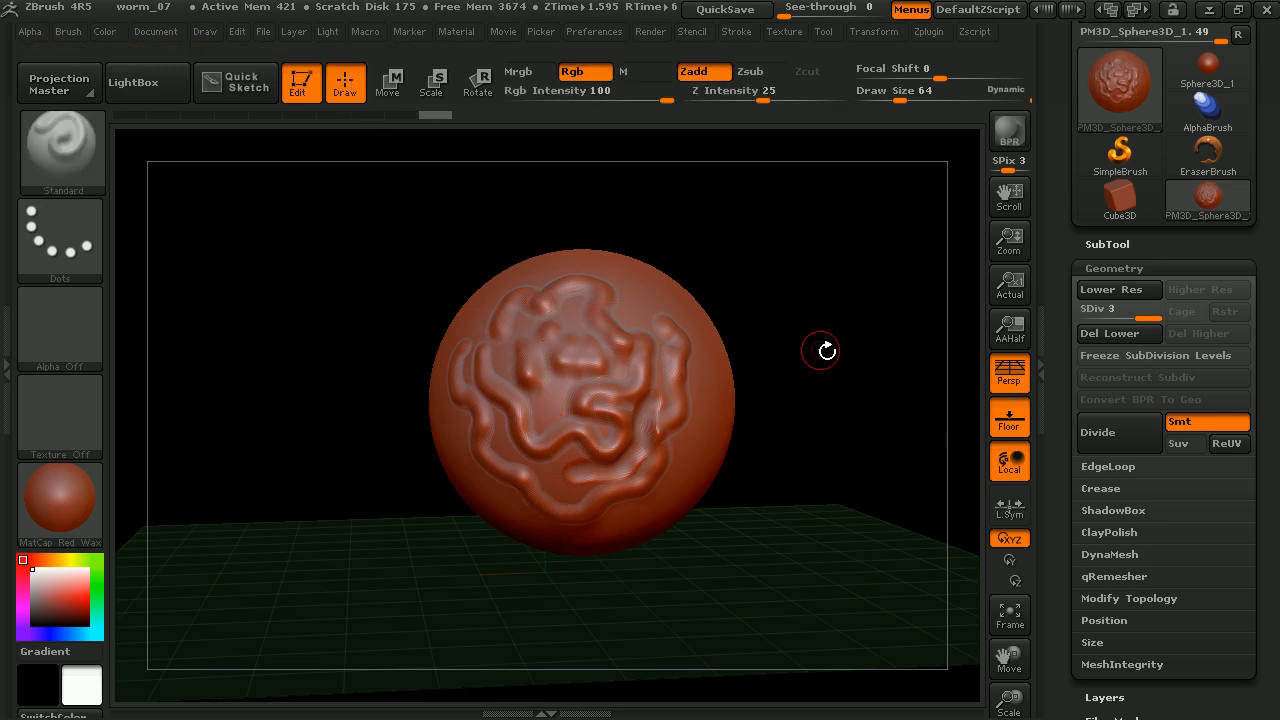
drag(820, 350, 810, 344)
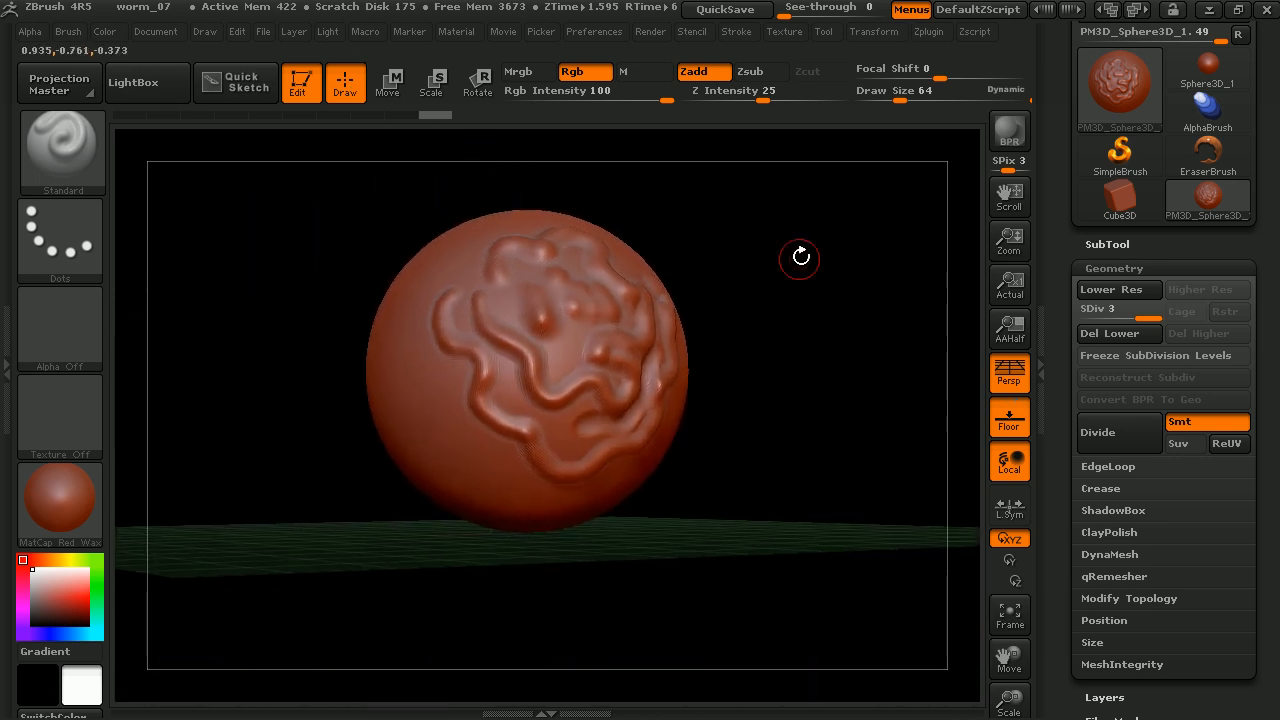
drag(800, 256, 800, 348)
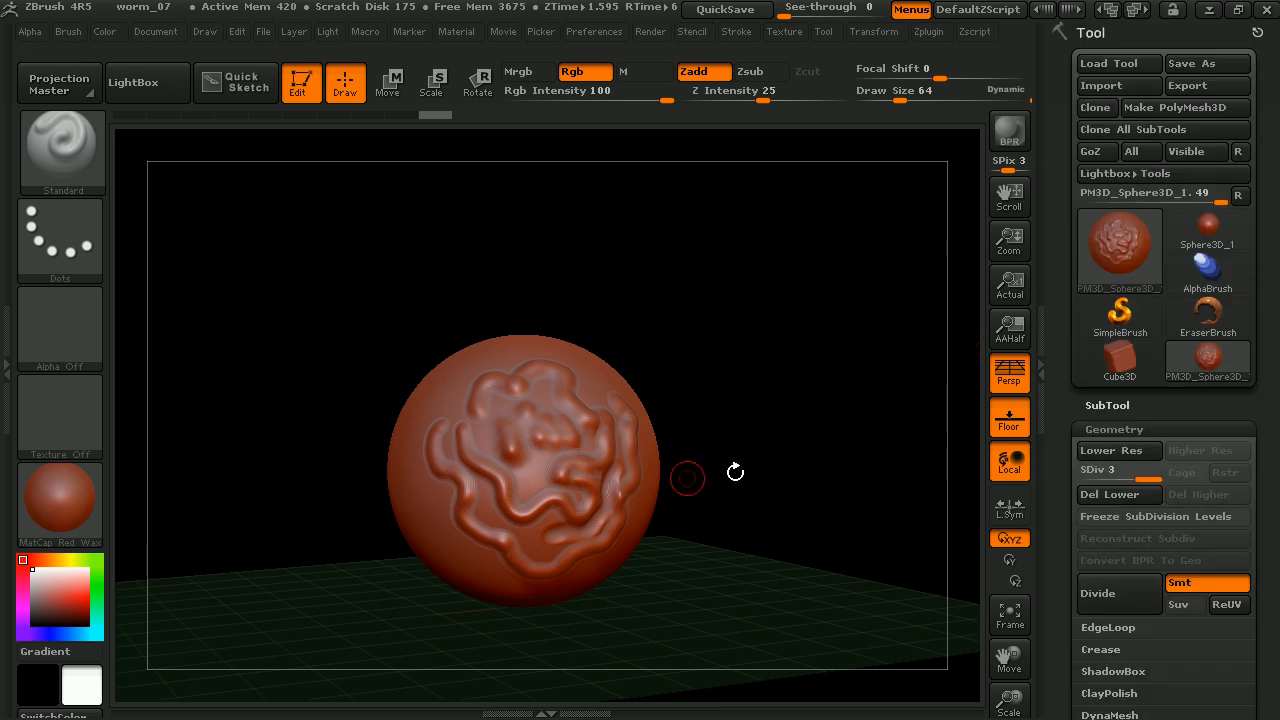
mouse_move(1184, 108)
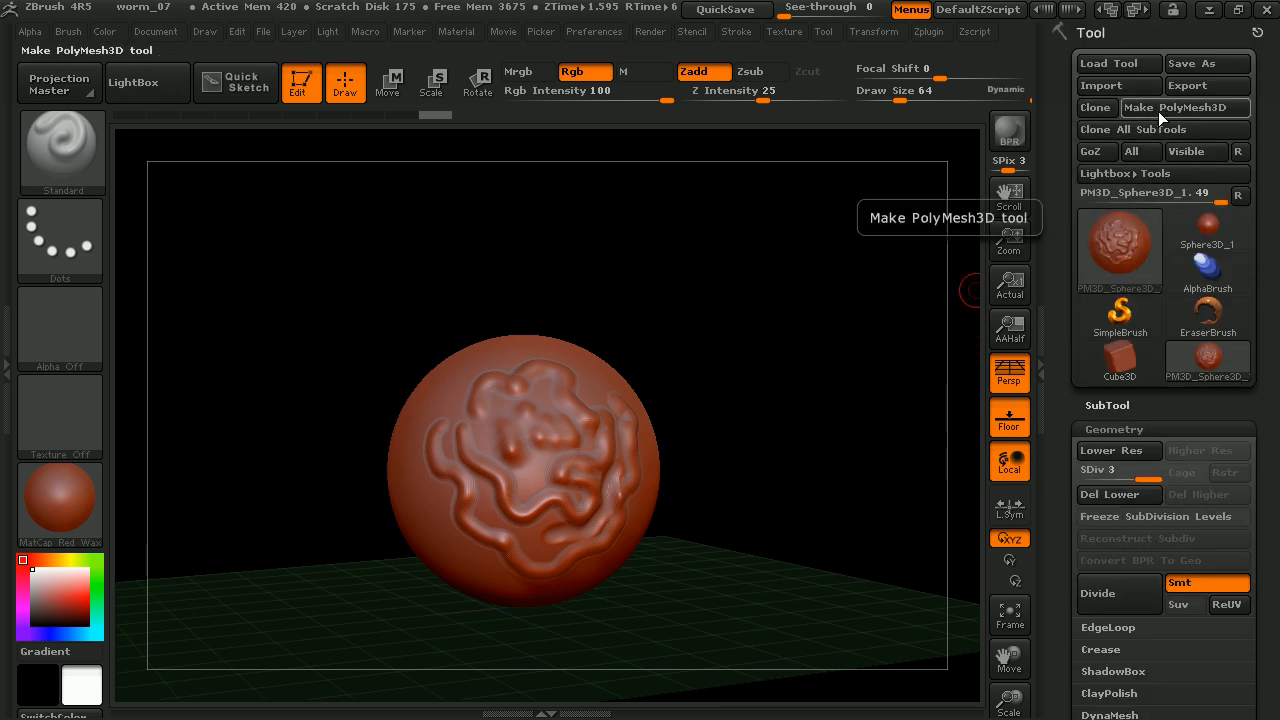
- Make a PolyMesh3D copy of the ridged sphere and orbit to inspect the ridges
click(1120, 316)
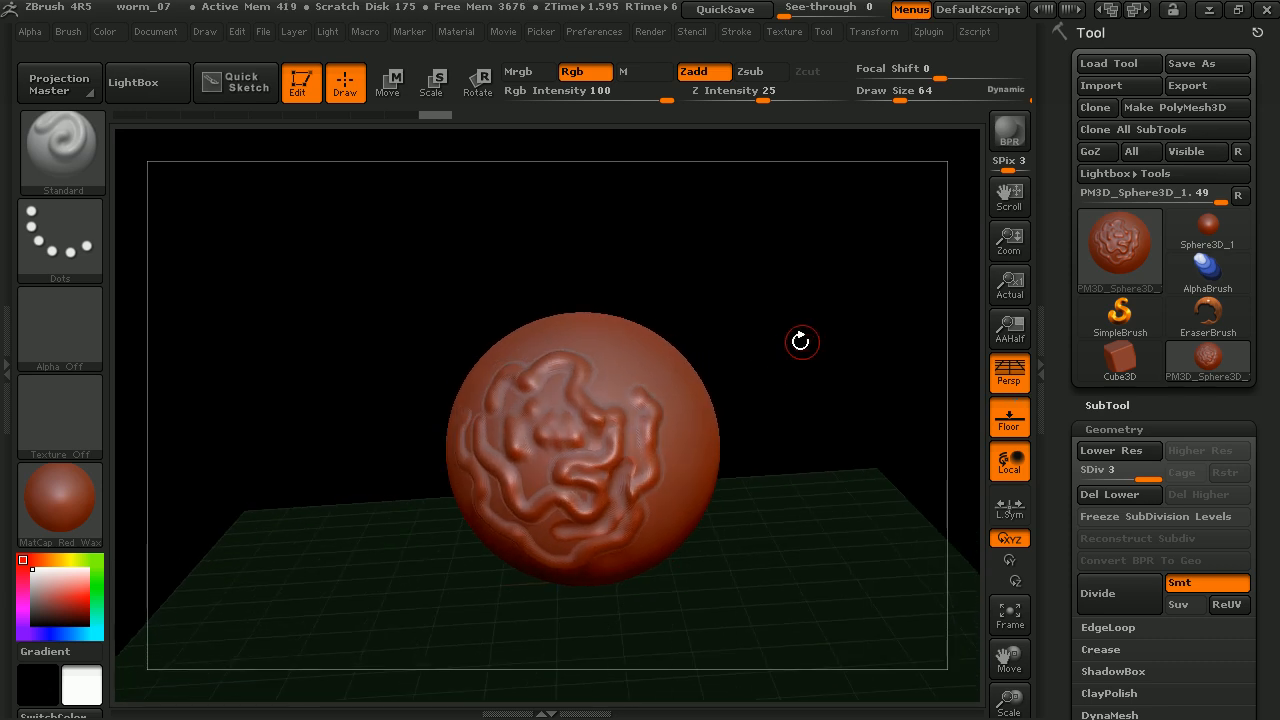
drag(802, 342, 878, 300)
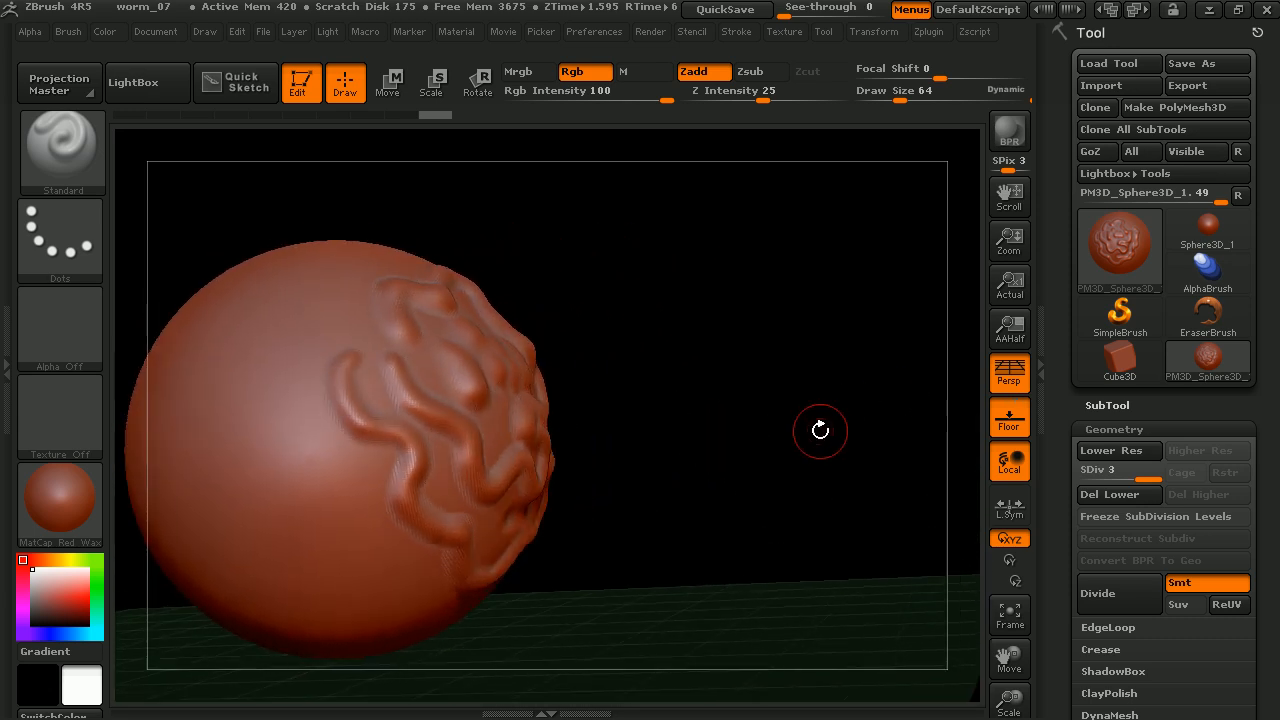
drag(820, 430, 872, 436)
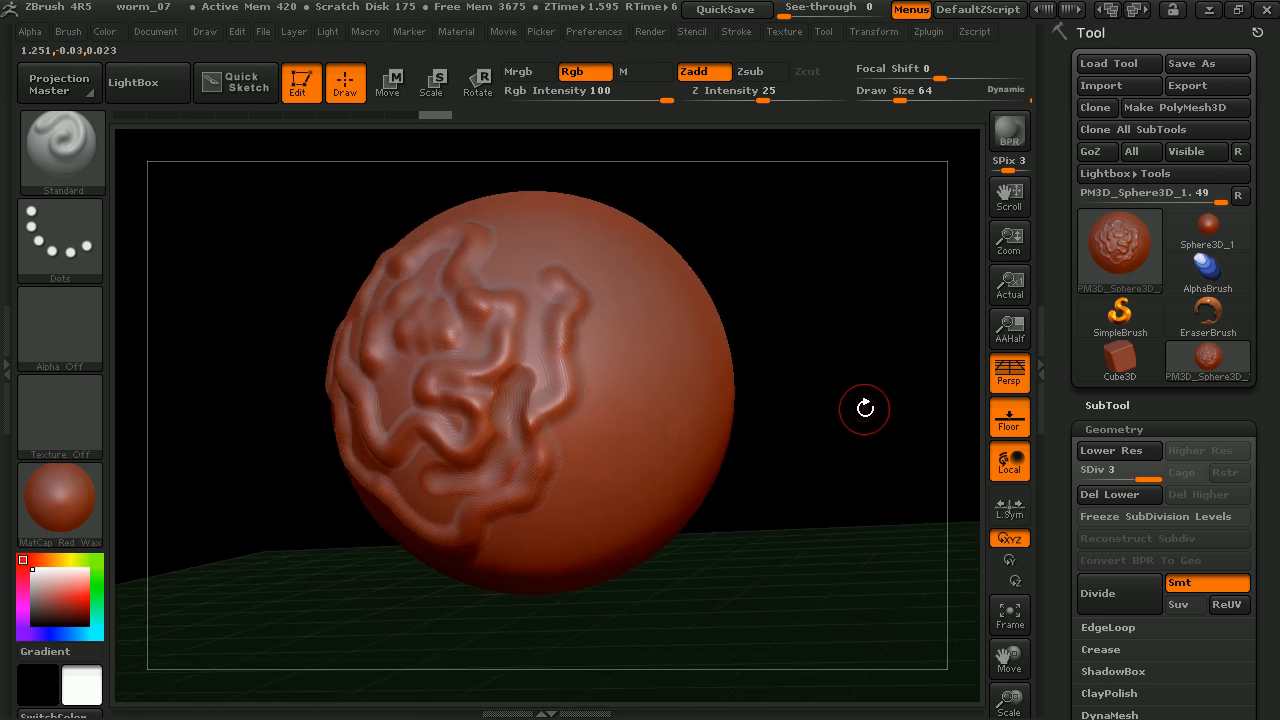
mouse_move(300, 84)
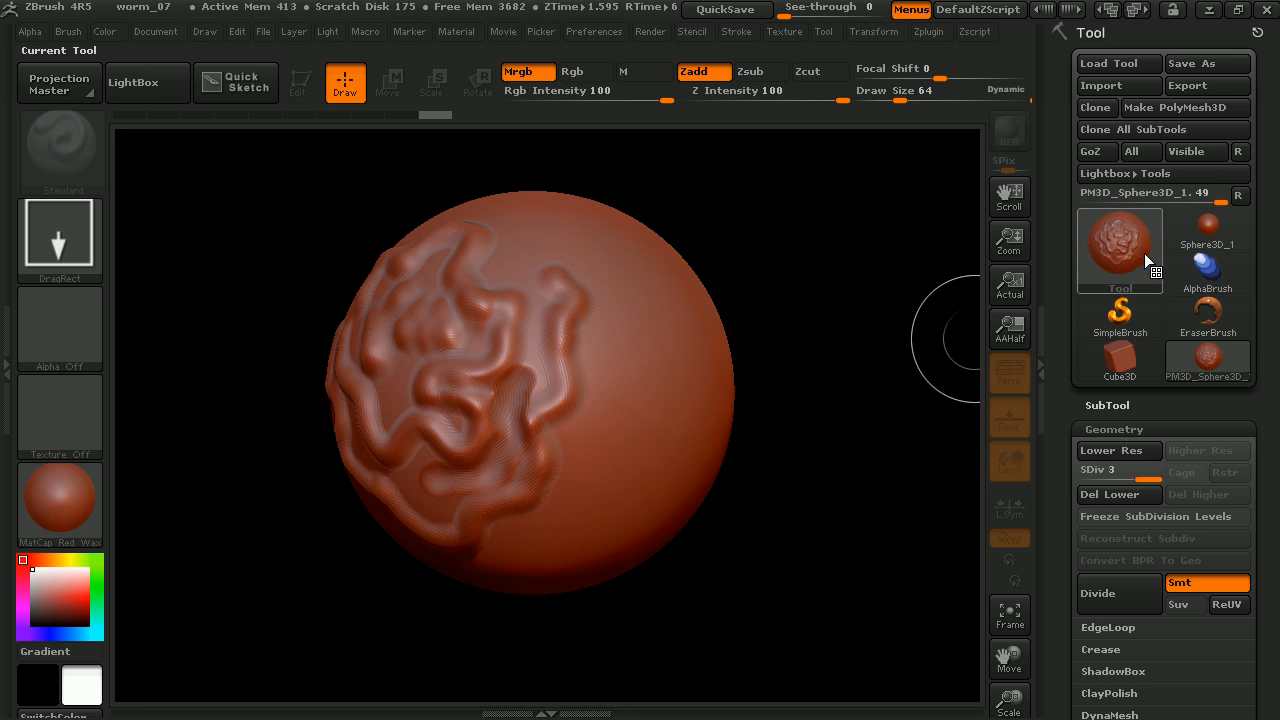
mouse_move(1148, 258)
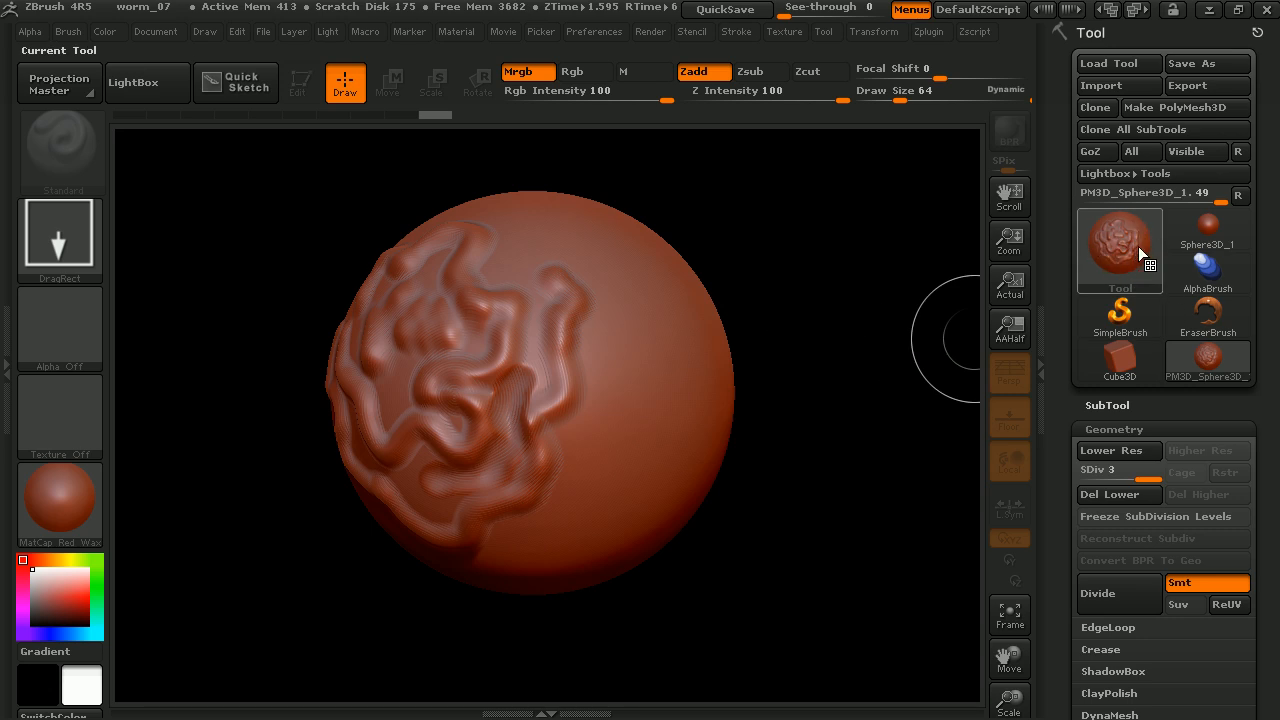
mouse_move(750, 448)
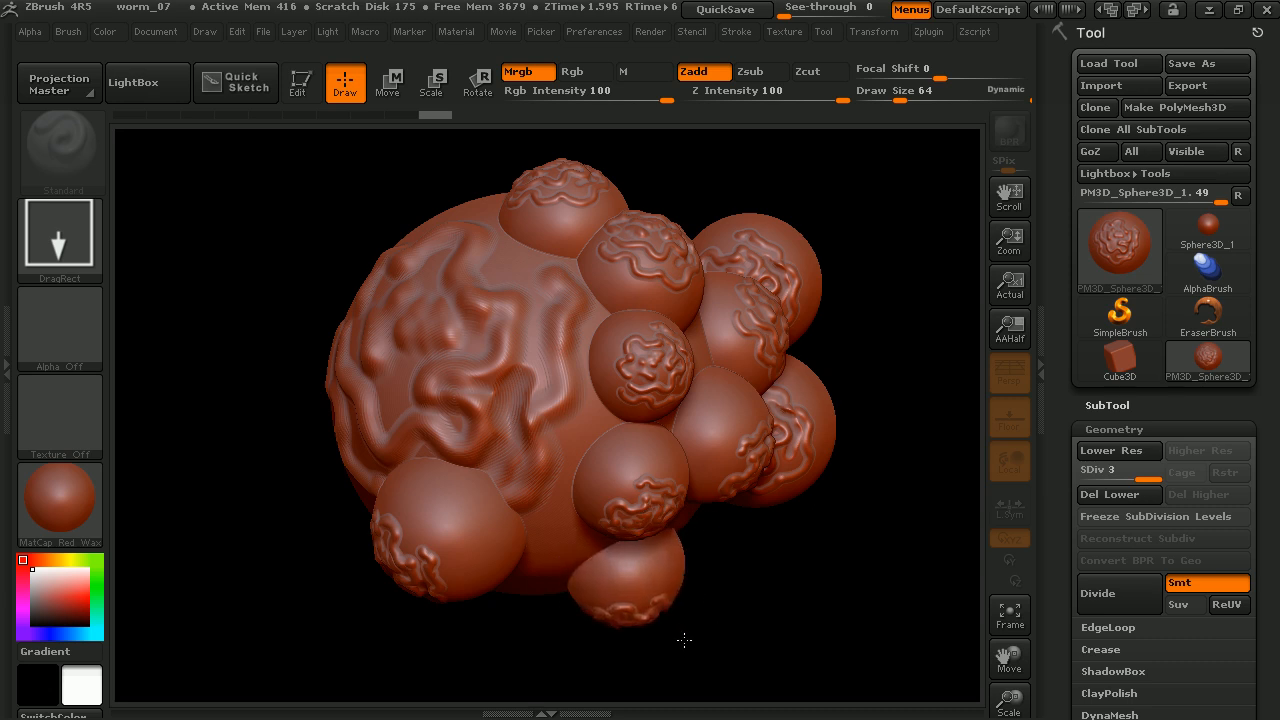
mouse_move(596, 450)
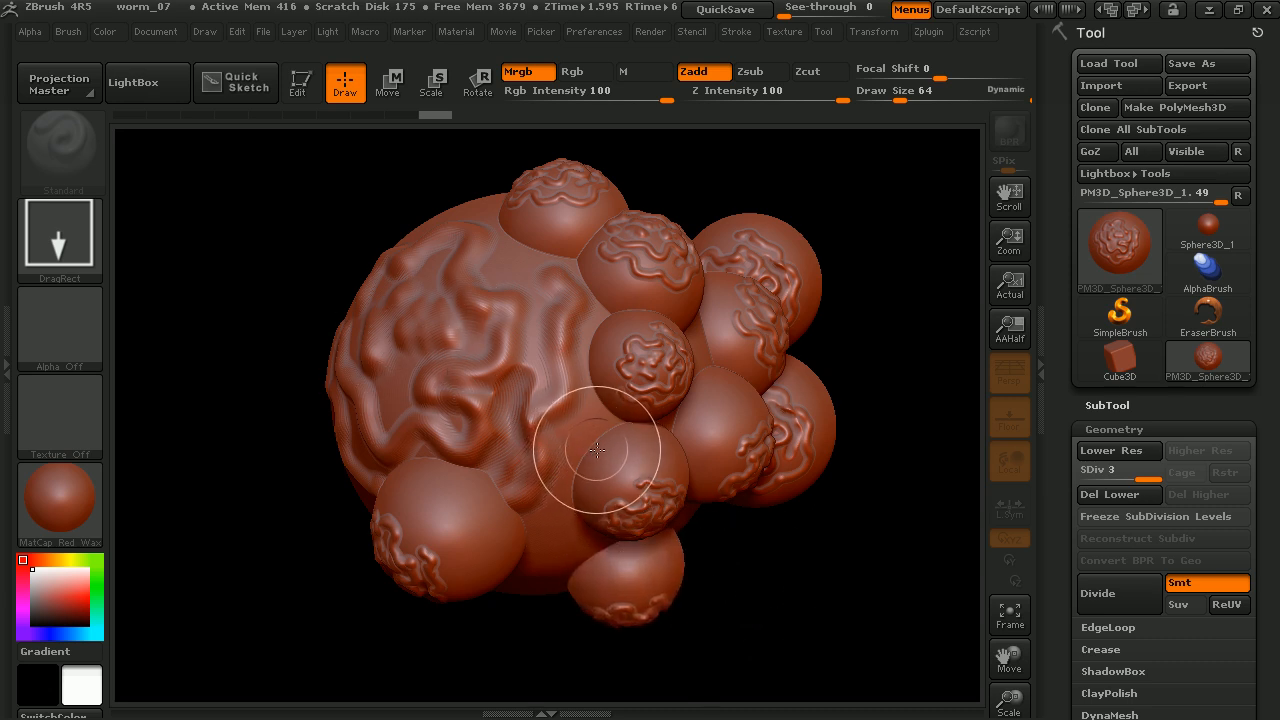
mouse_move(598, 456)
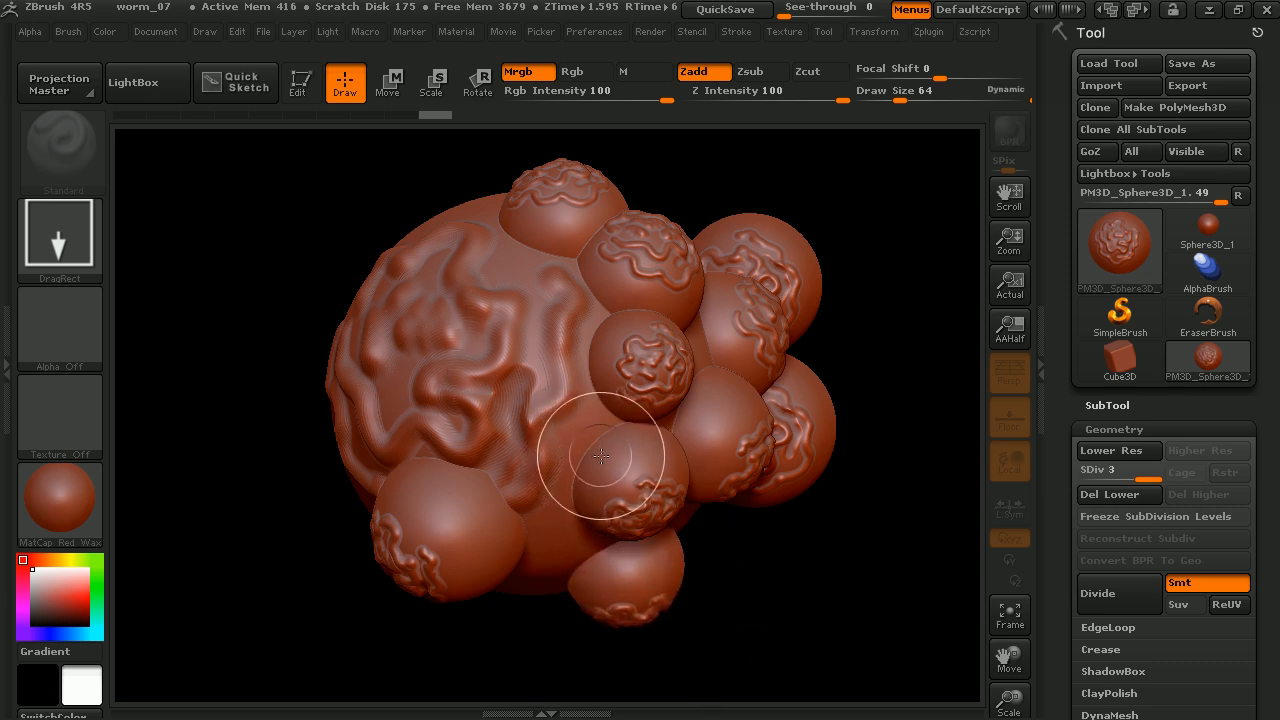
mouse_move(552, 324)
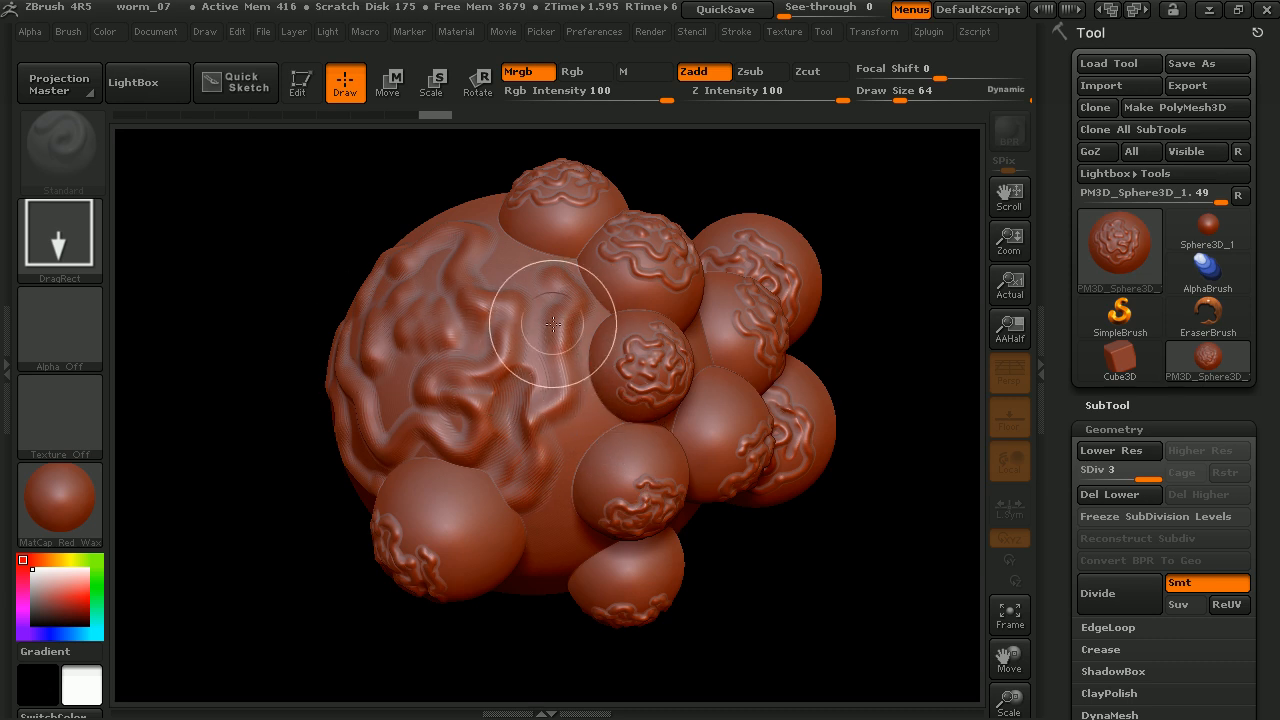
mouse_move(728, 322)
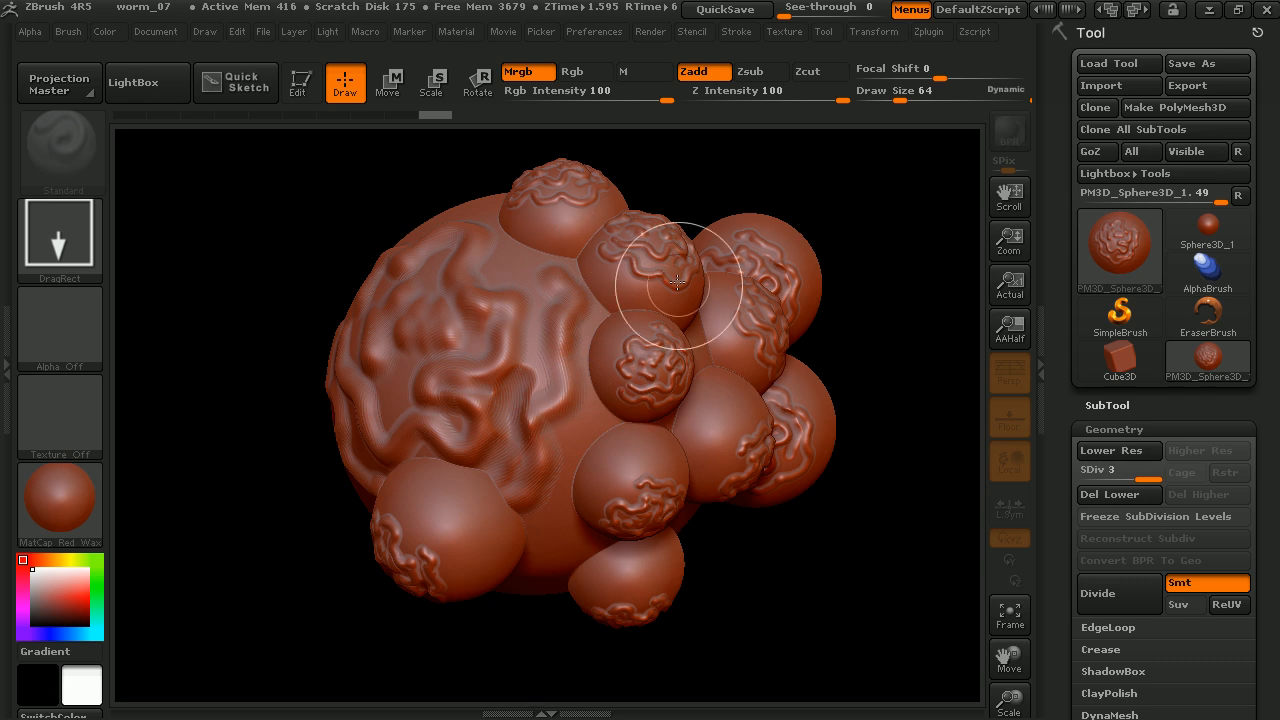
mouse_move(620, 458)
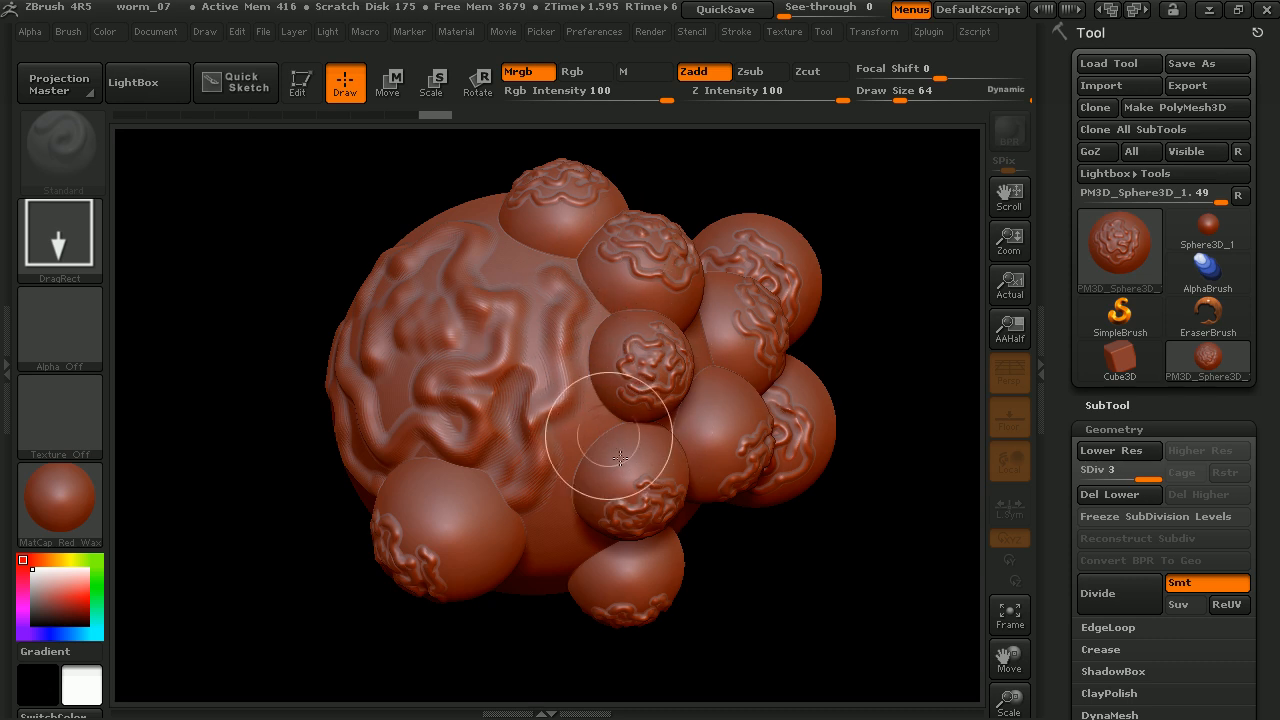
mouse_move(602, 338)
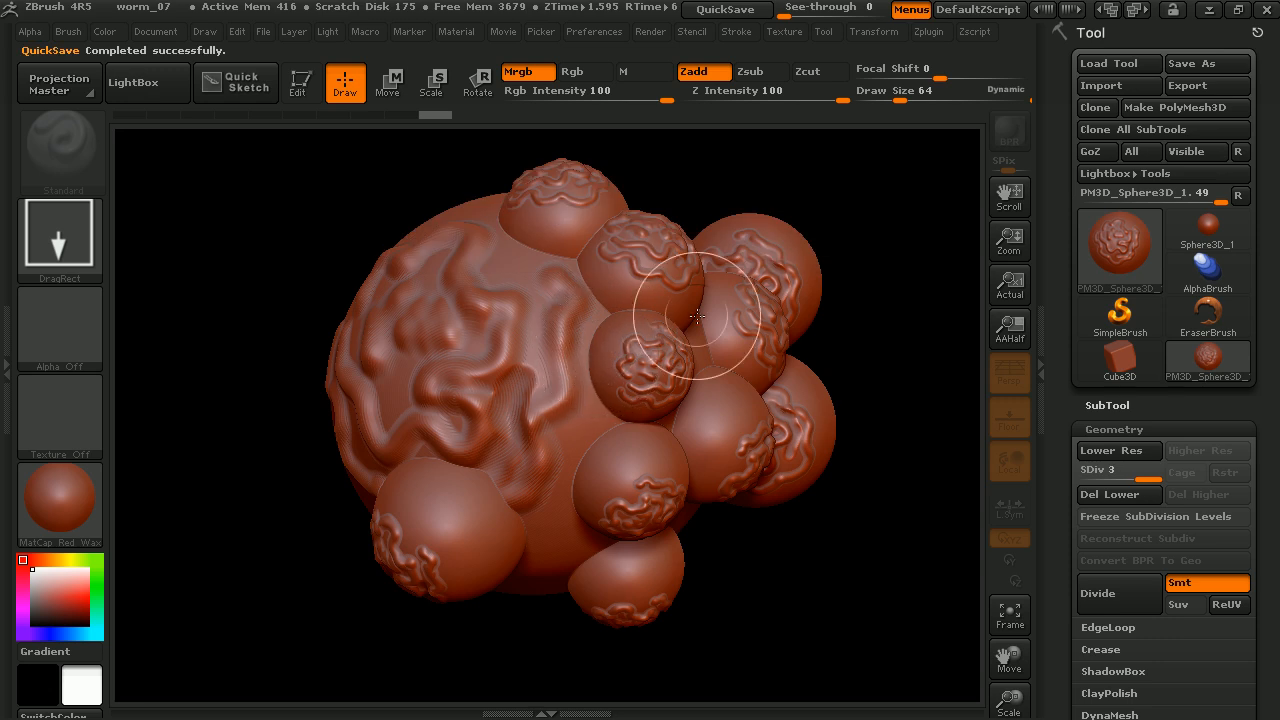
mouse_move(808, 348)
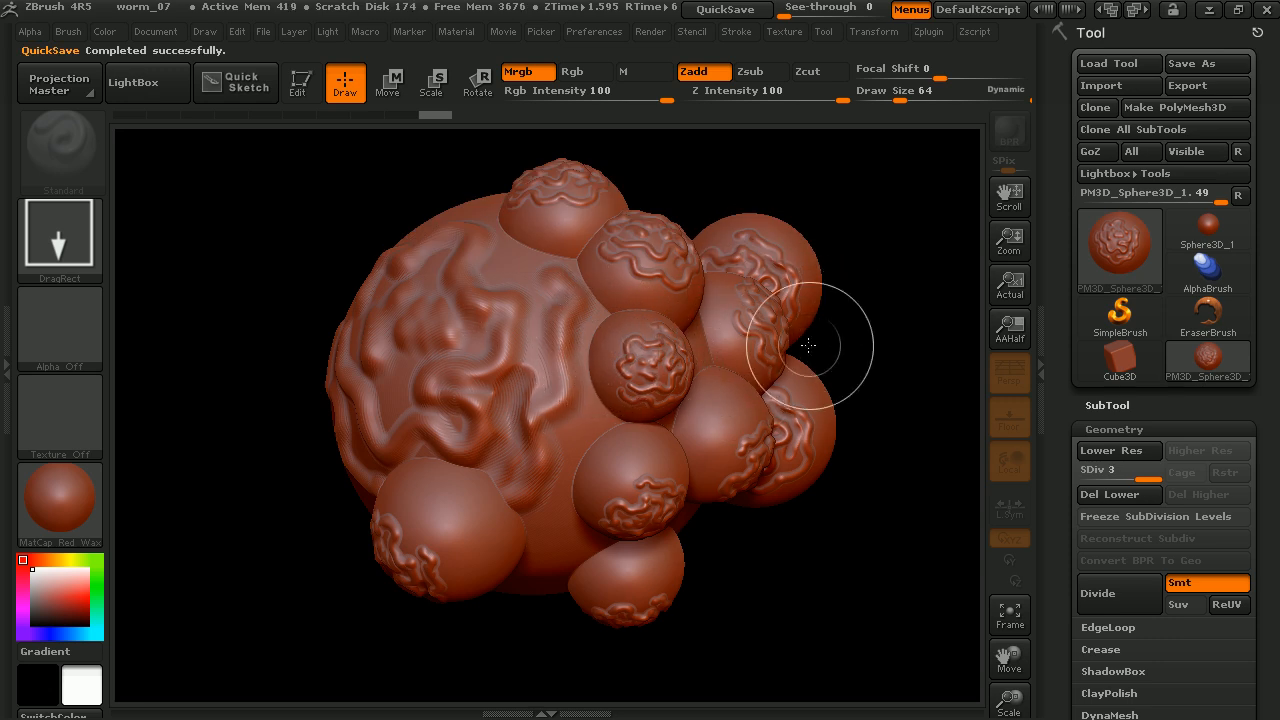
mouse_move(800, 356)
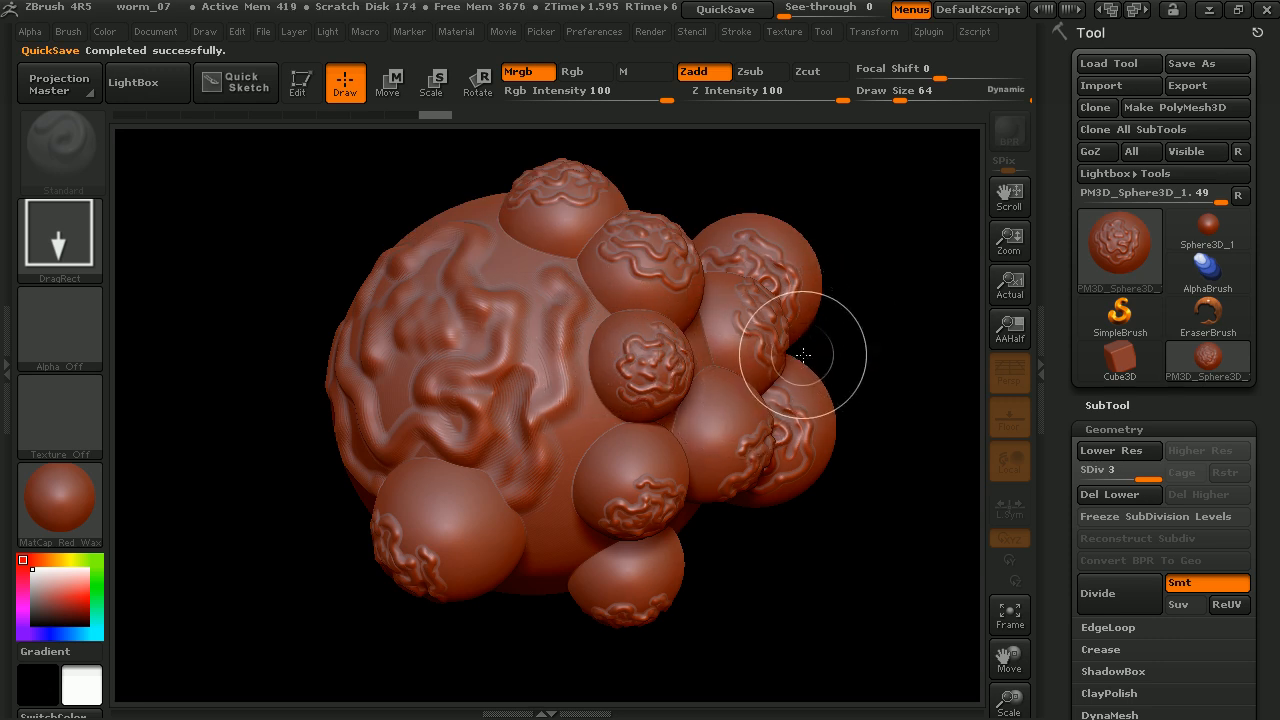
mouse_move(948, 340)
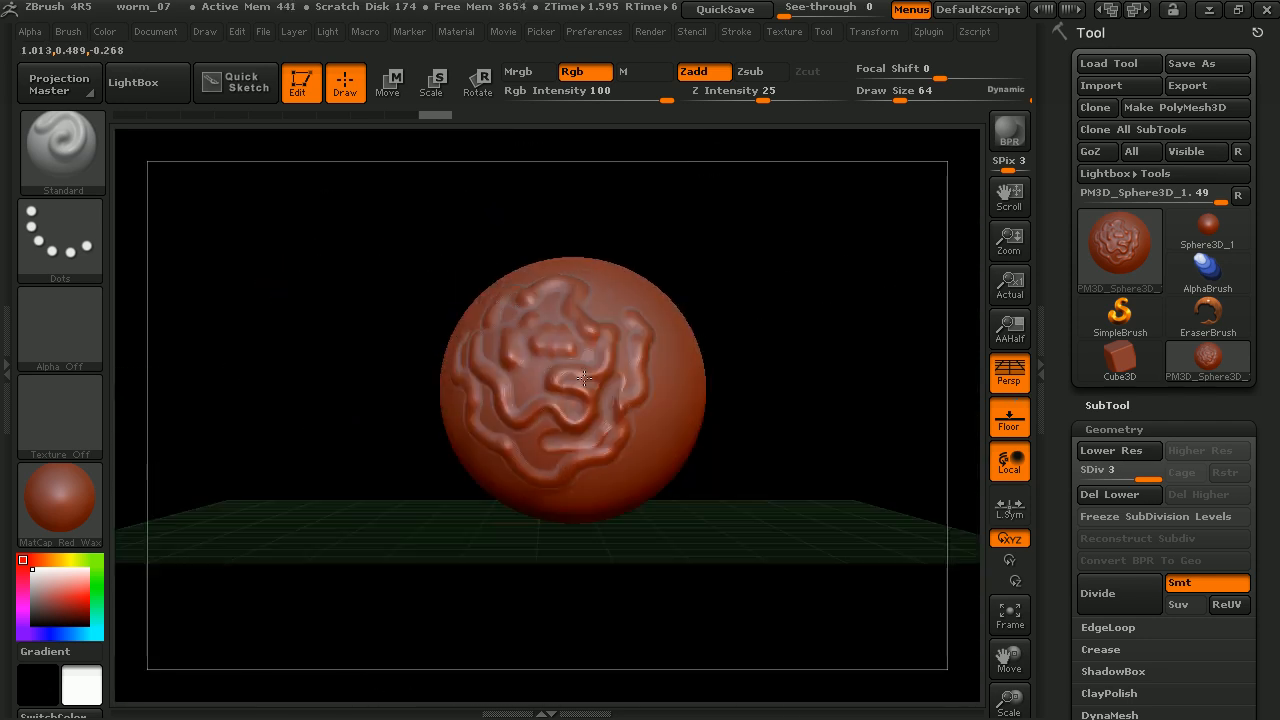
- Step back in the undo history to an earlier stage of the ridged sculpt
drag(584, 378, 714, 312)
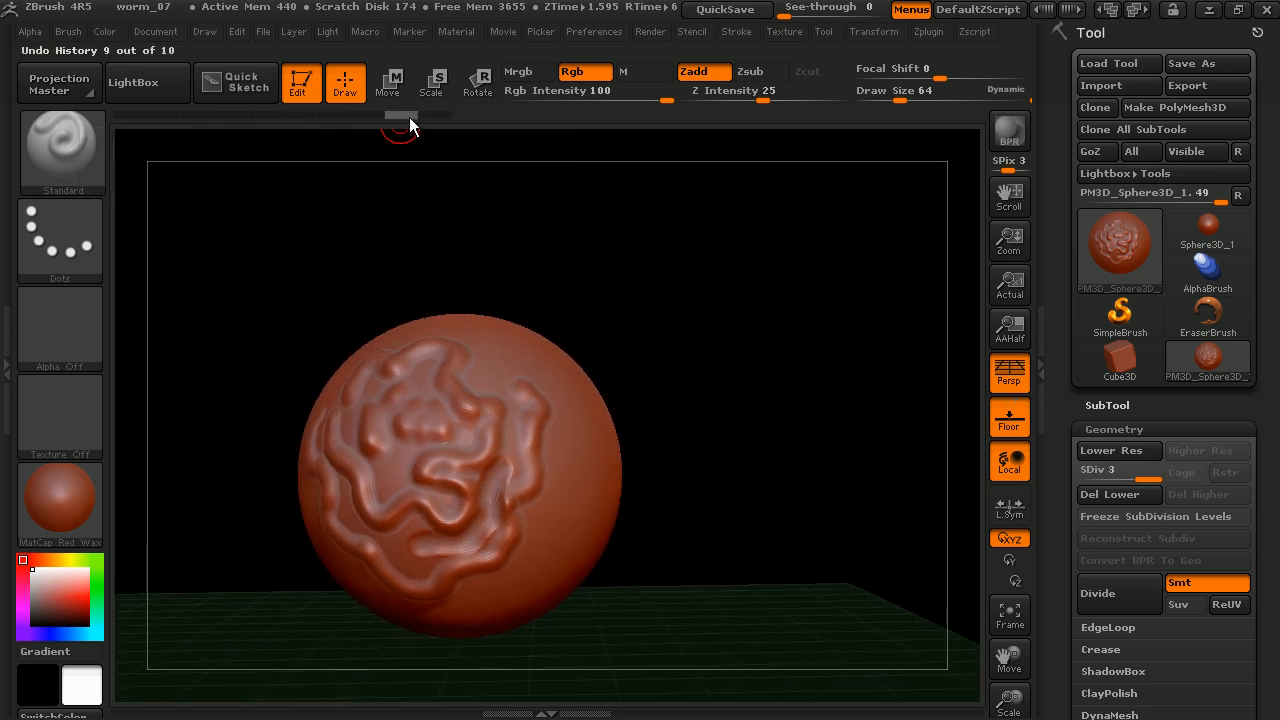
click(1118, 450)
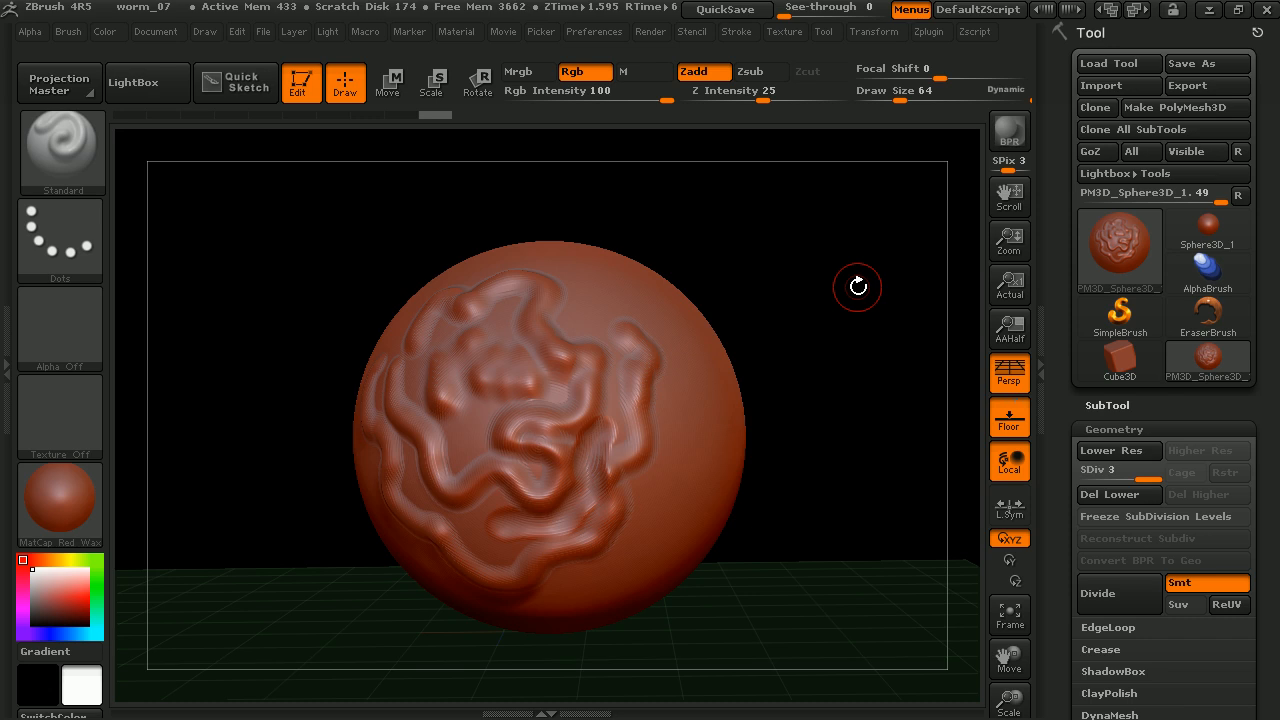
mouse_move(478, 200)
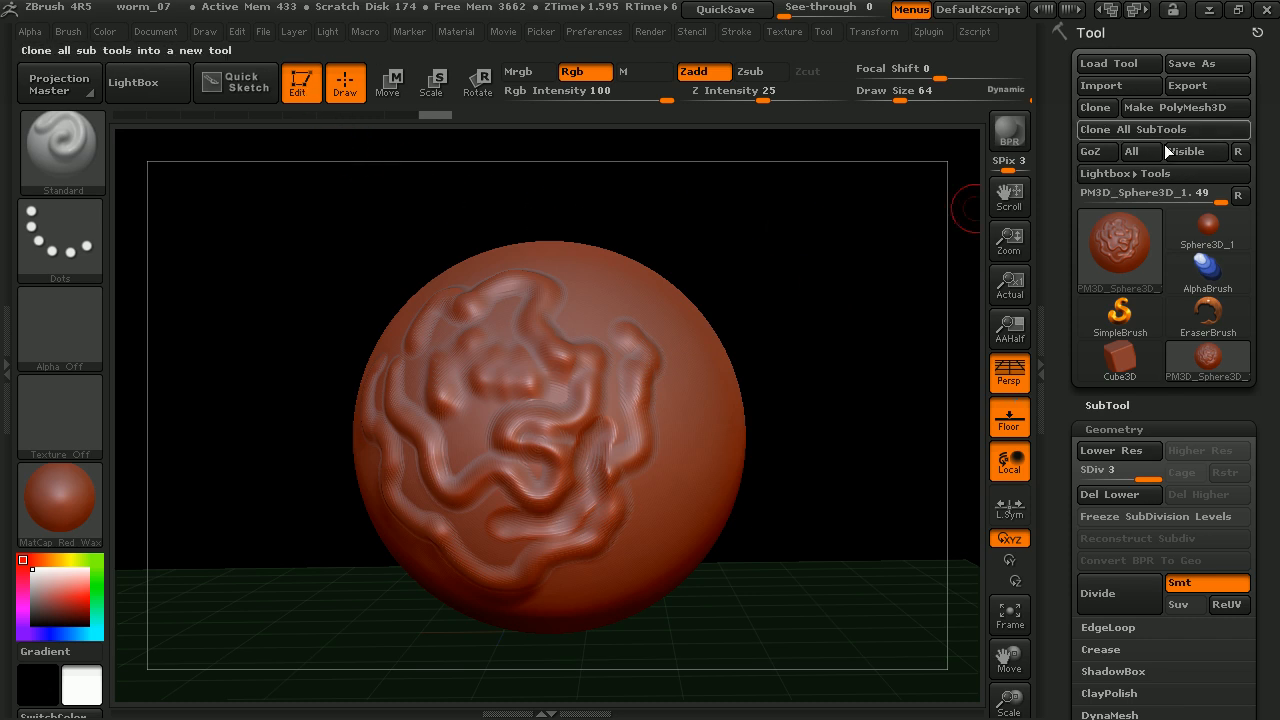
mouse_move(708, 266)
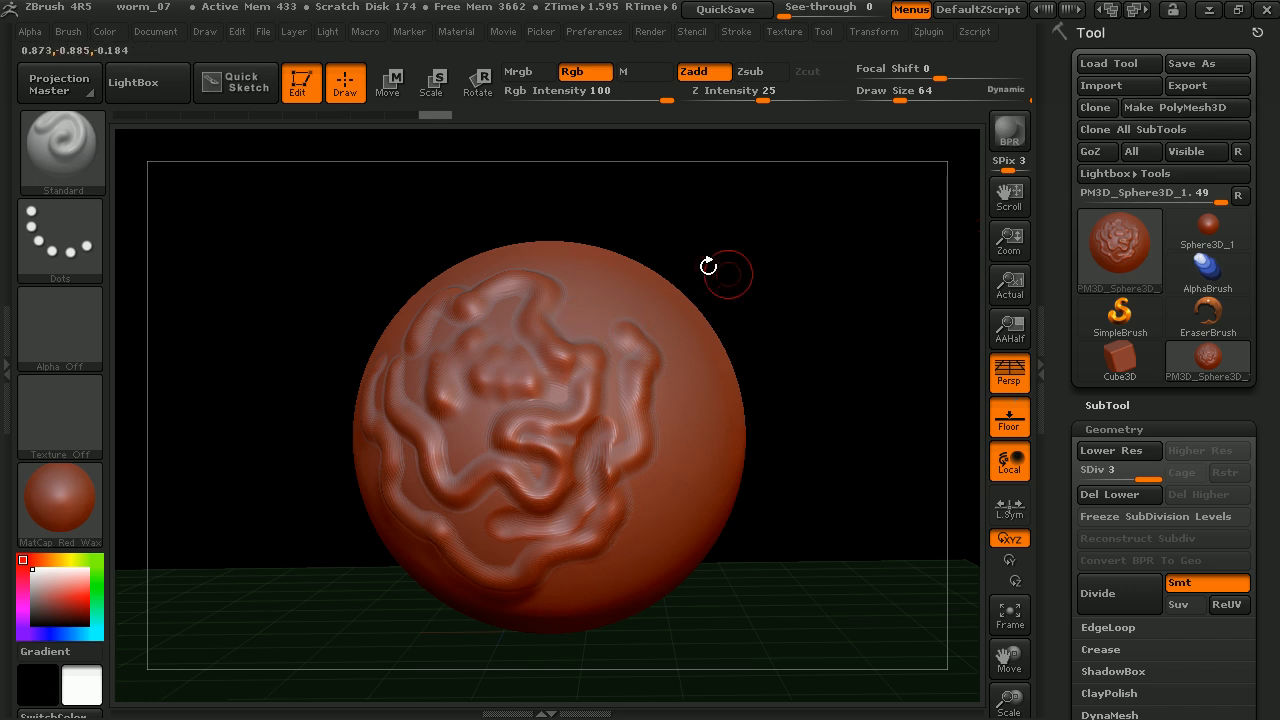
mouse_move(532, 212)
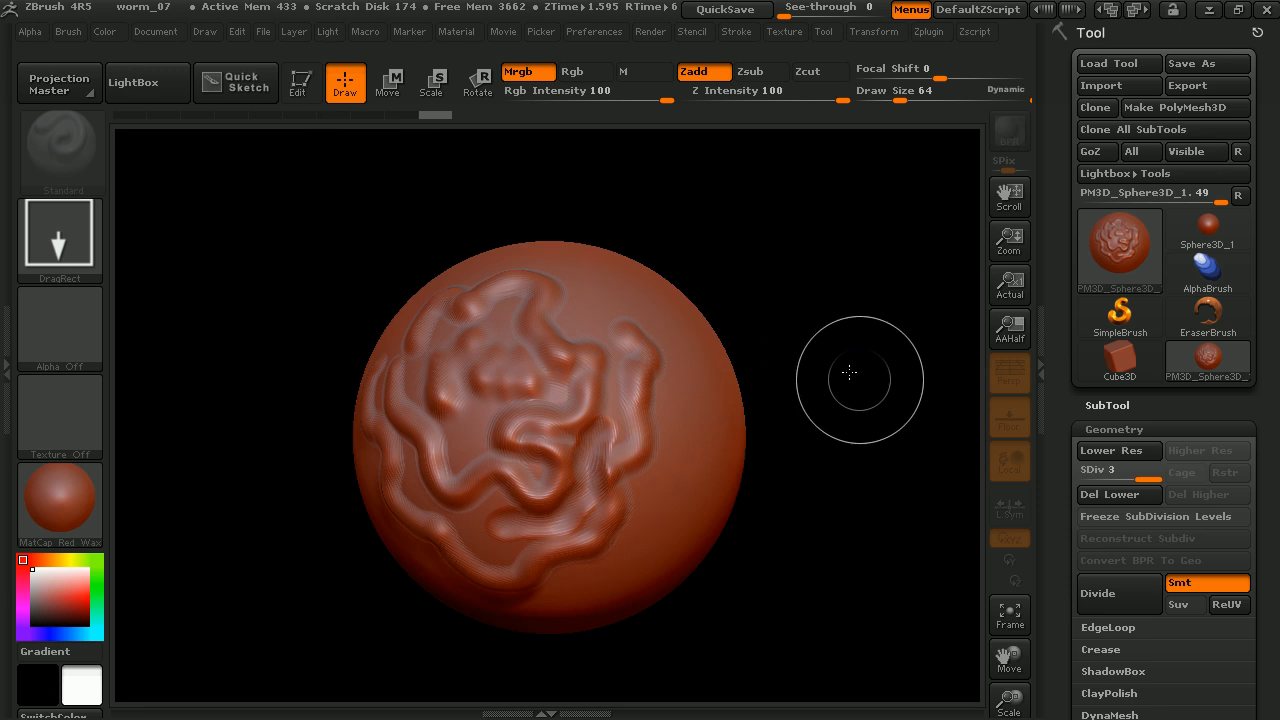
mouse_move(688, 378)
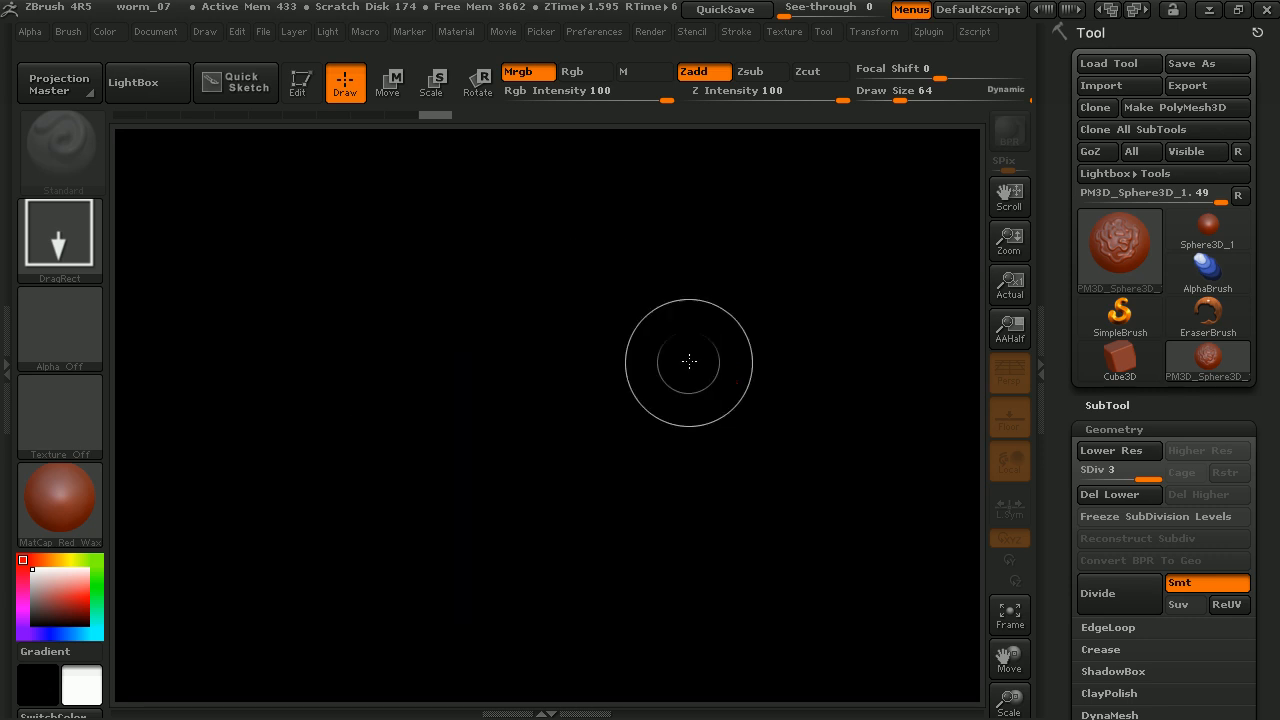
- Redraw the ridged sphere on the cleared canvas and enter Edit mode, tilting the view
drag(688, 362, 544, 372)
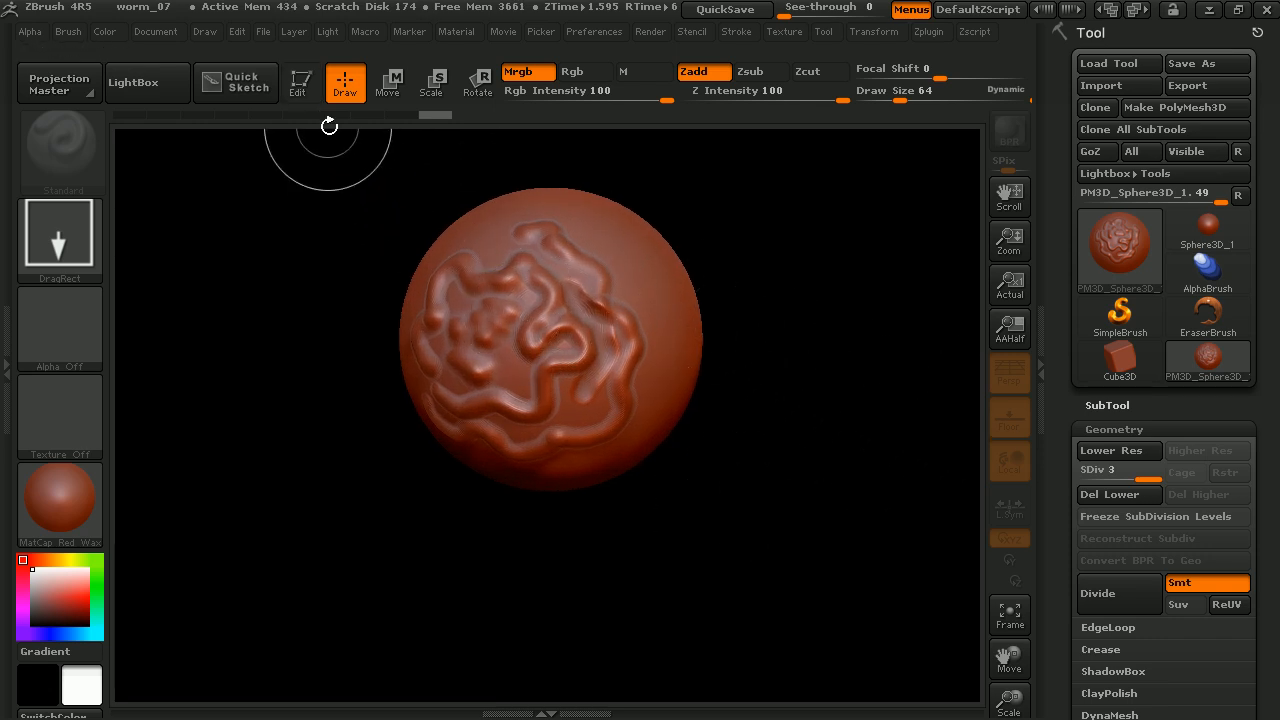
click(300, 84)
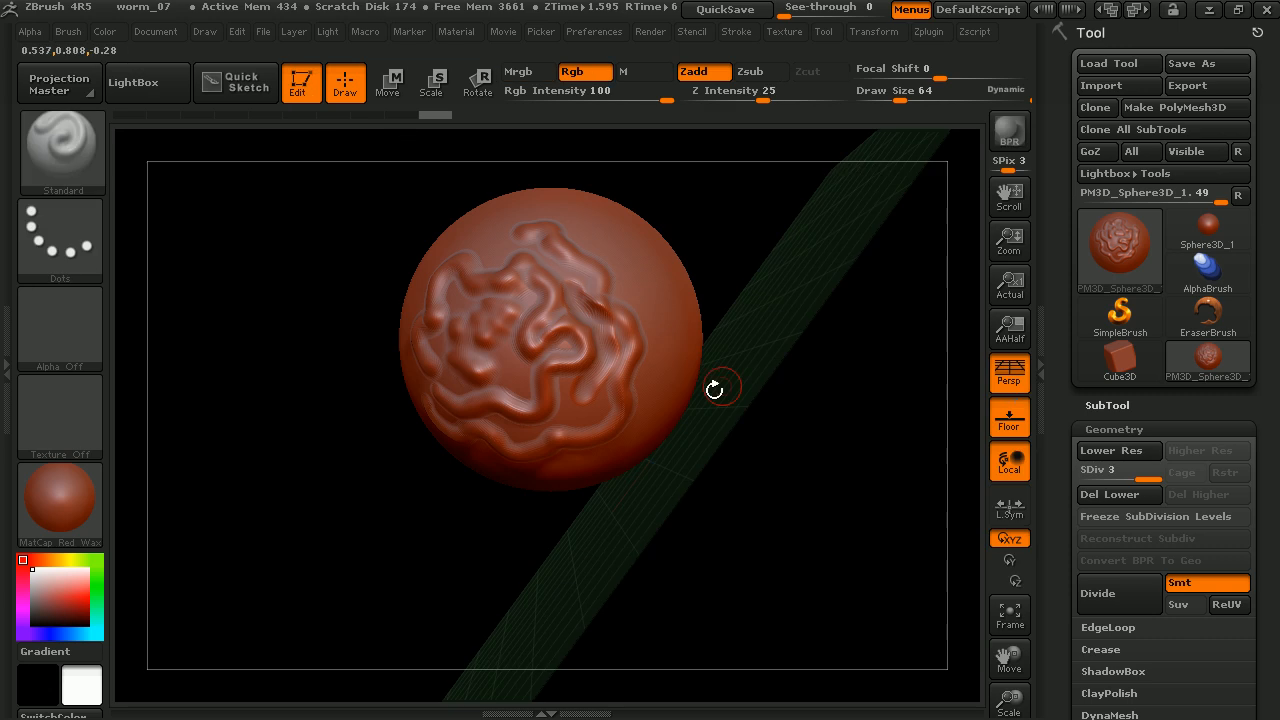
drag(714, 388, 772, 544)
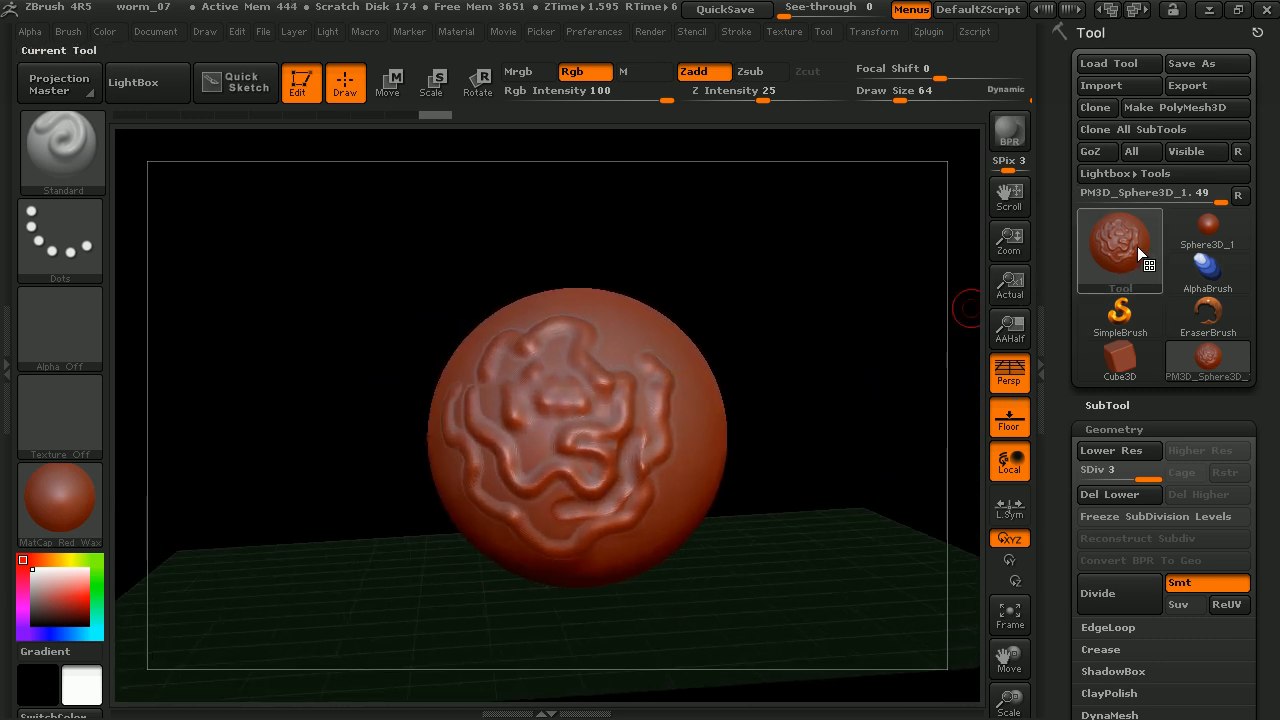
mouse_move(1206, 62)
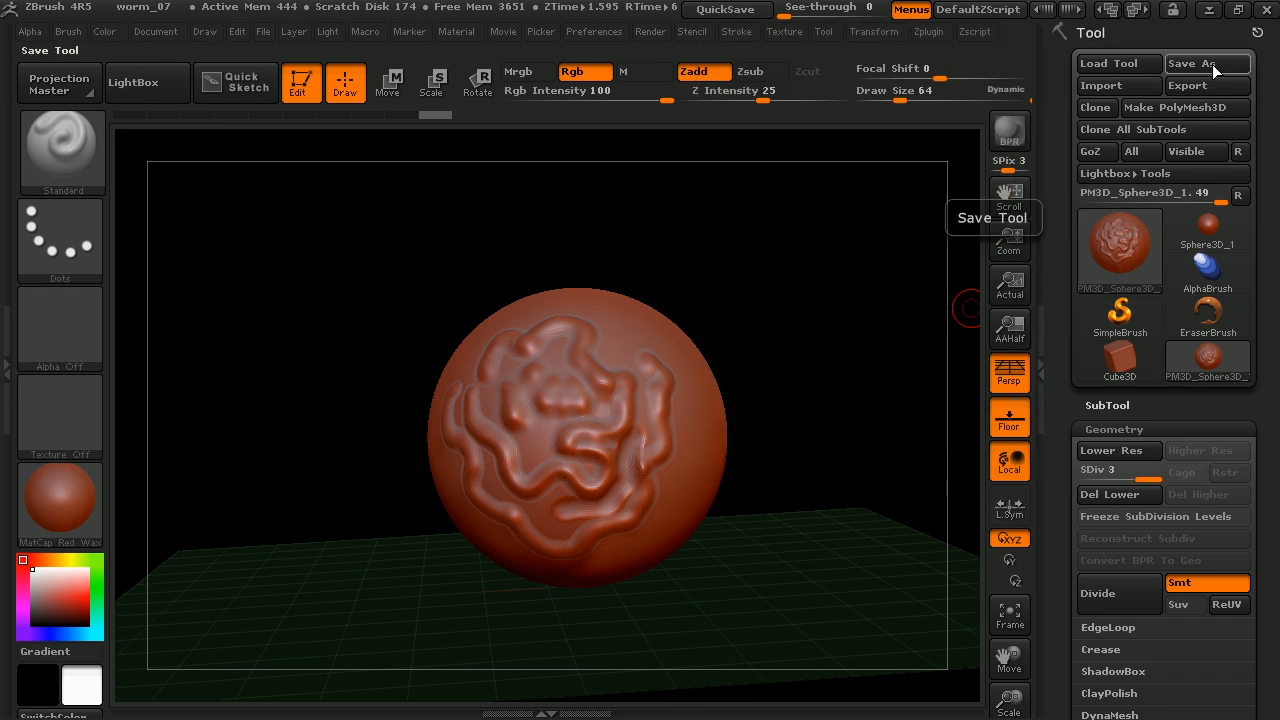
mouse_move(838, 388)
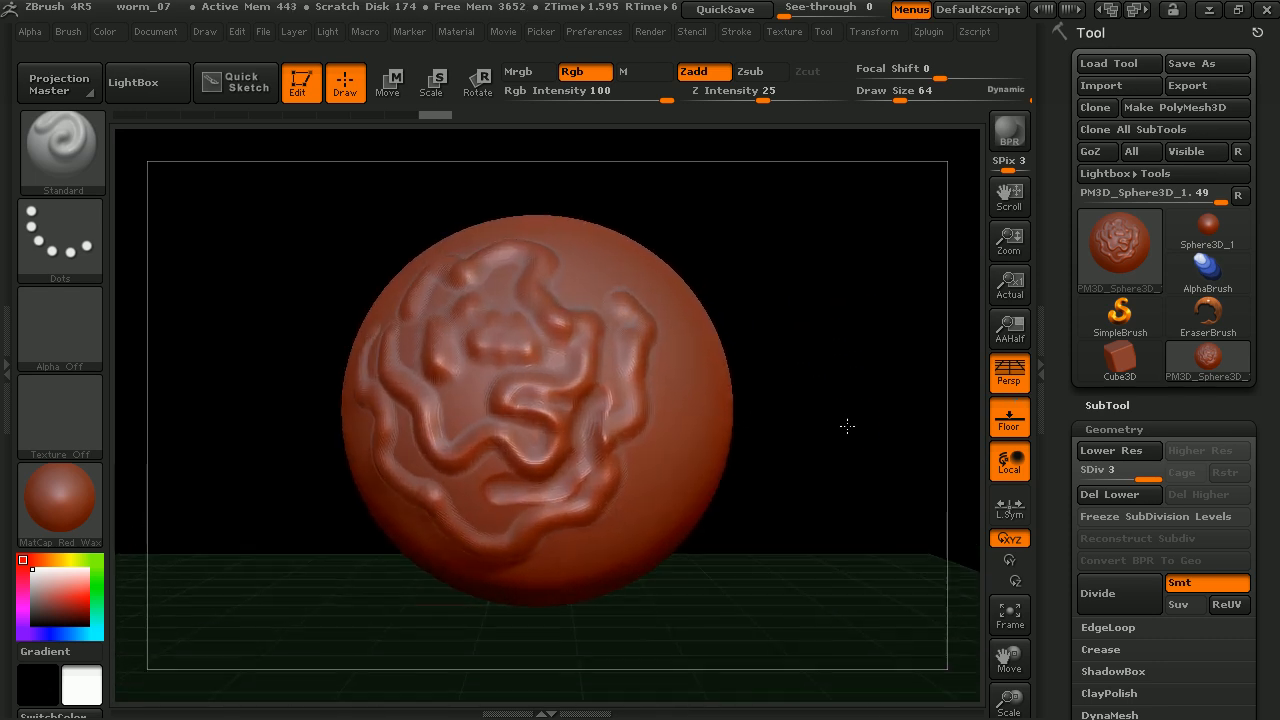
- Orbit the saved ridged sphere to inspect the ridges
drag(848, 428, 878, 402)
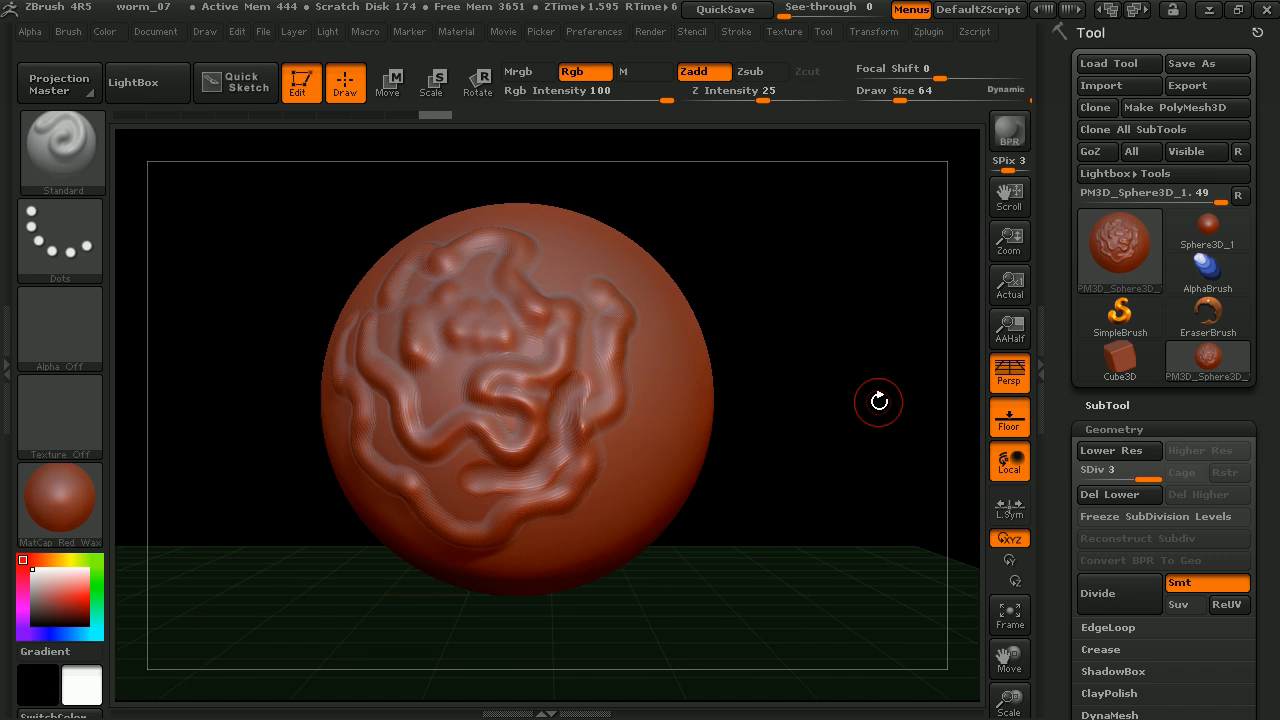
mouse_move(878, 404)
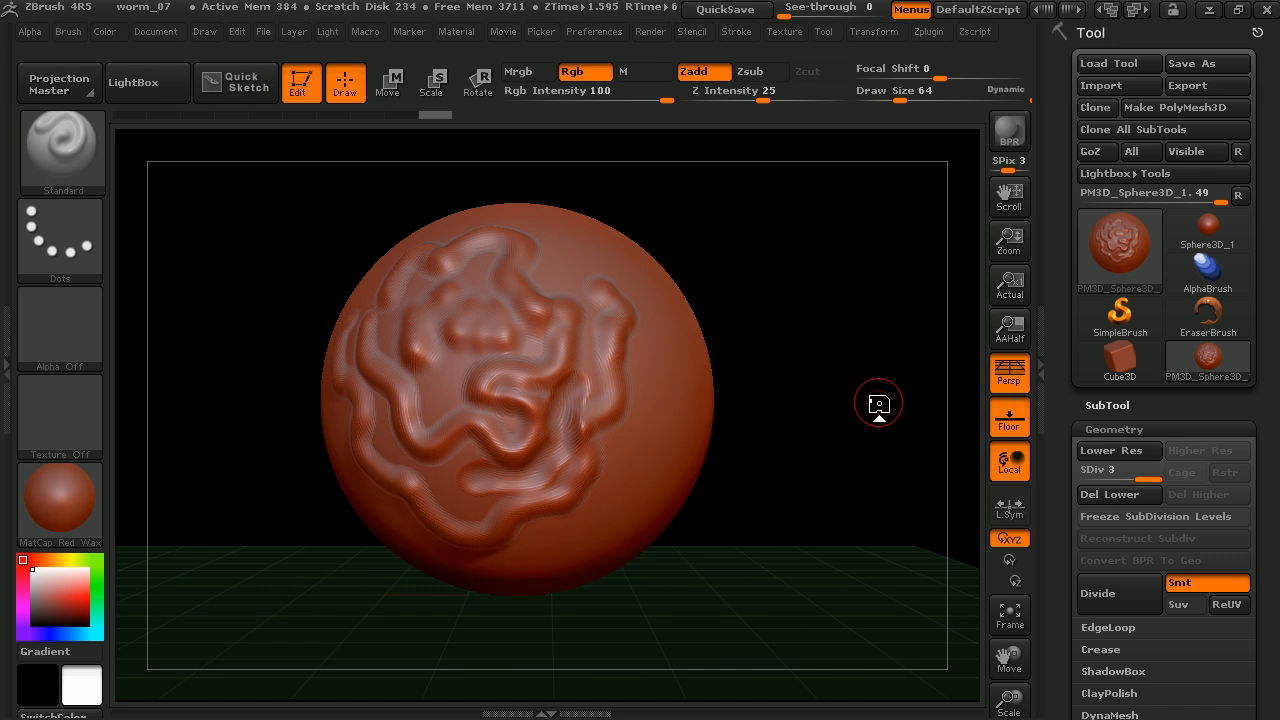
mouse_move(850, 316)
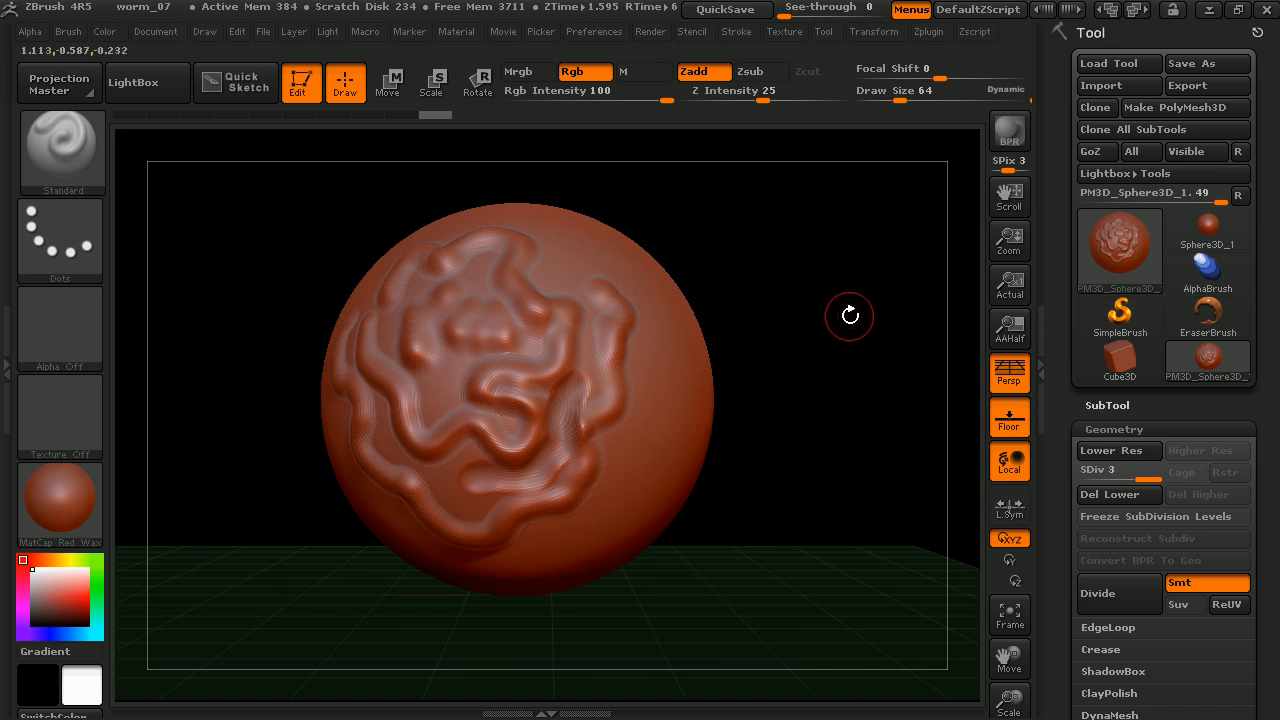